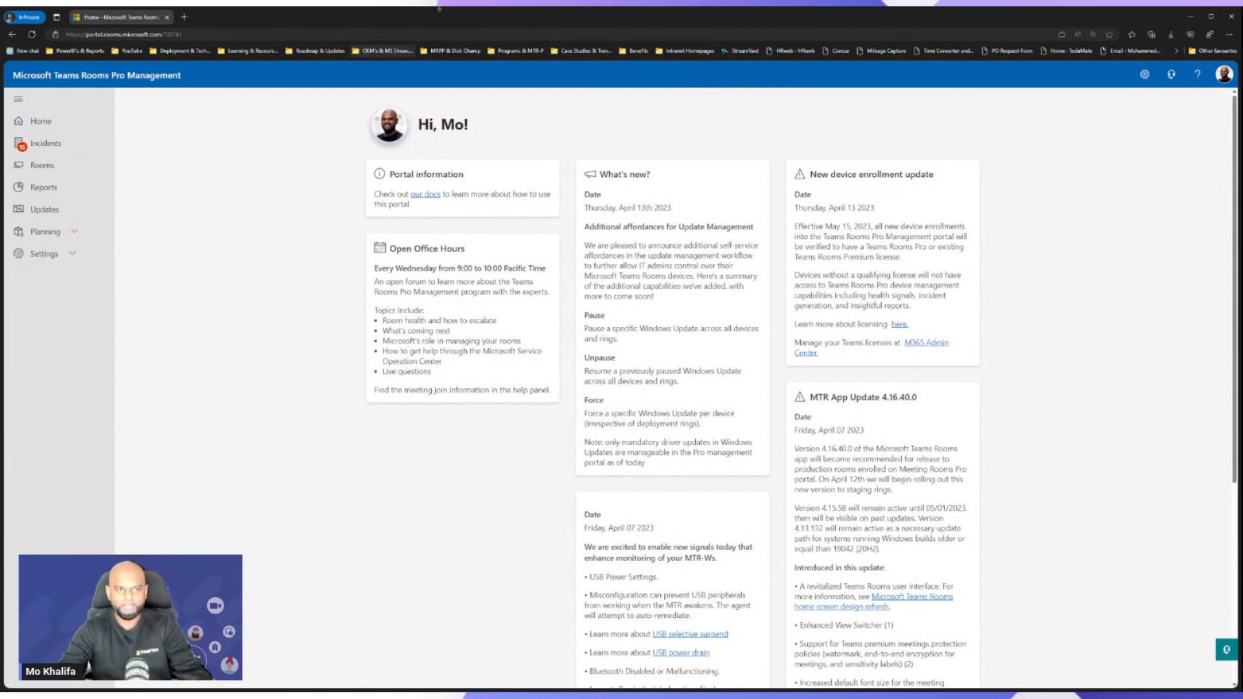
mouse_move(409, 79)
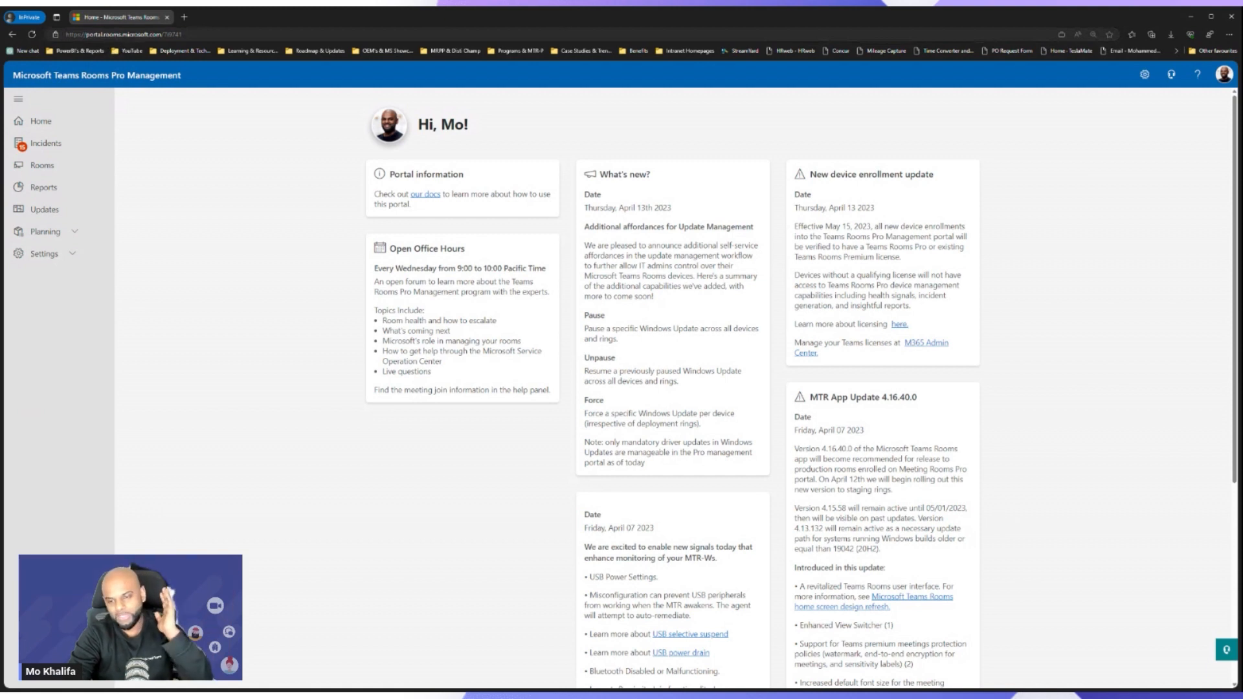
mouse_move(774, 381)
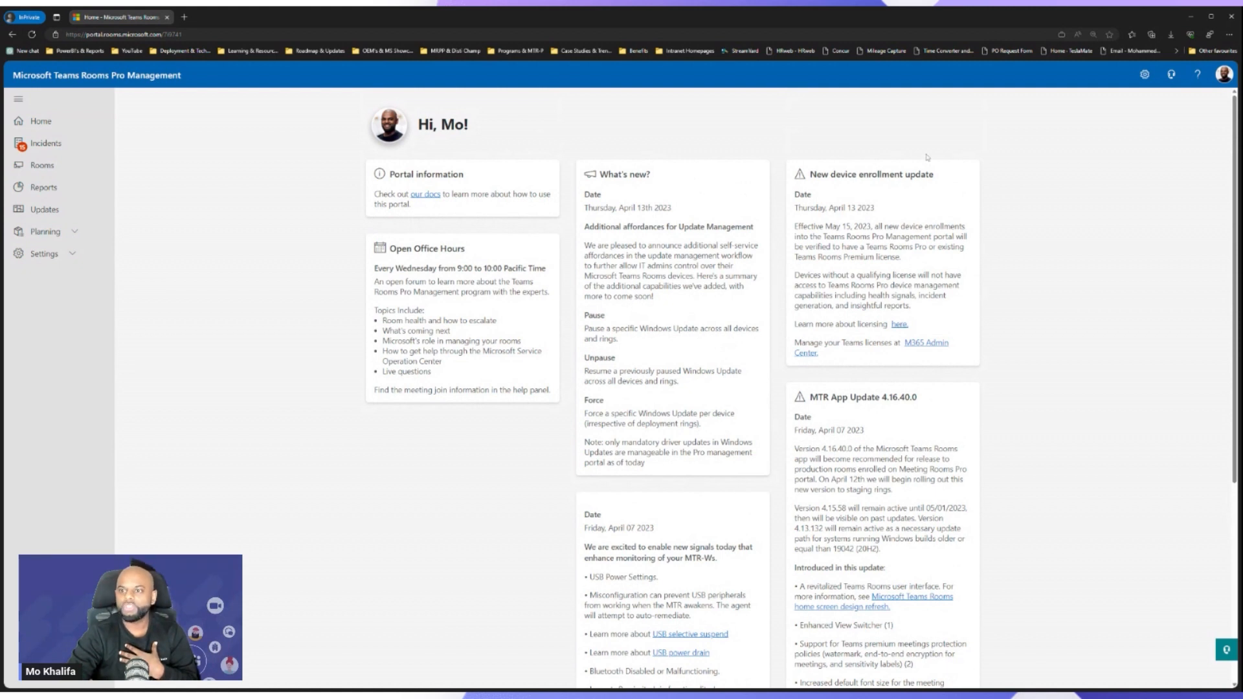
mouse_move(801, 332)
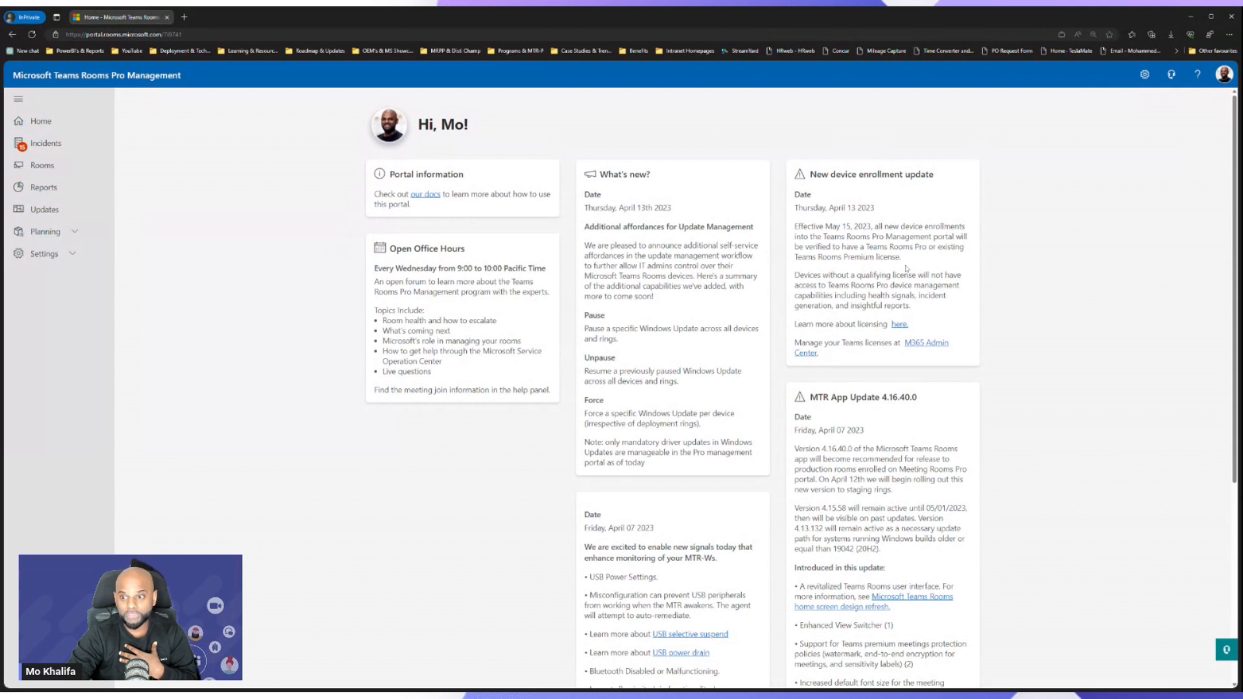
Go to the Incidents page listing the 15 active room incidents.
scroll("down", 3)
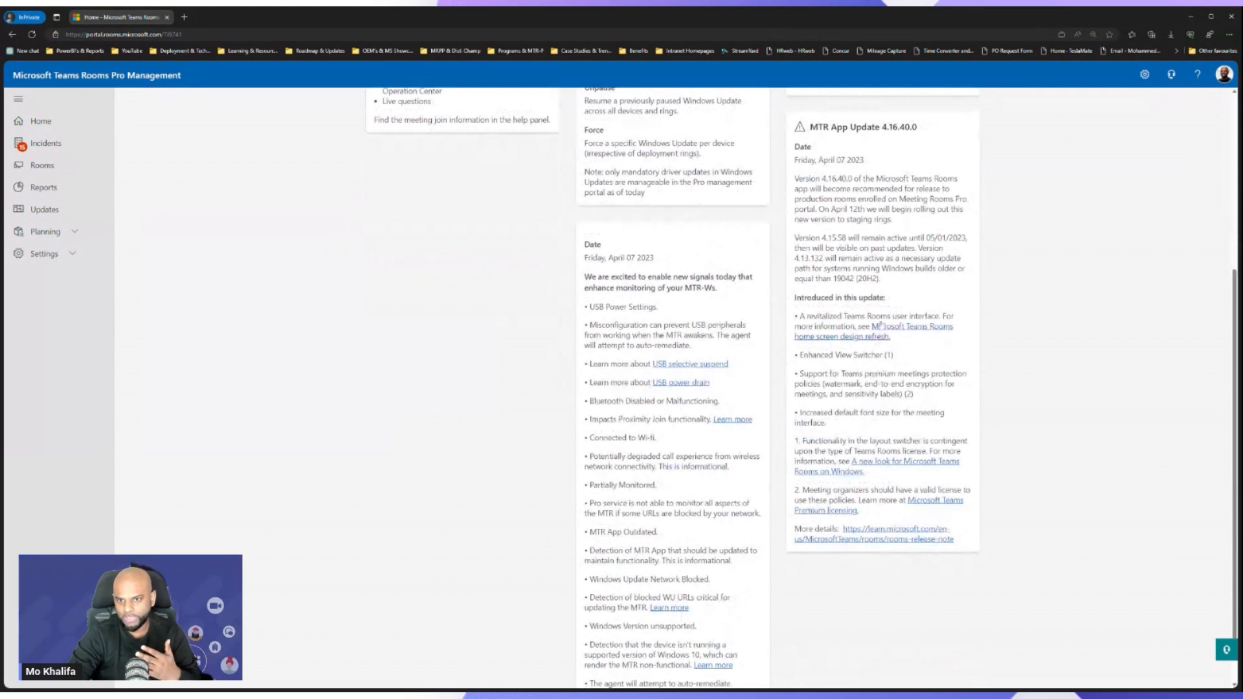
scroll("down", 3)
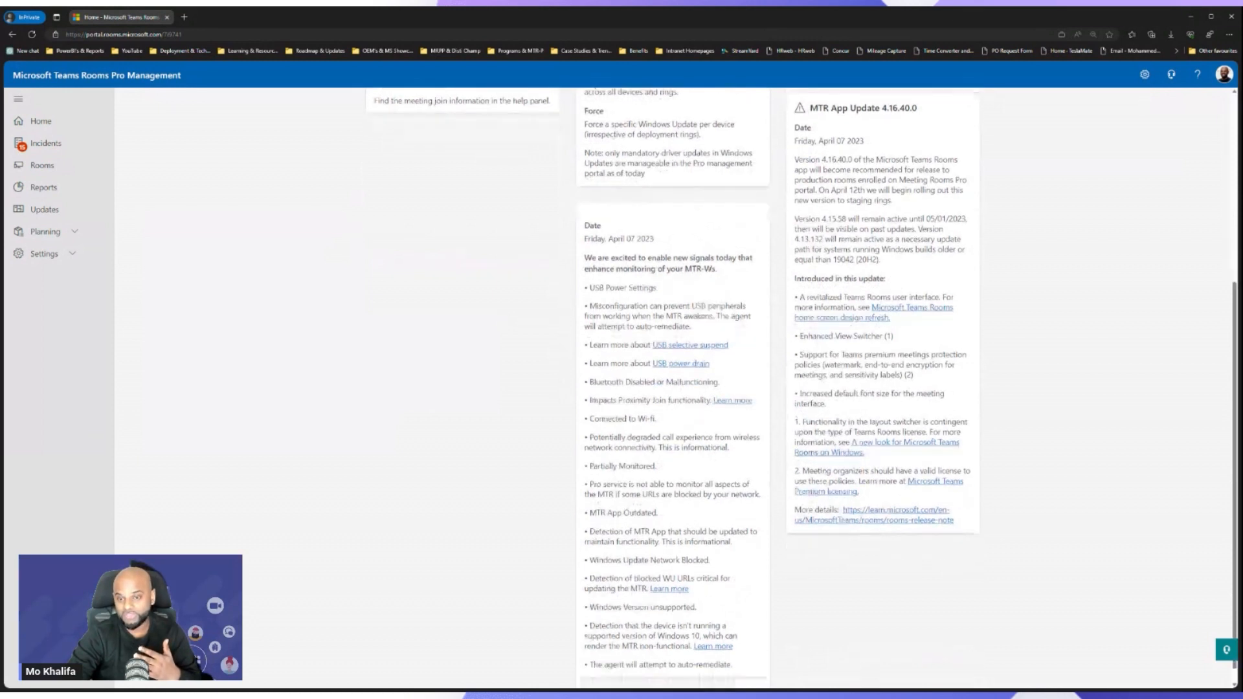
scroll("up", 3)
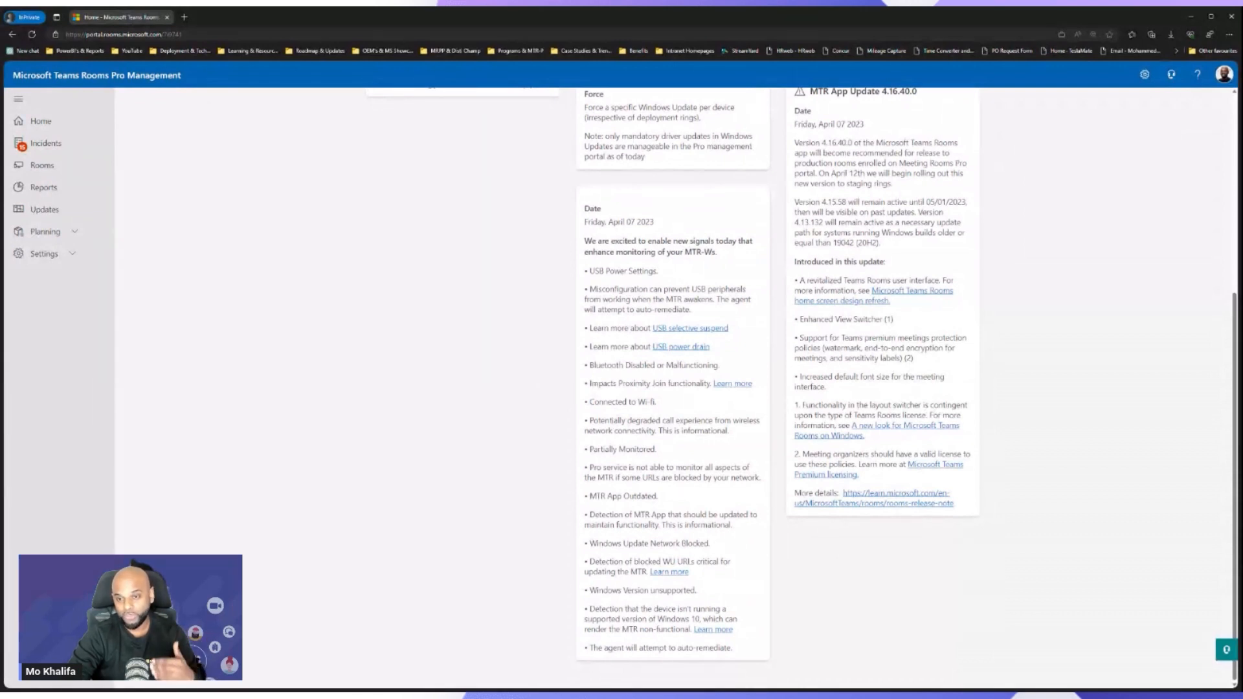
mouse_move(549, 373)
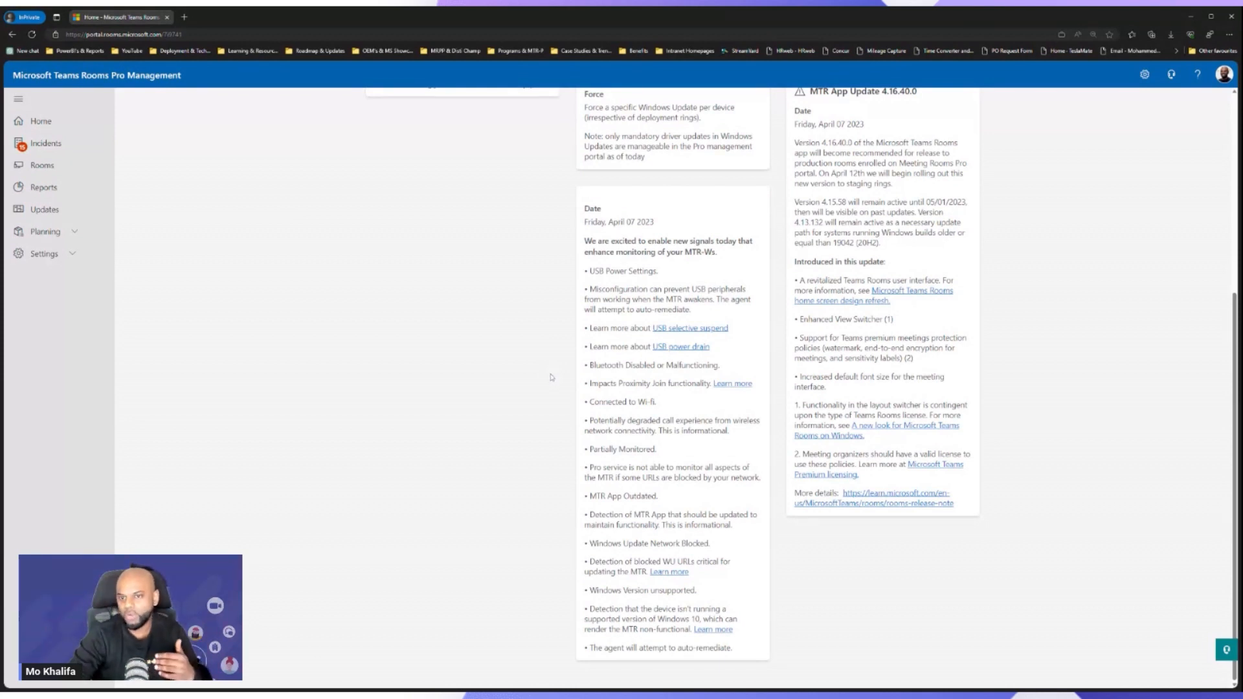
mouse_move(679, 185)
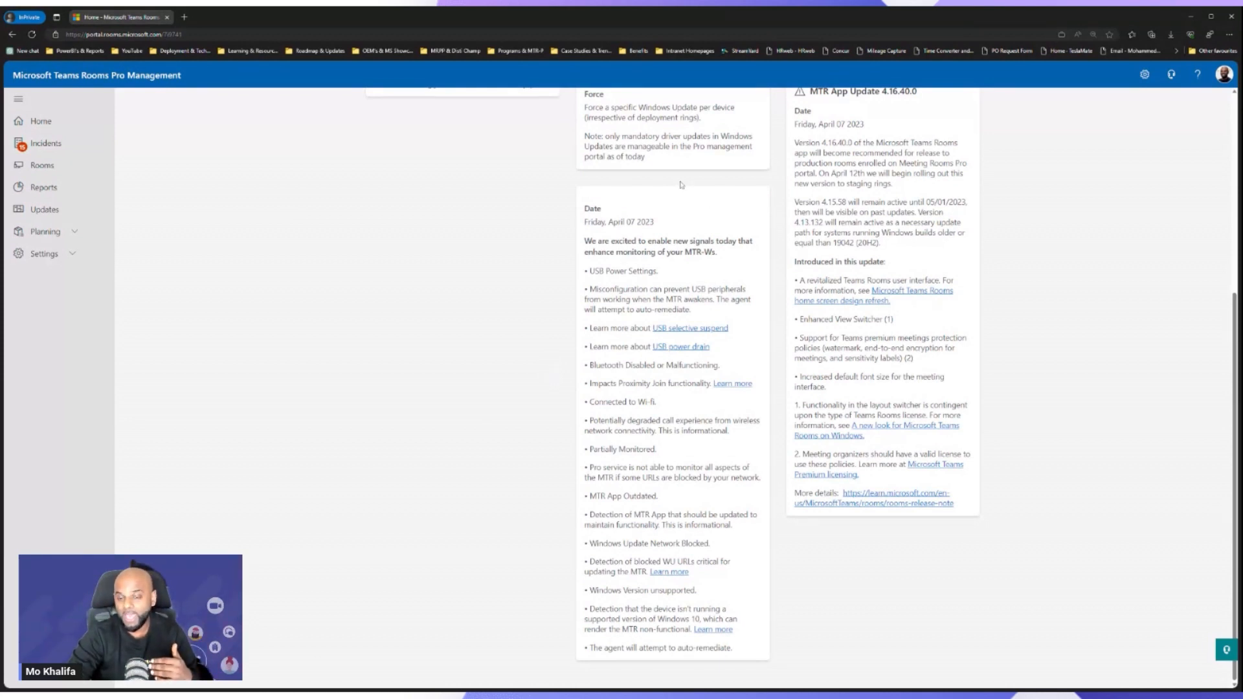
mouse_move(660, 358)
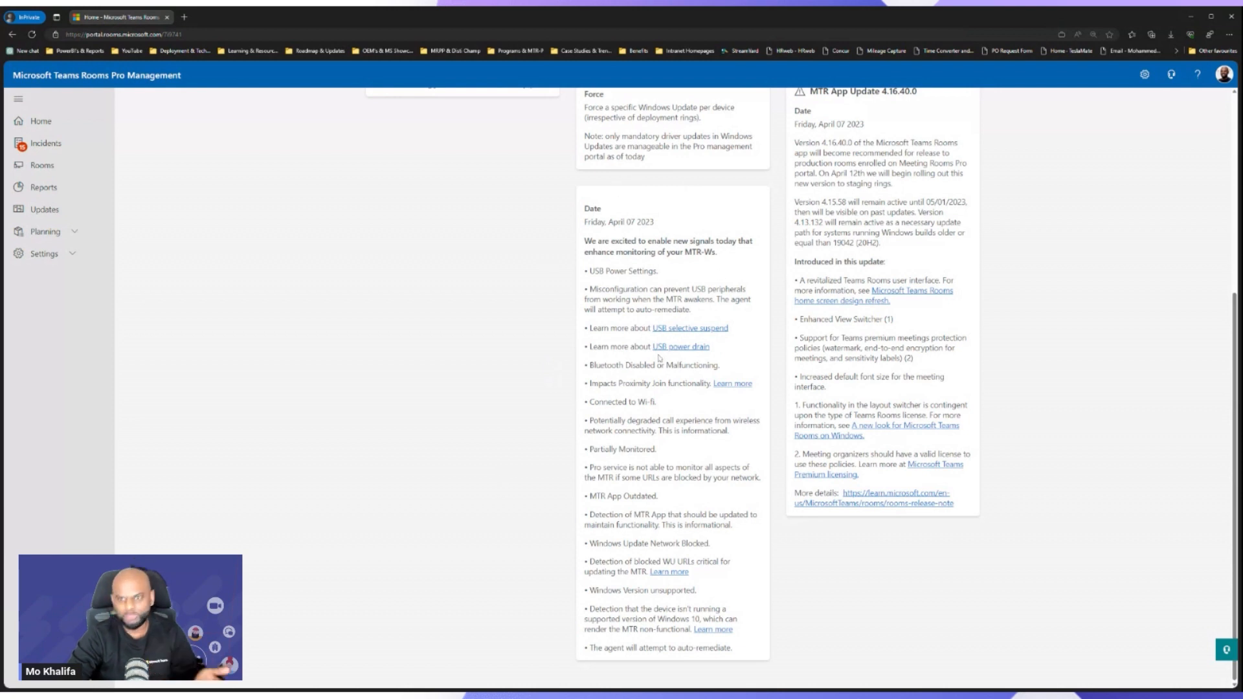
mouse_move(688, 353)
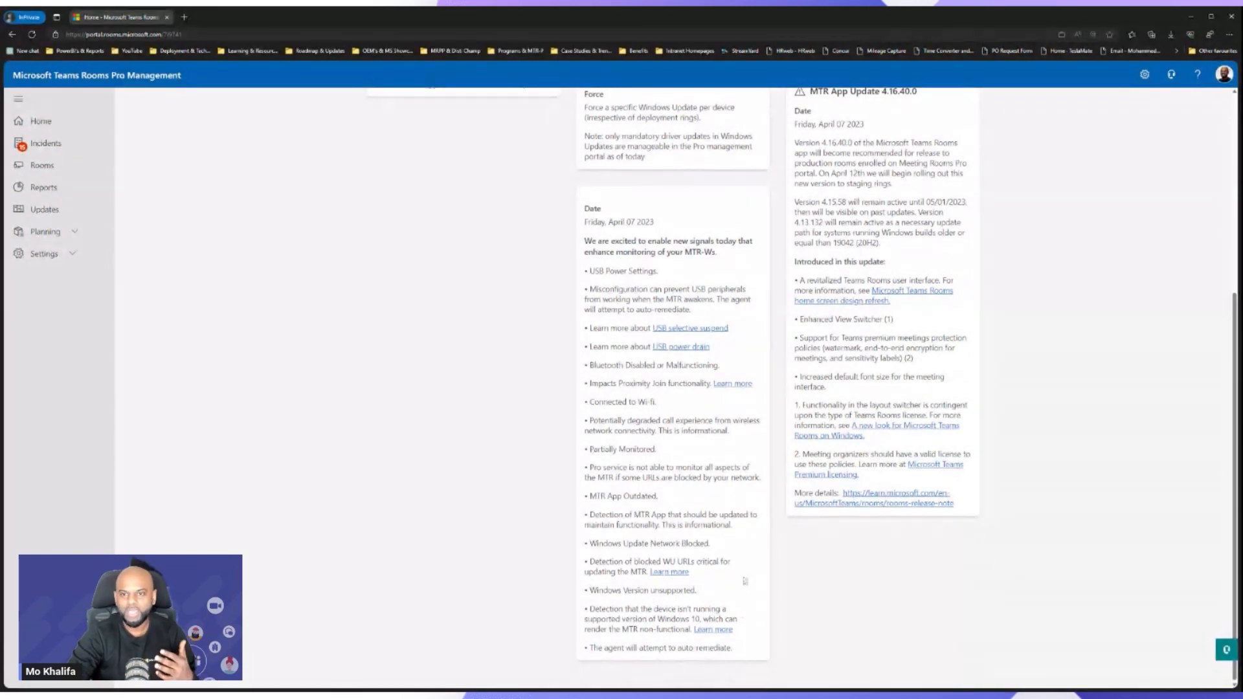
scroll("up", 3)
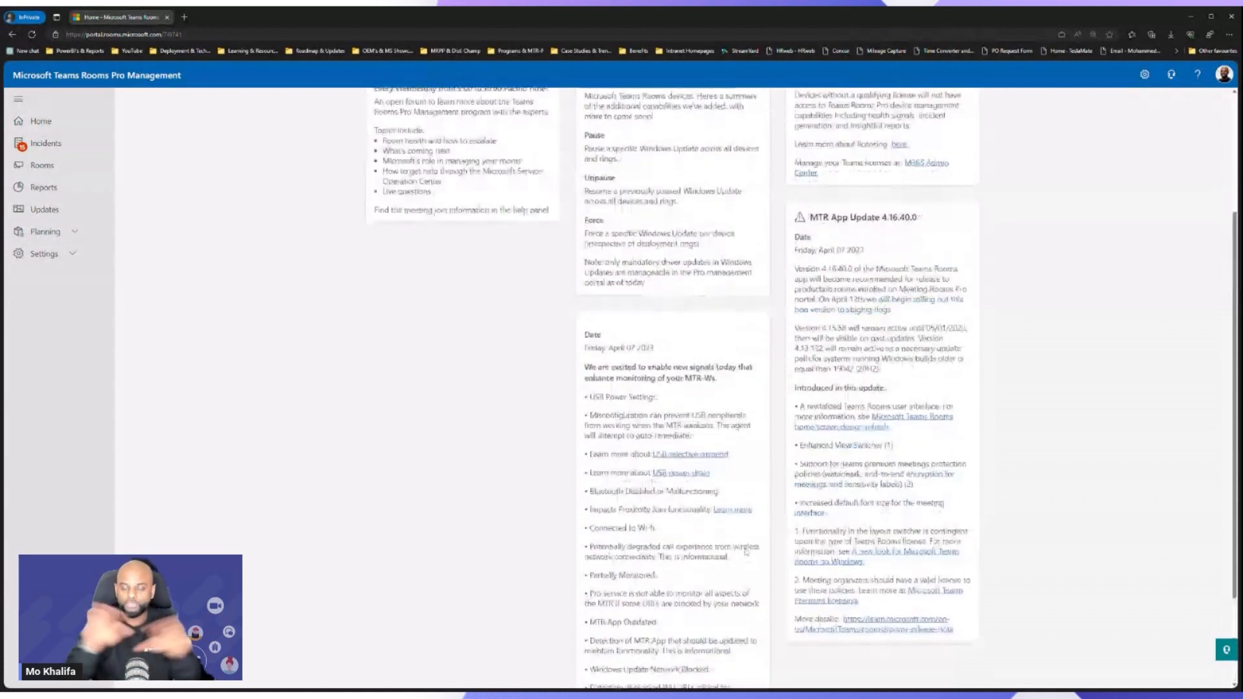
scroll("up", 3)
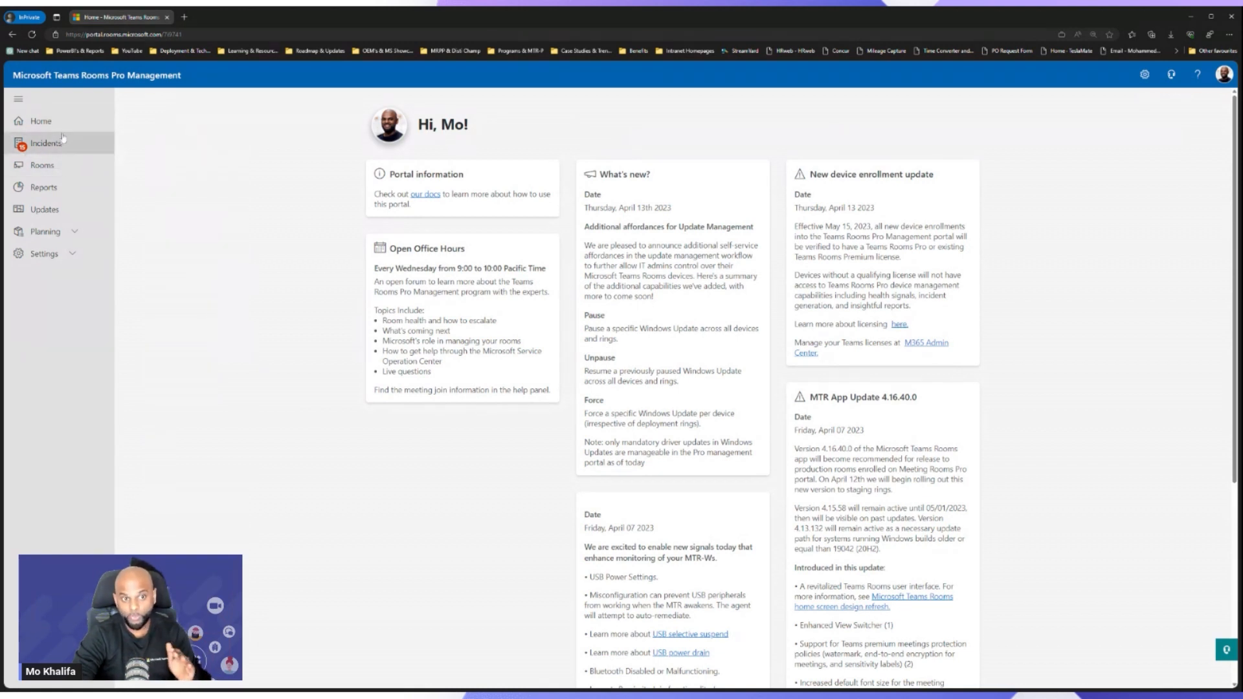
left_click(45, 142)
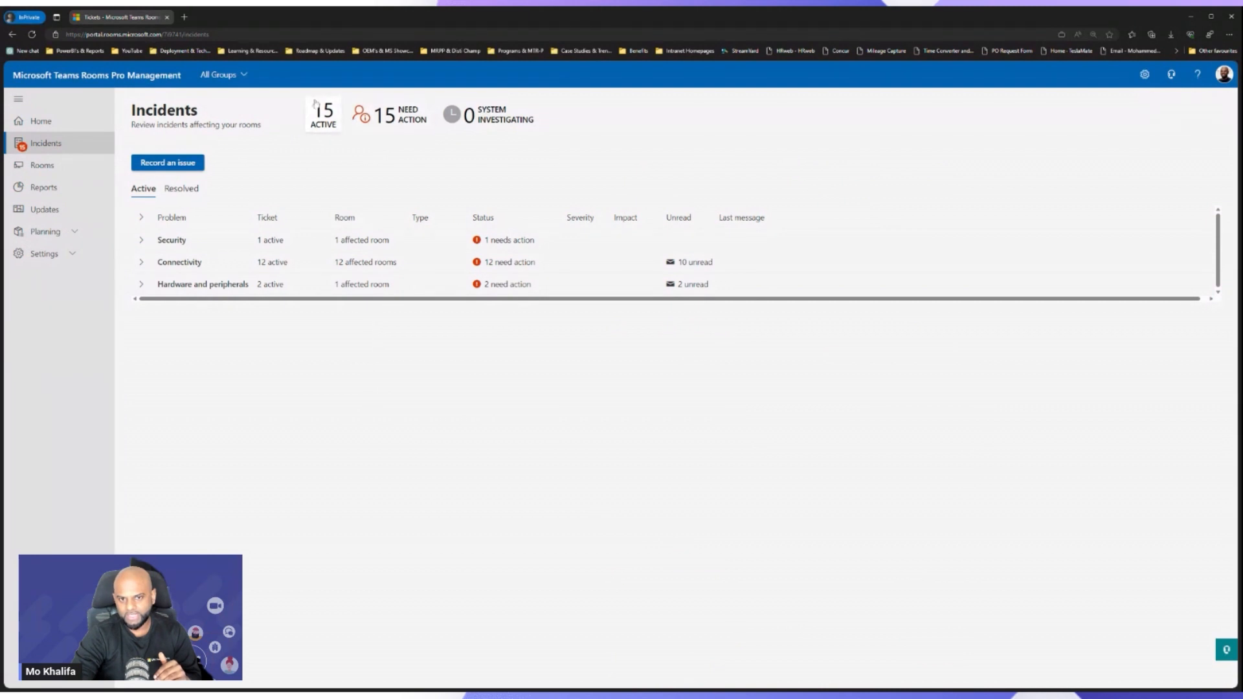
mouse_move(366, 141)
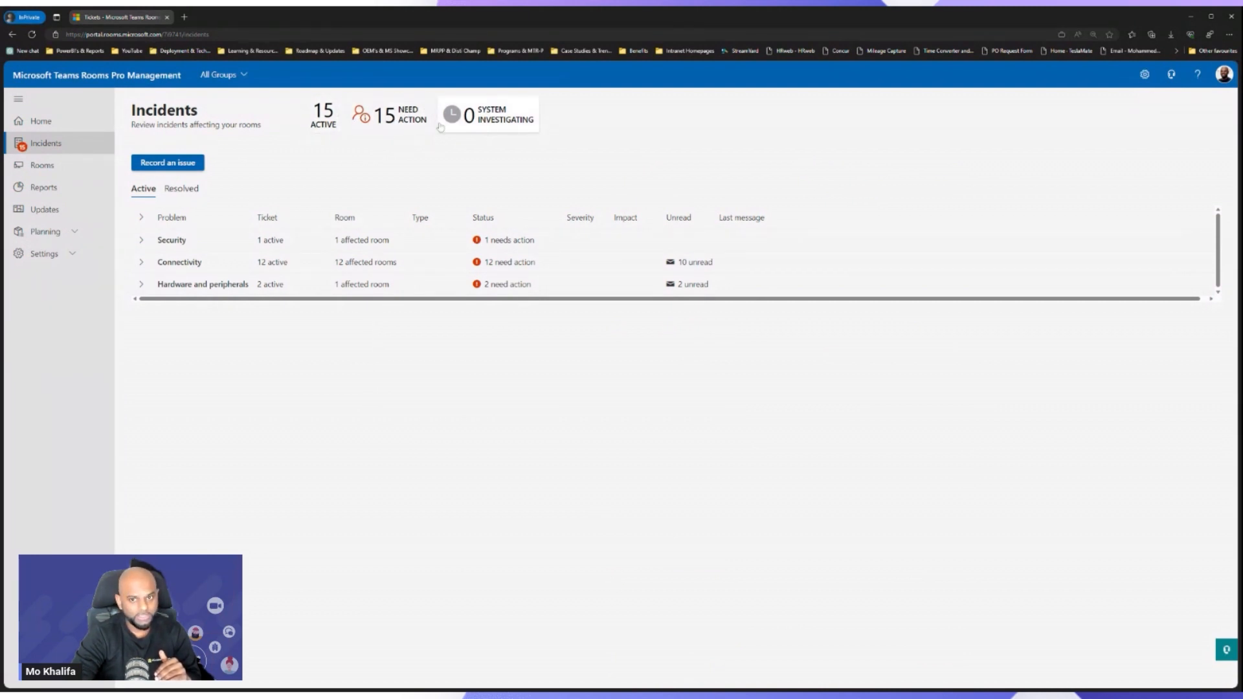
mouse_move(492, 147)
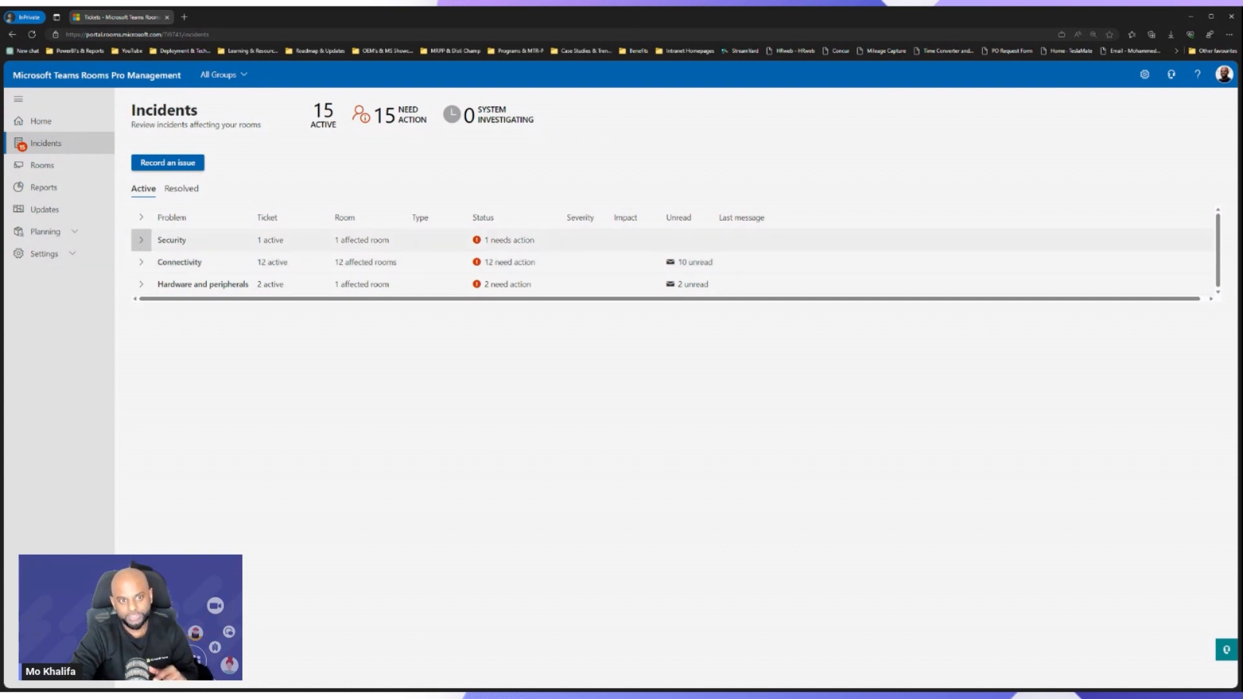
Expand the Security, Connectivity, and Hardware and peripherals incident groups.
left_click(140, 239)
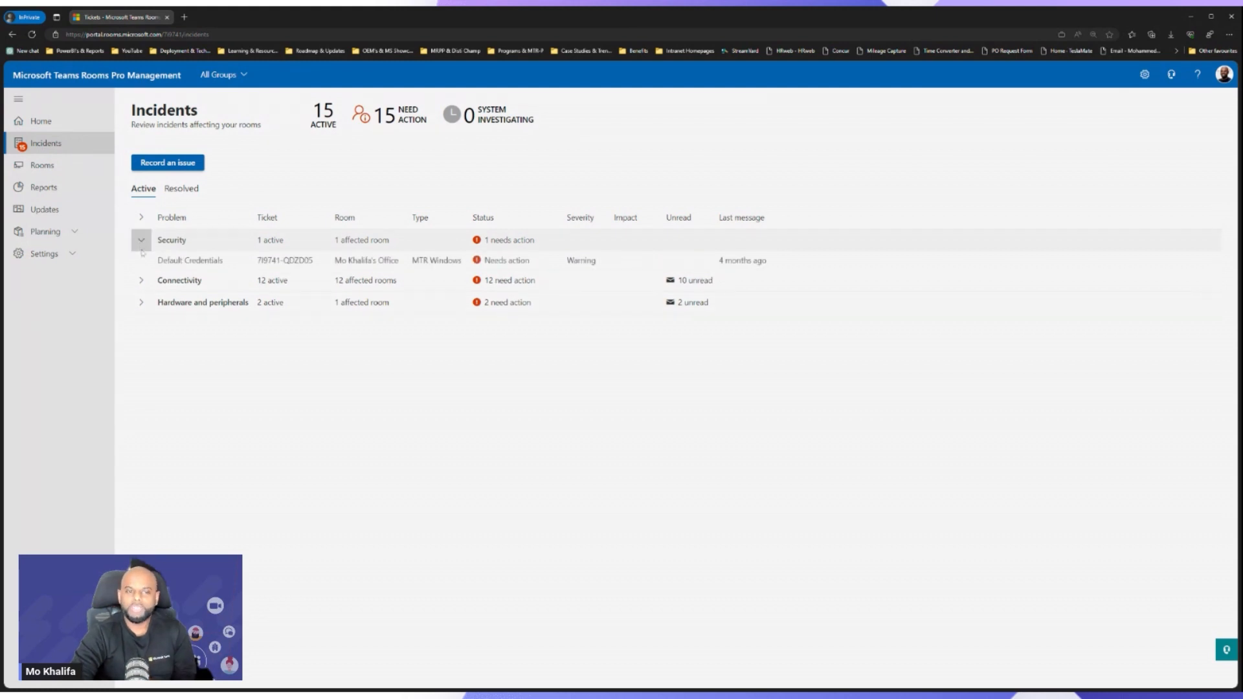
left_click(141, 280)
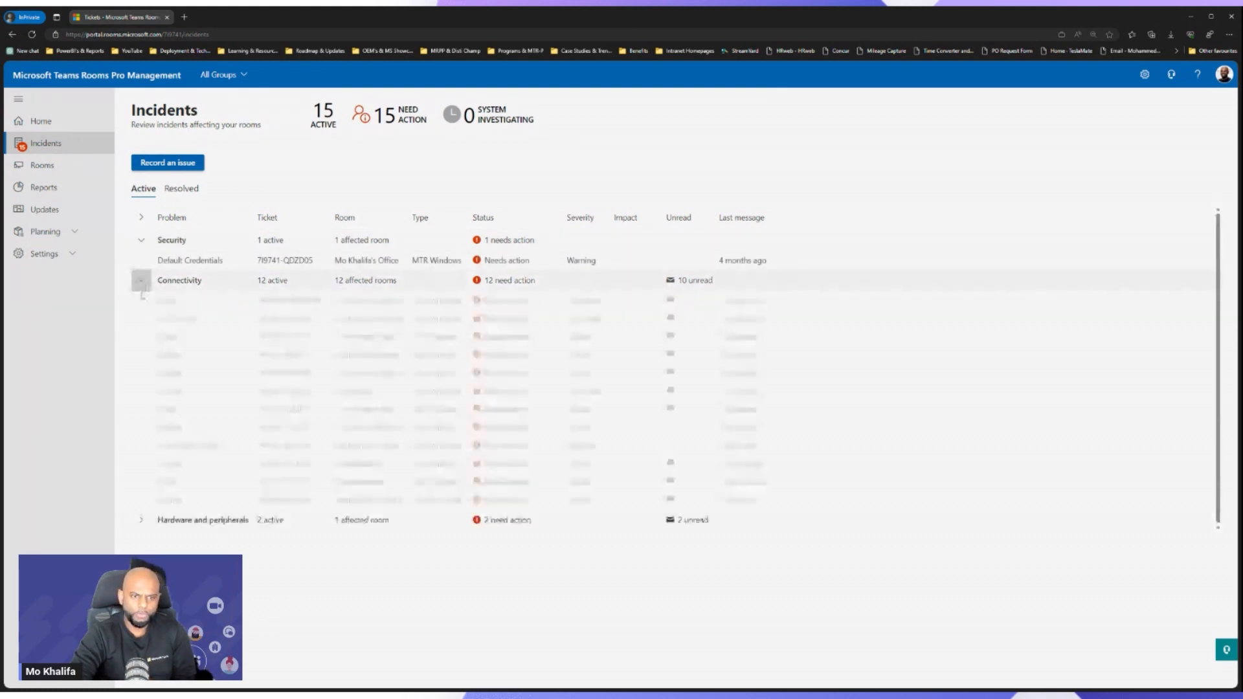
left_click(141, 279)
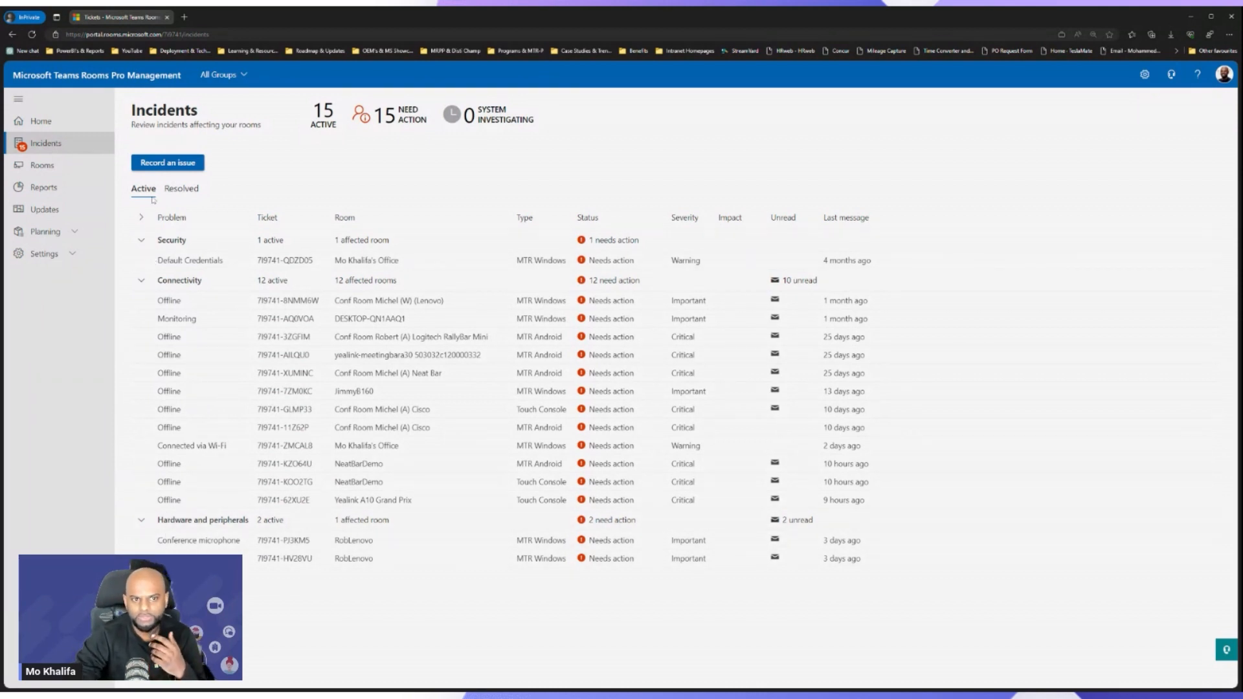
Switch to resolved incidents and open the USB Peripheral Power Drain ticket's overview.
left_click(181, 188)
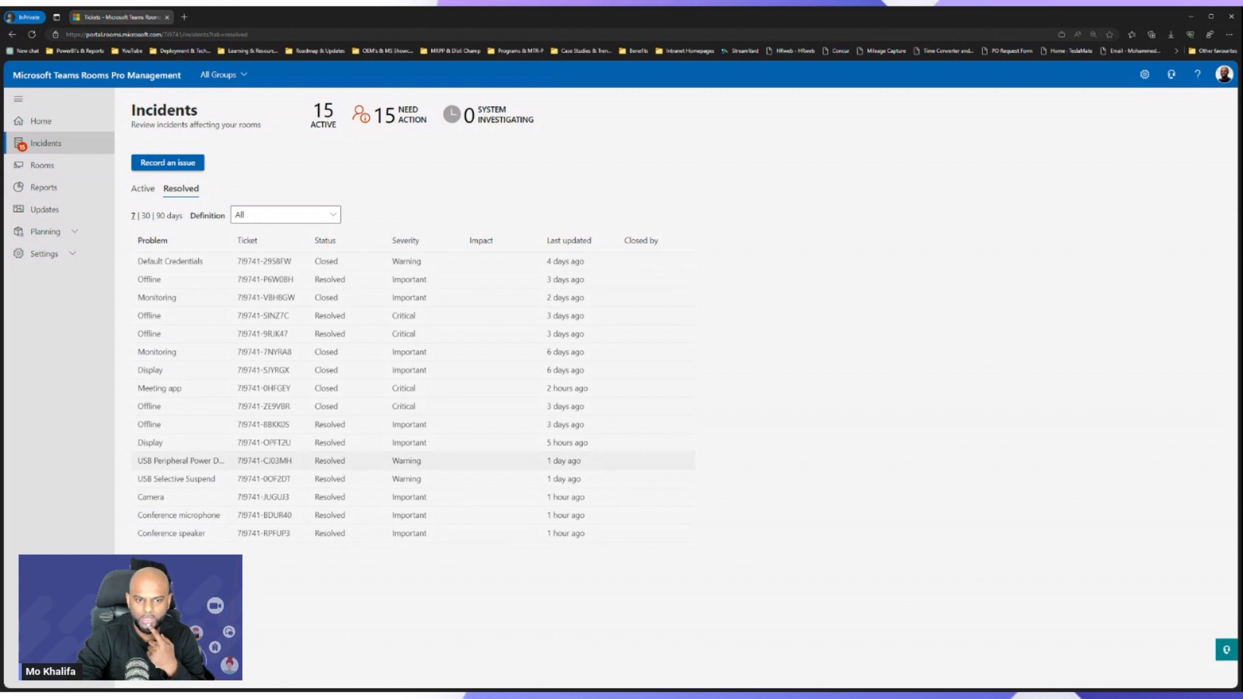
left_click(181, 460)
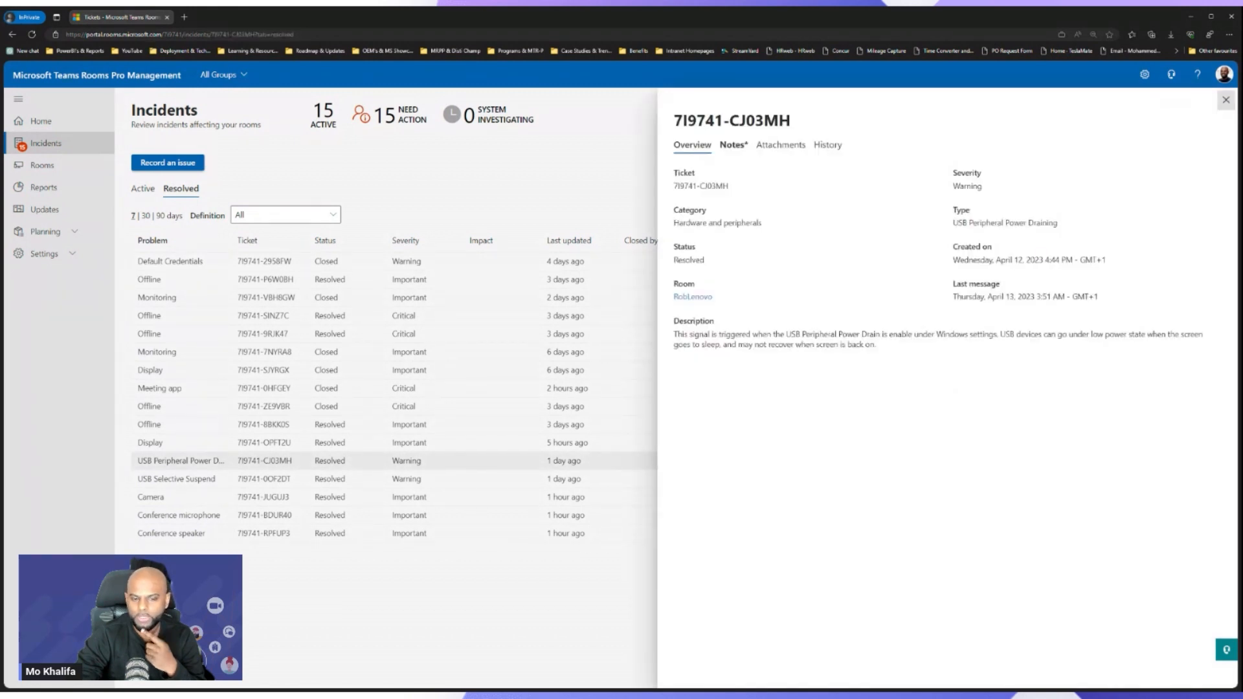
mouse_move(829, 165)
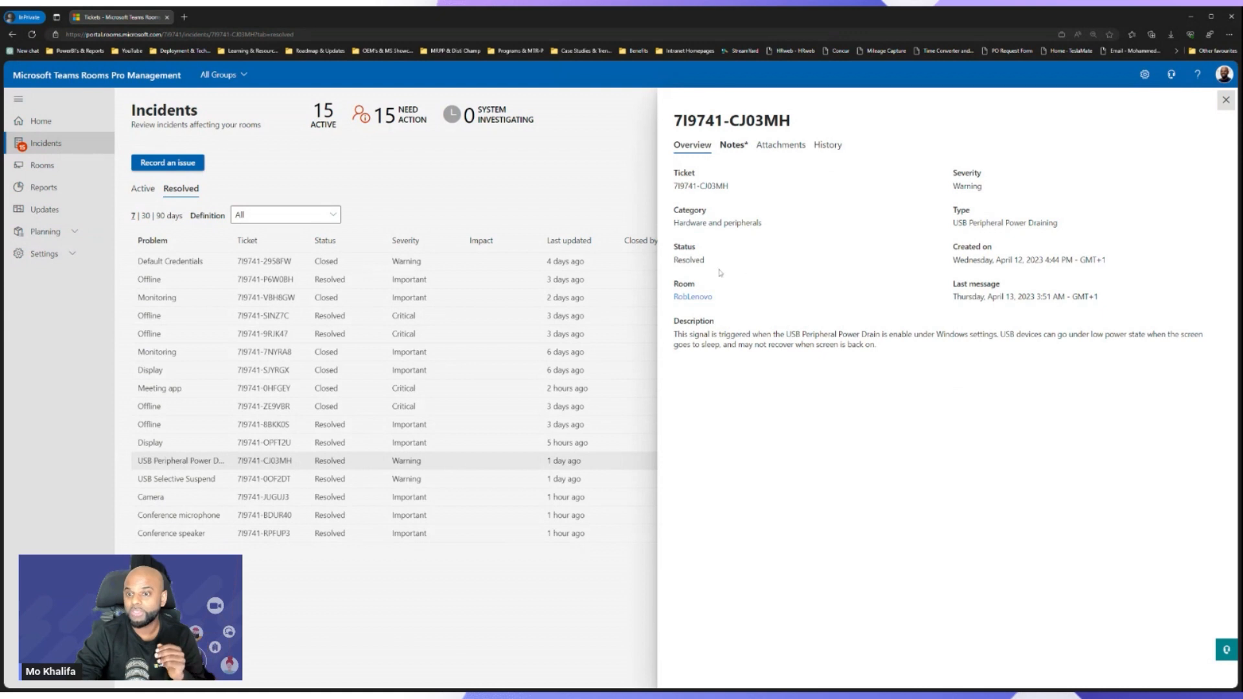
mouse_move(728, 307)
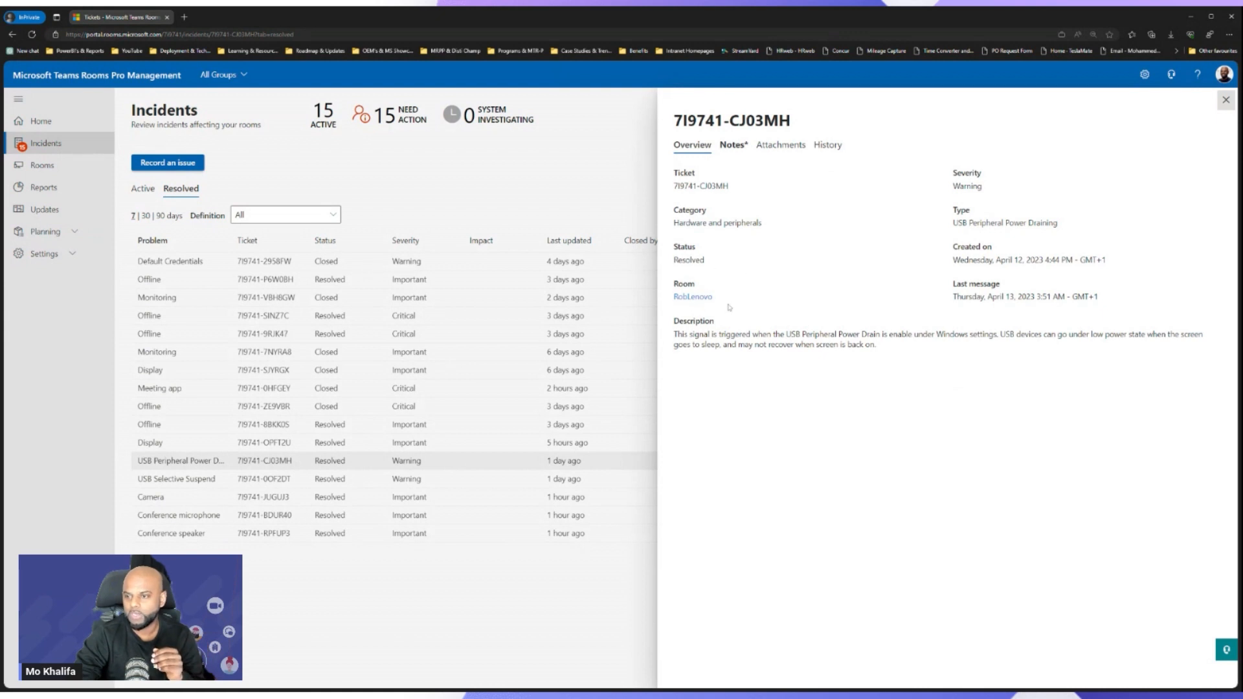
mouse_move(997, 245)
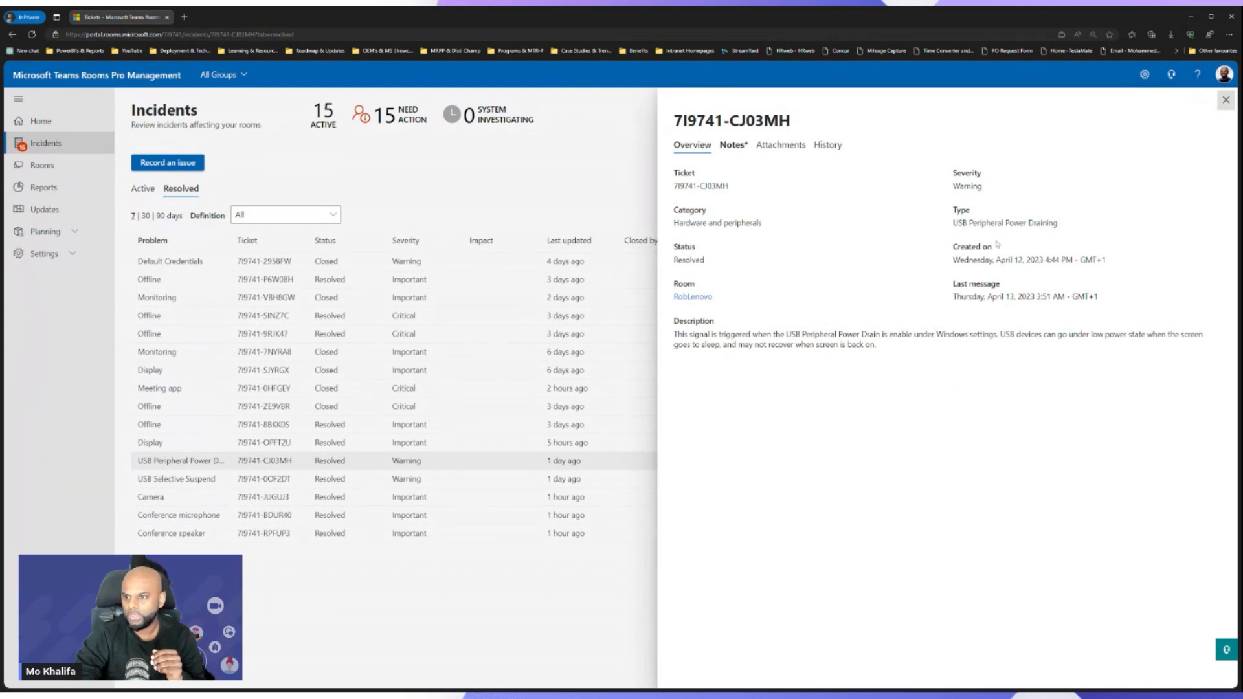
mouse_move(701, 353)
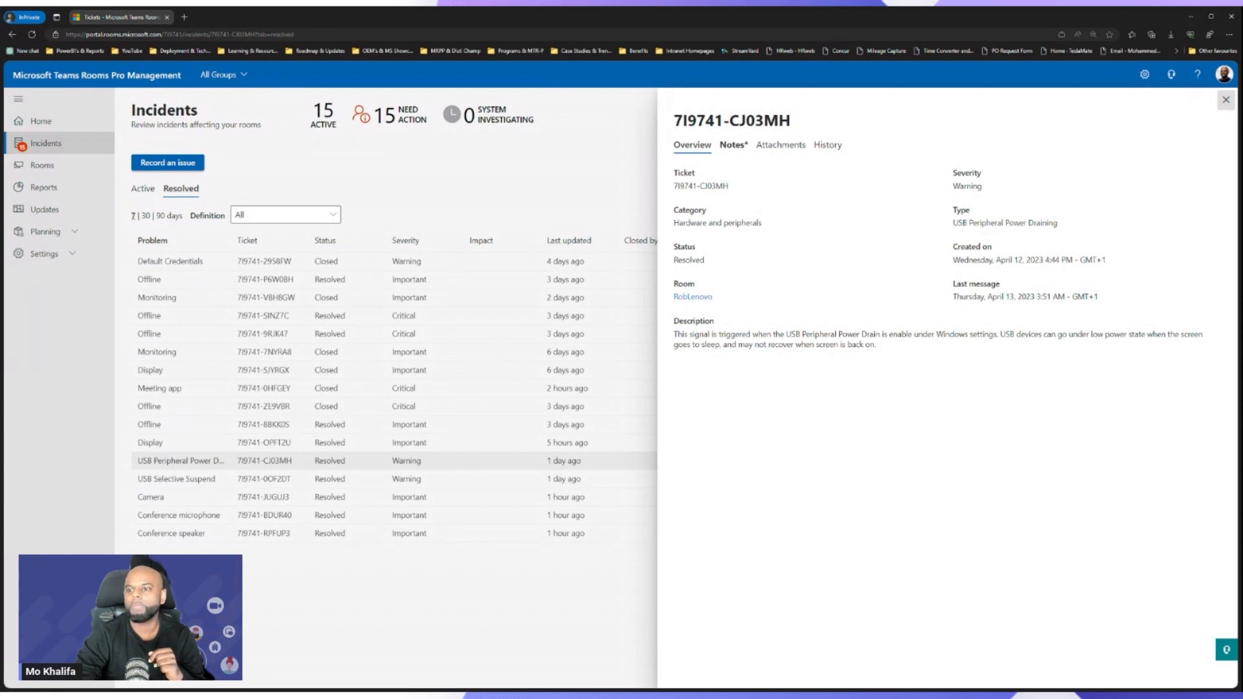
mouse_move(976, 346)
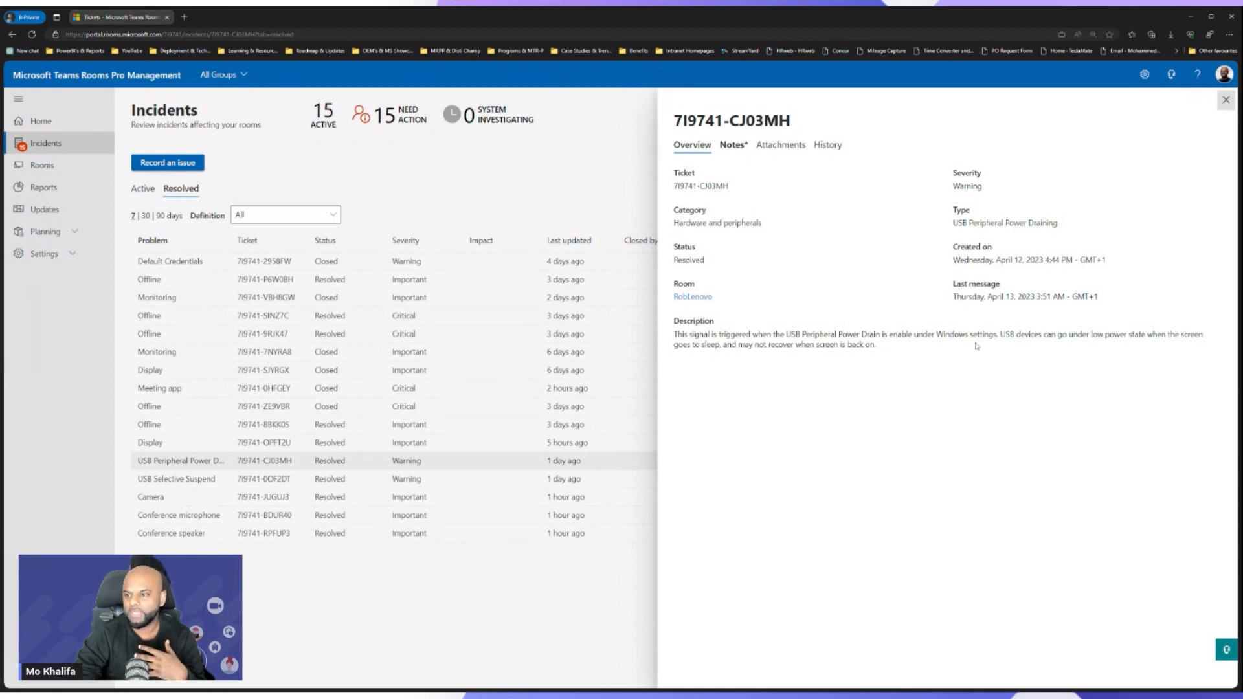
mouse_move(1056, 371)
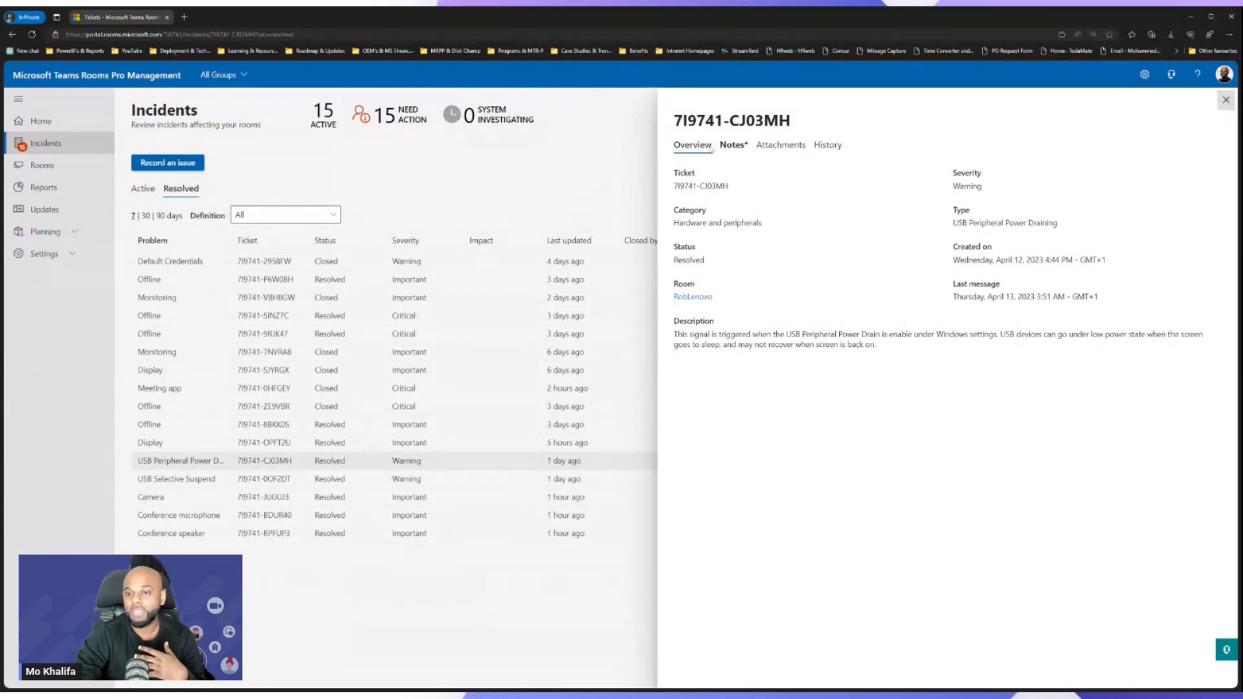
Show the three dated notes on the USB Peripheral Power Drain ticket.
left_click(730, 144)
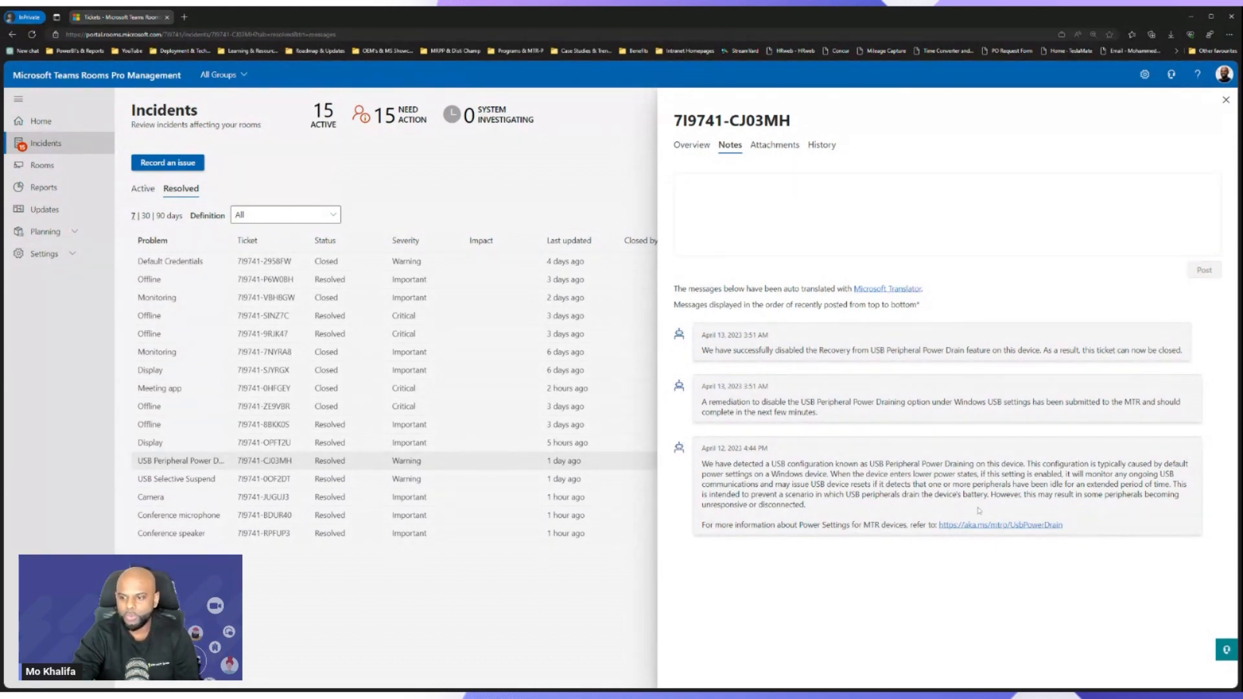
mouse_move(1064, 538)
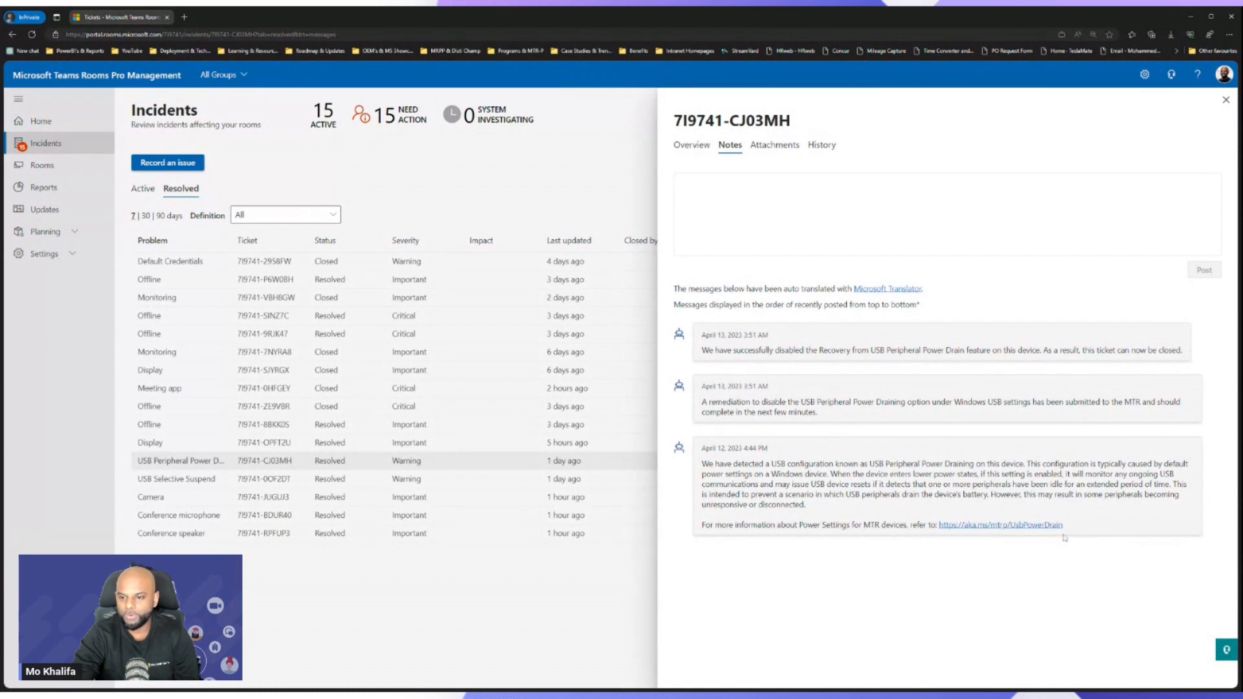
mouse_move(700, 414)
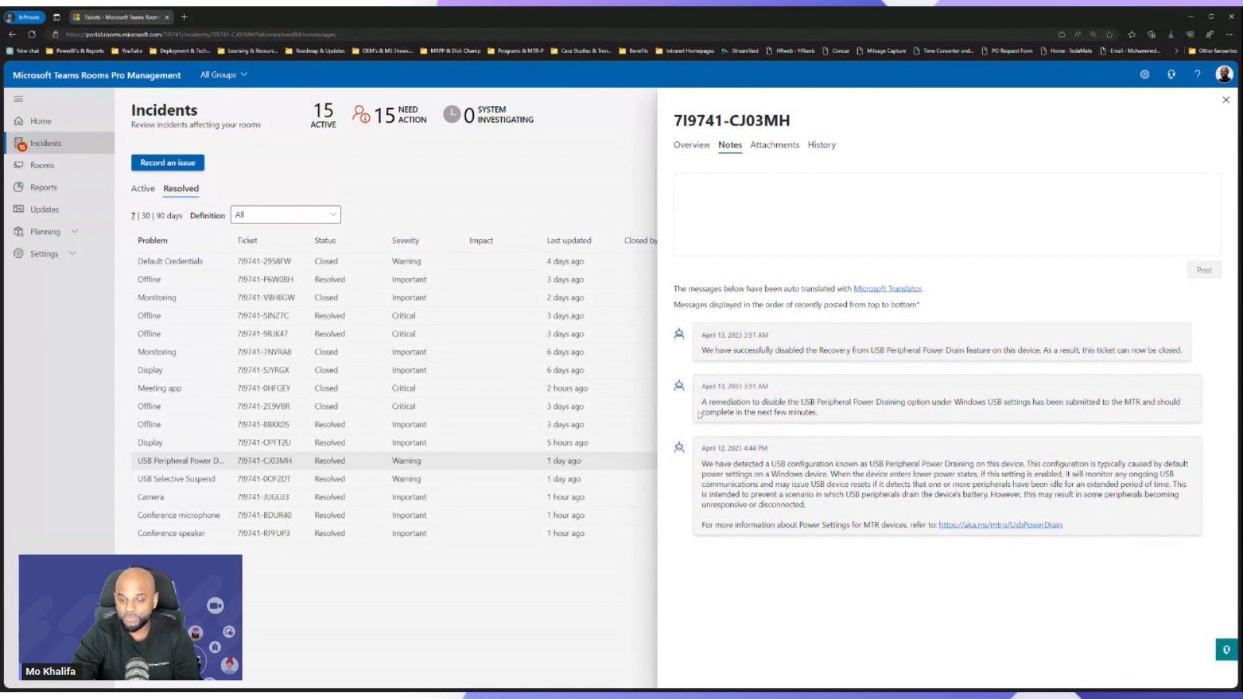
mouse_move(679, 389)
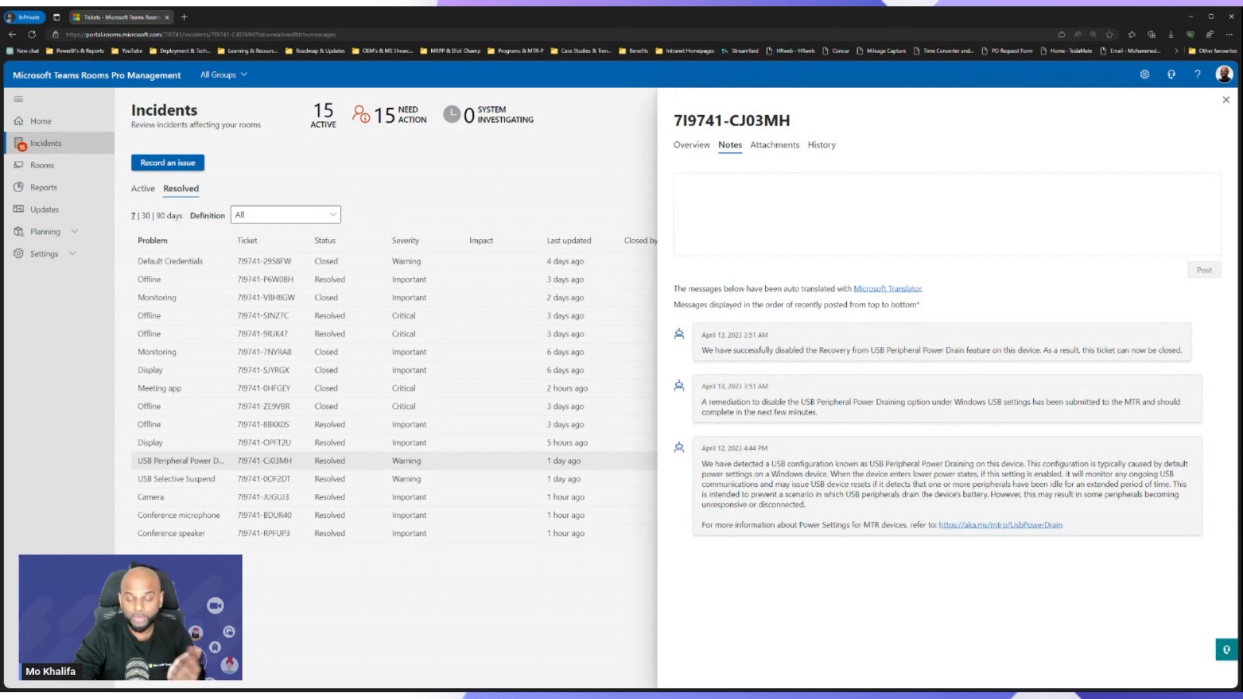
mouse_move(757, 267)
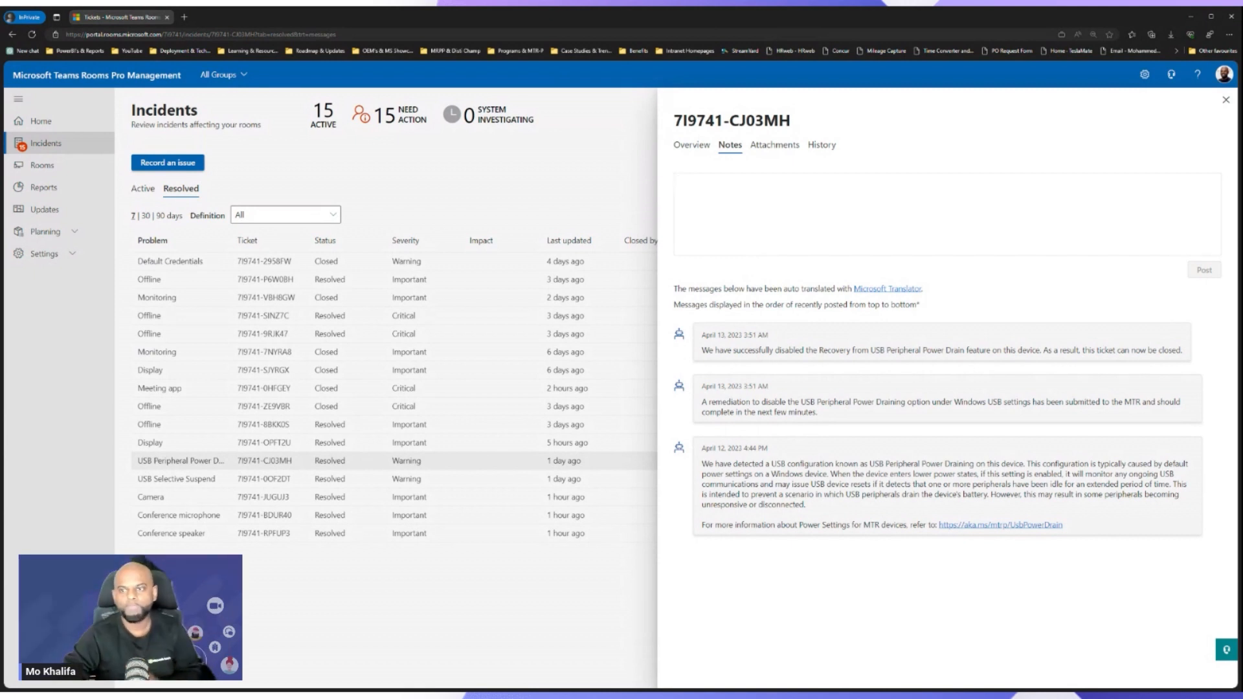
Check the USB ticket's attachments and history, then return to its overview.
left_click(775, 144)
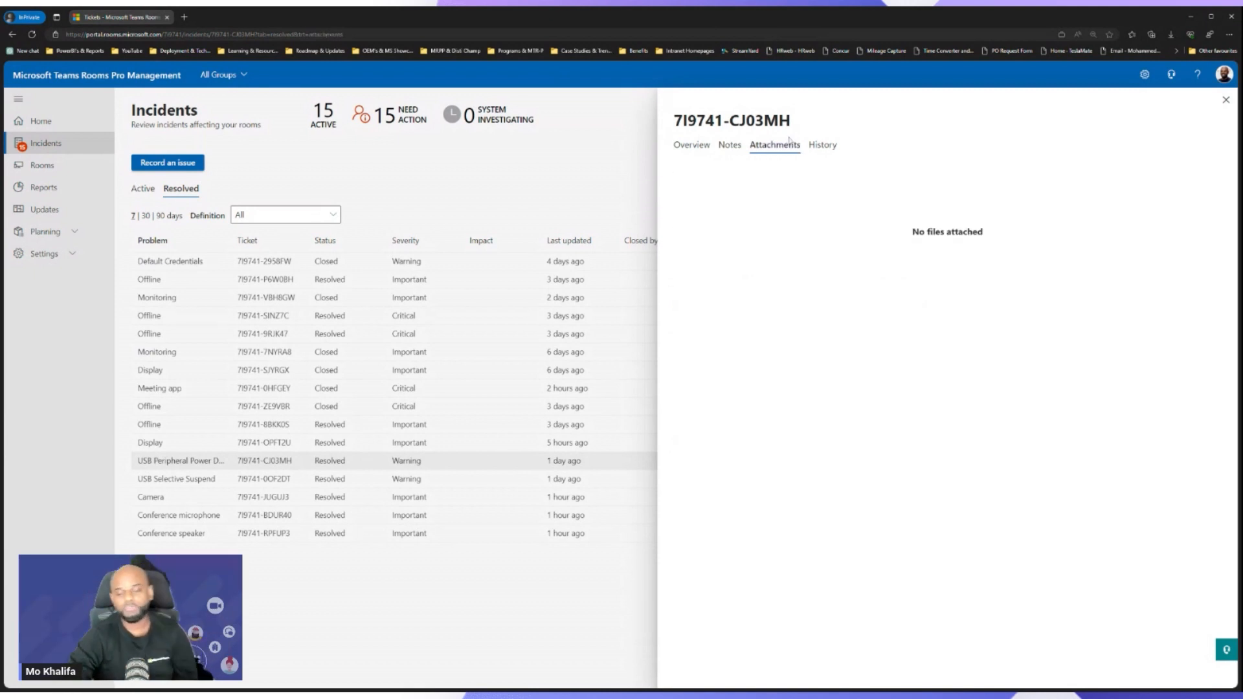
left_click(822, 144)
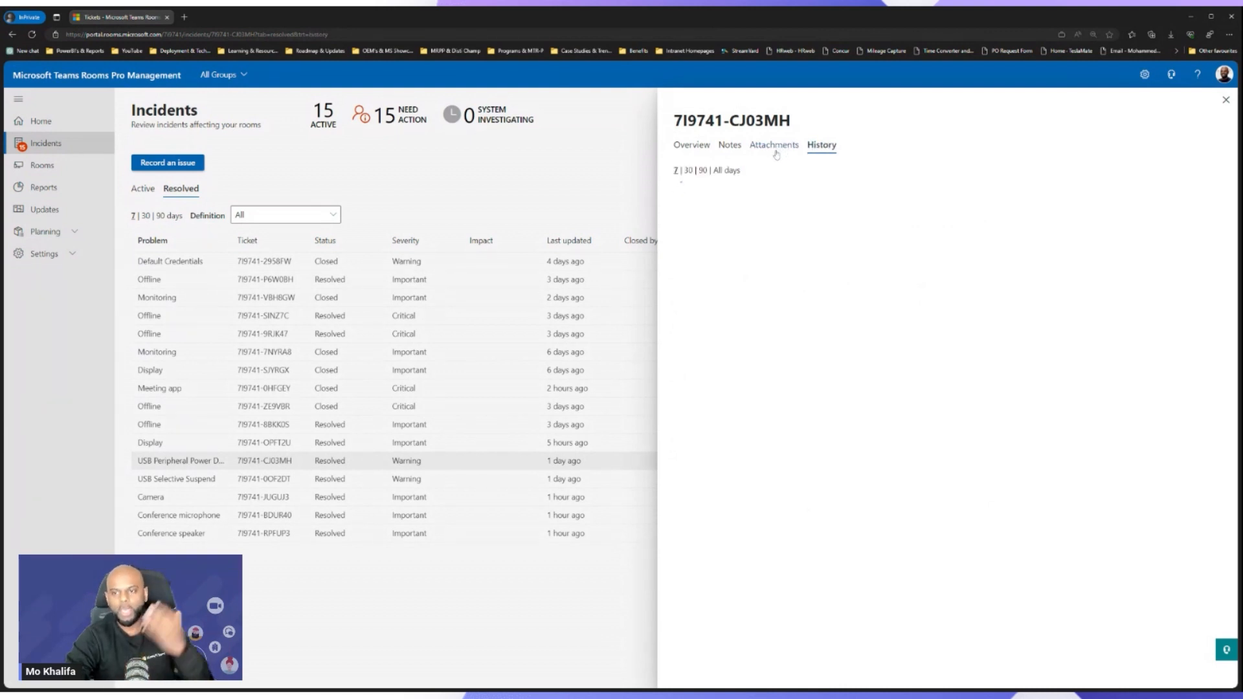
left_click(821, 145)
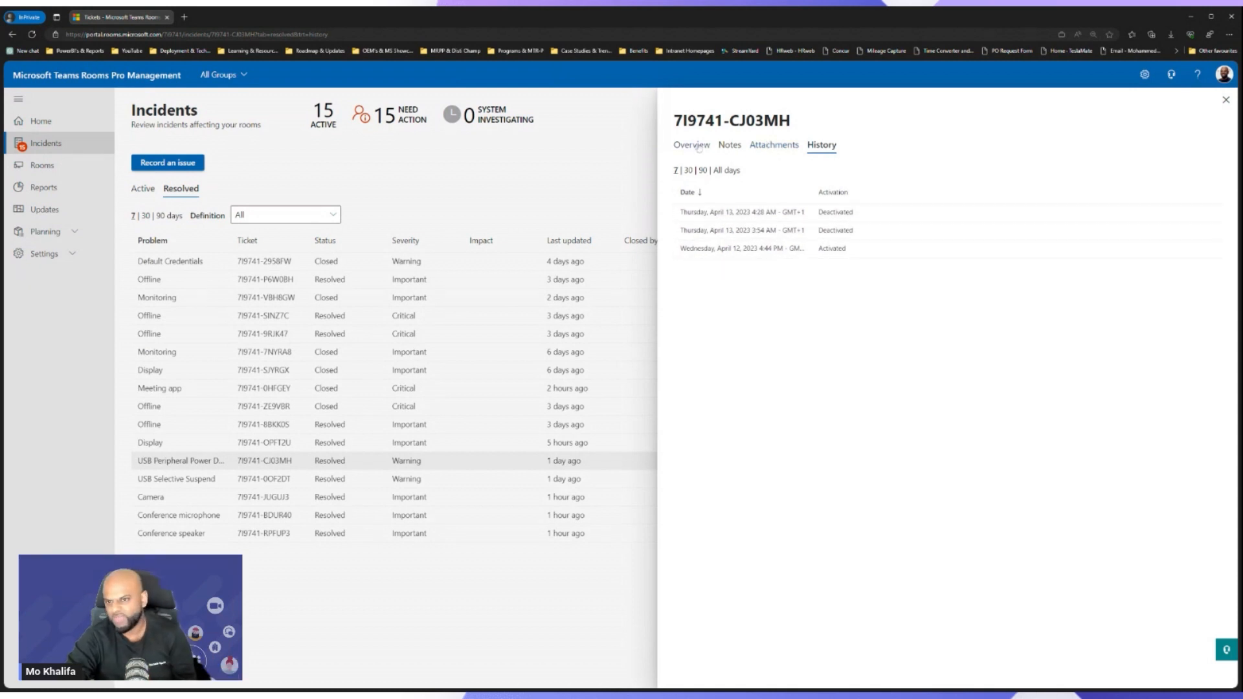
left_click(691, 145)
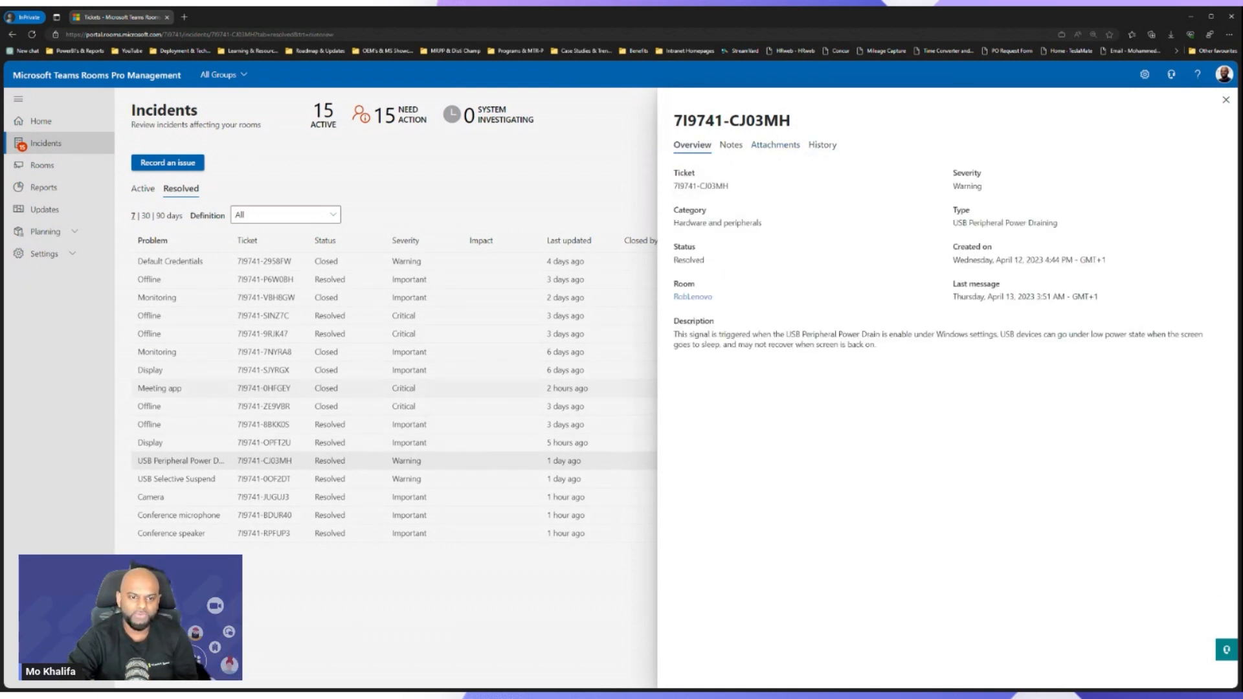
Review the Meeting app ticket's notes and attachments, then close its details.
left_click(159, 387)
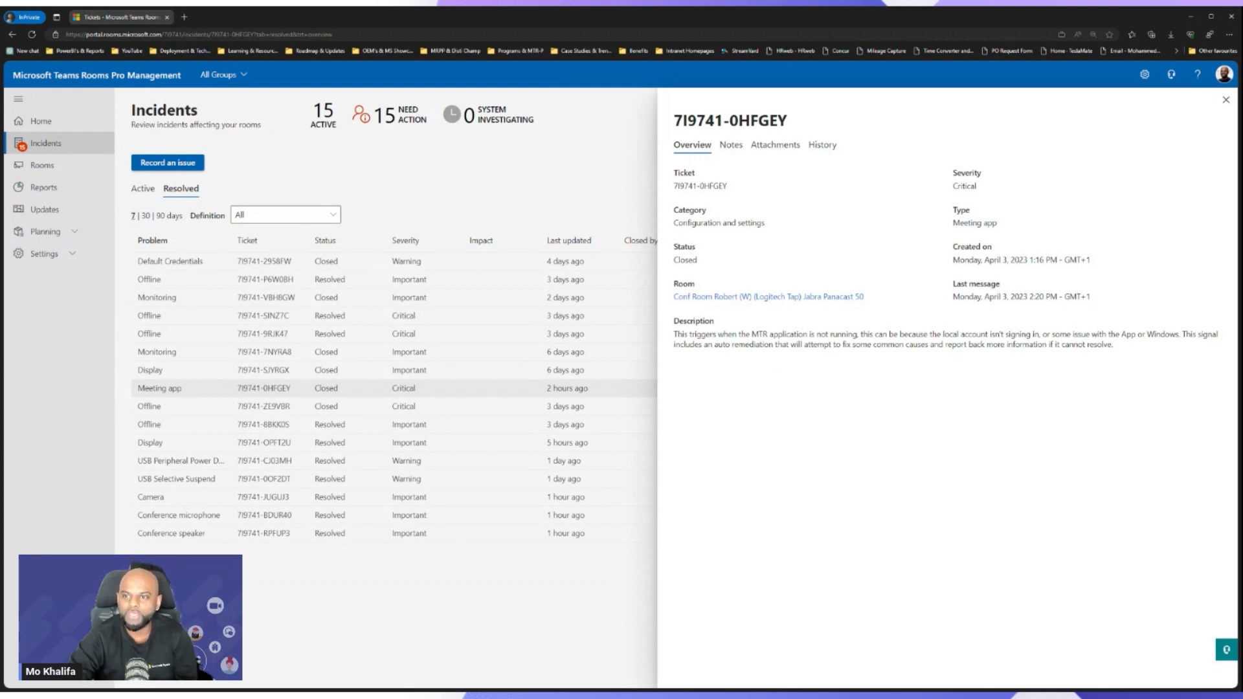
left_click(729, 145)
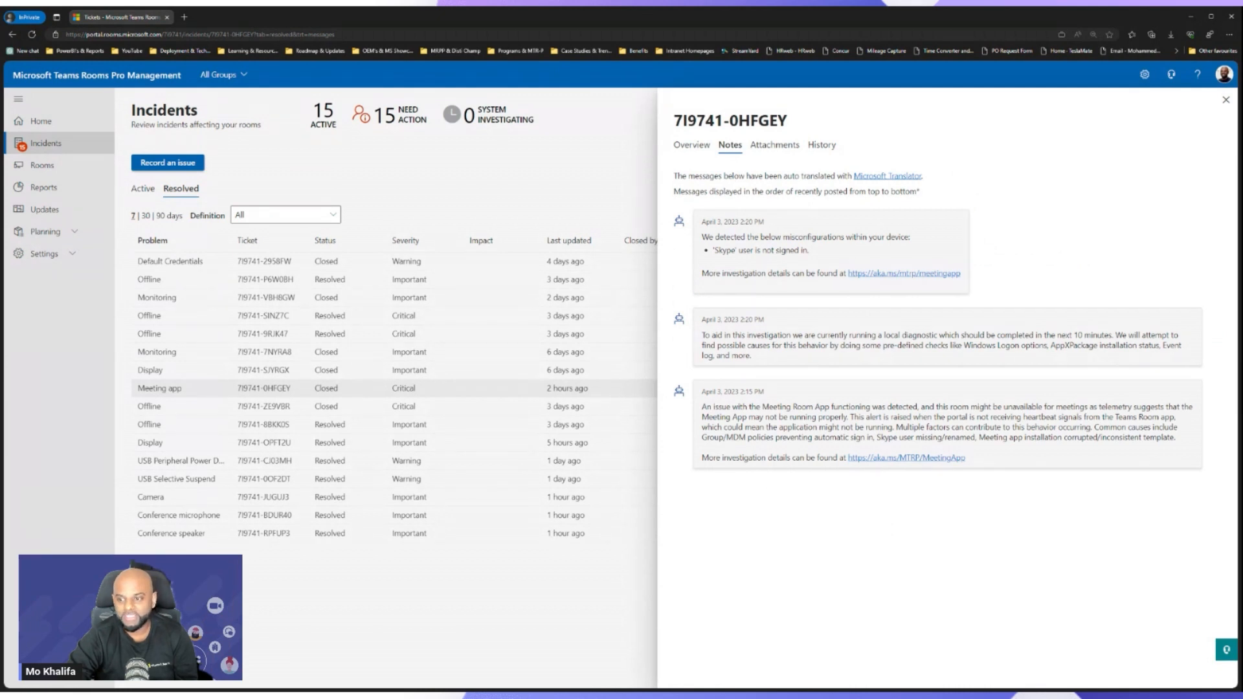
mouse_move(960, 445)
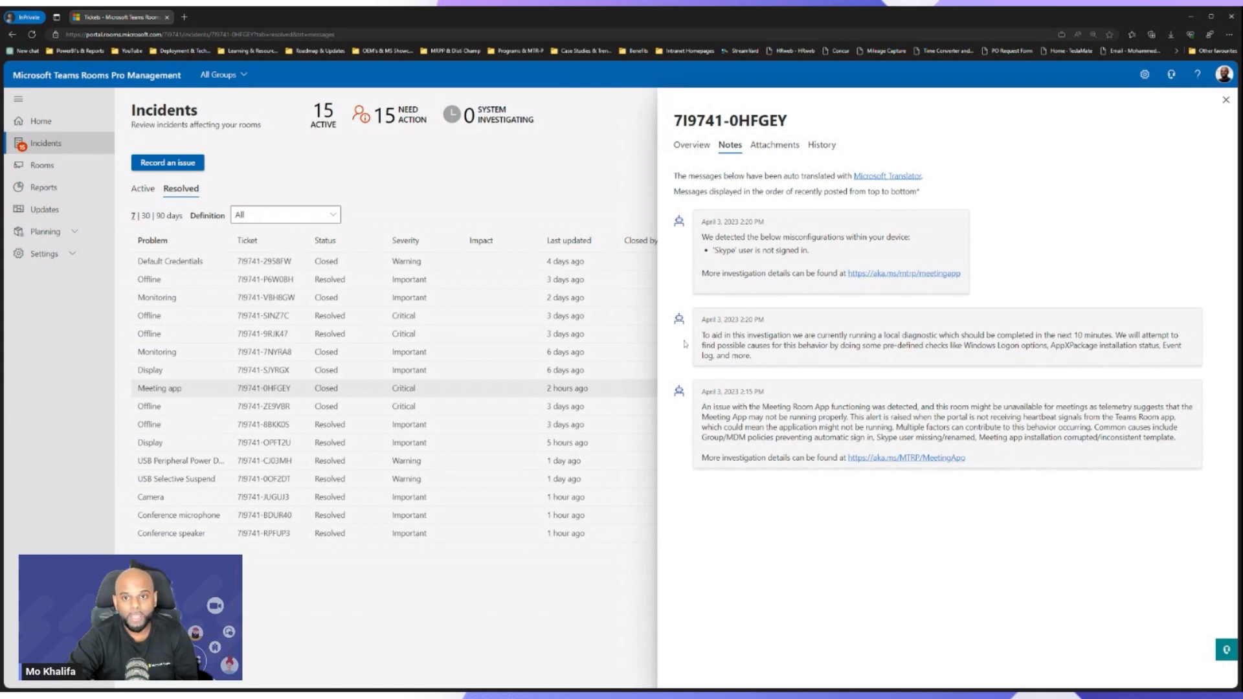
mouse_move(684, 343)
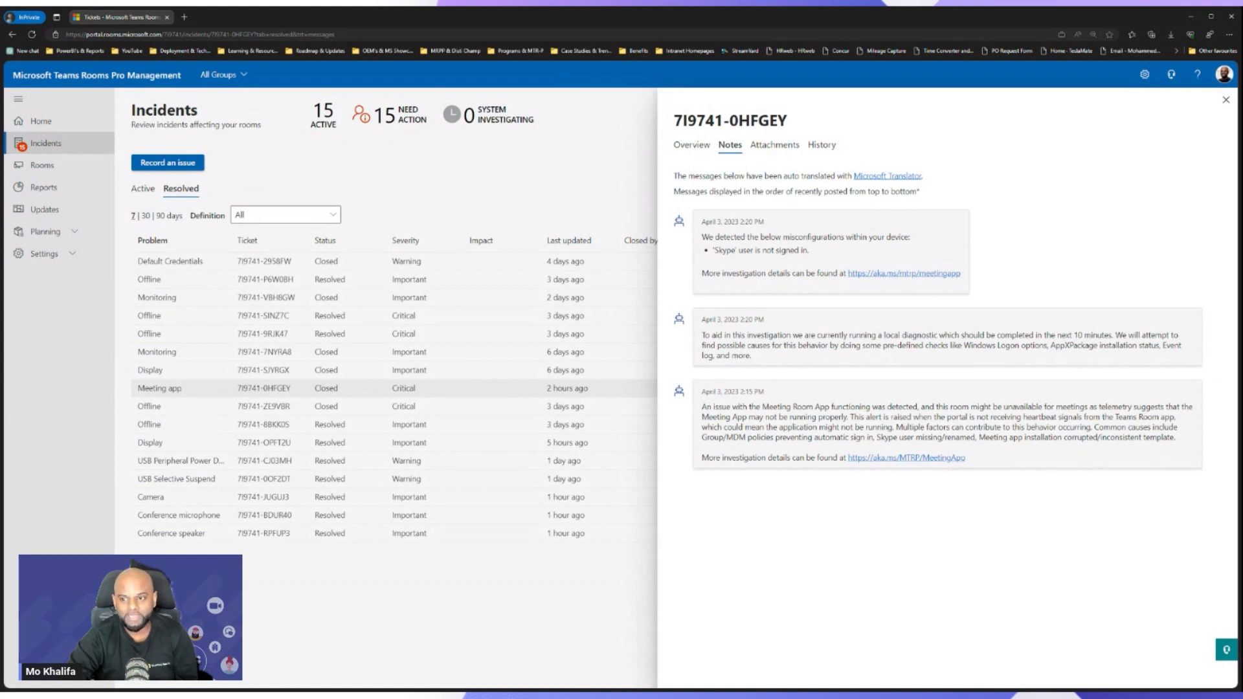
mouse_move(876, 354)
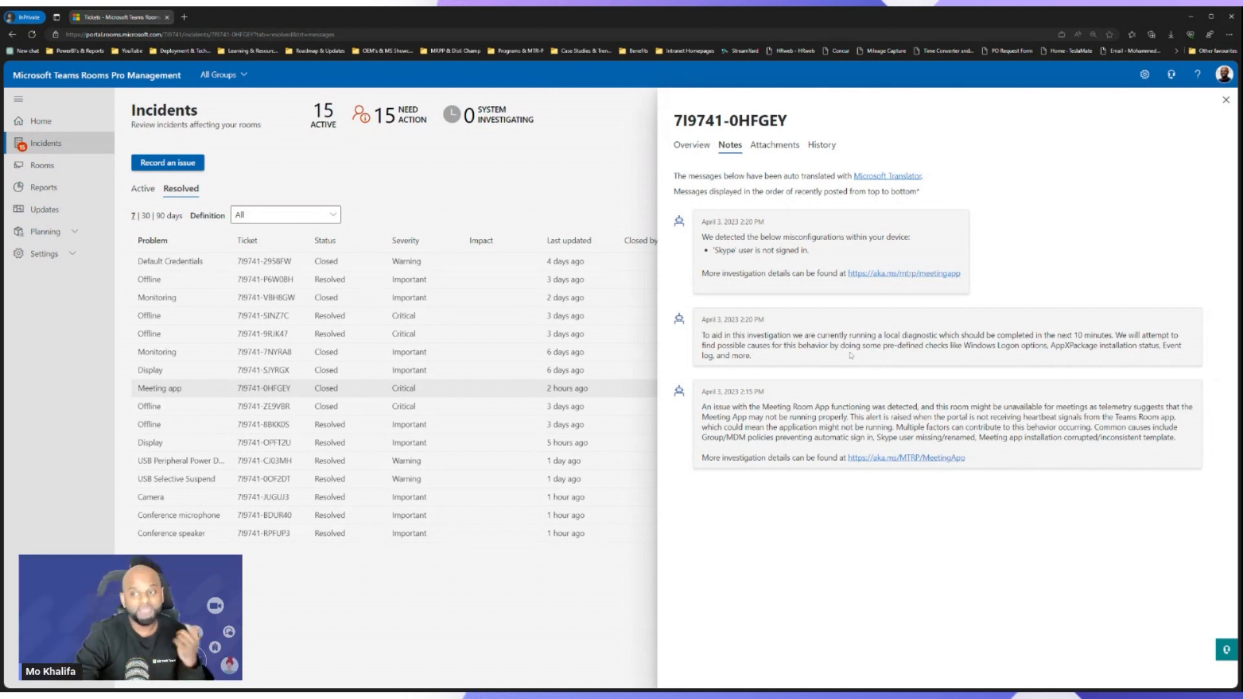
mouse_move(833, 255)
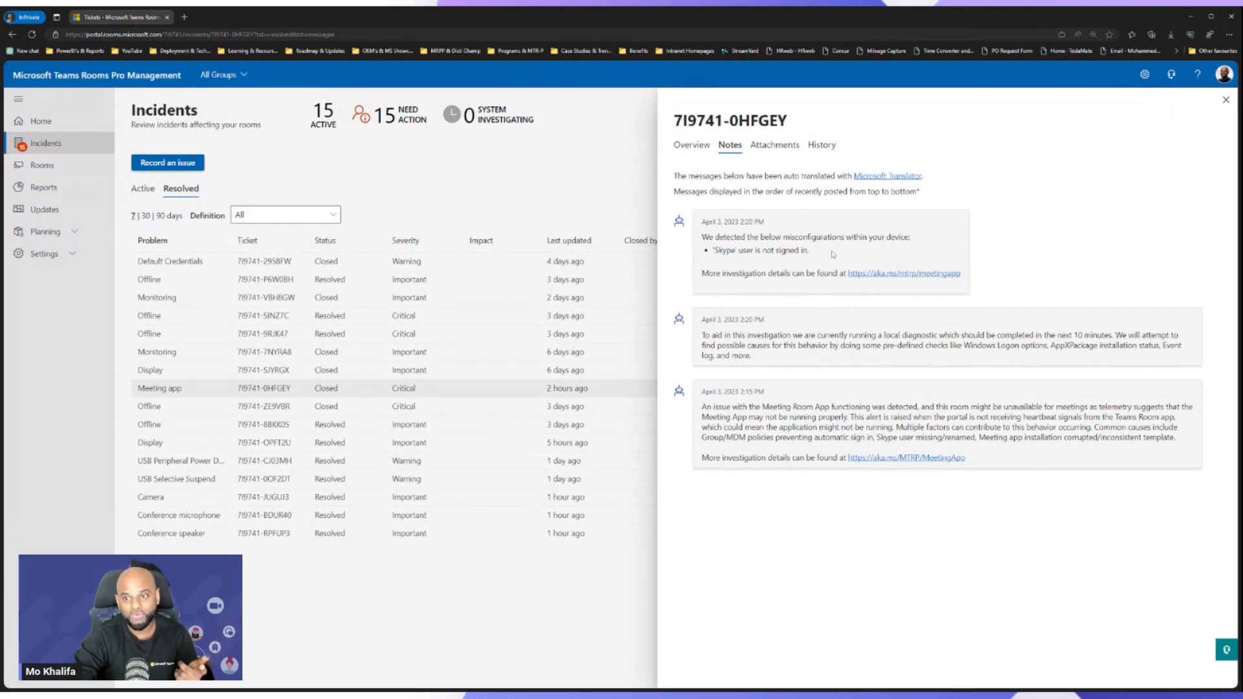
mouse_move(834, 267)
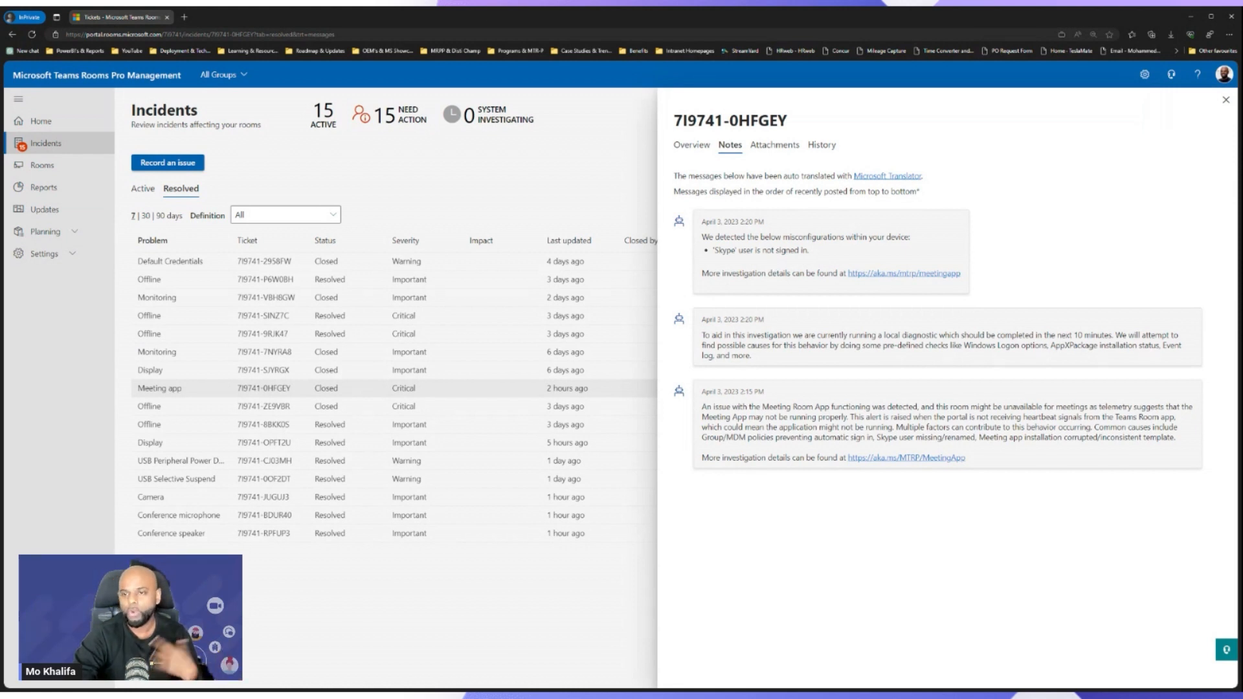
left_click(774, 145)
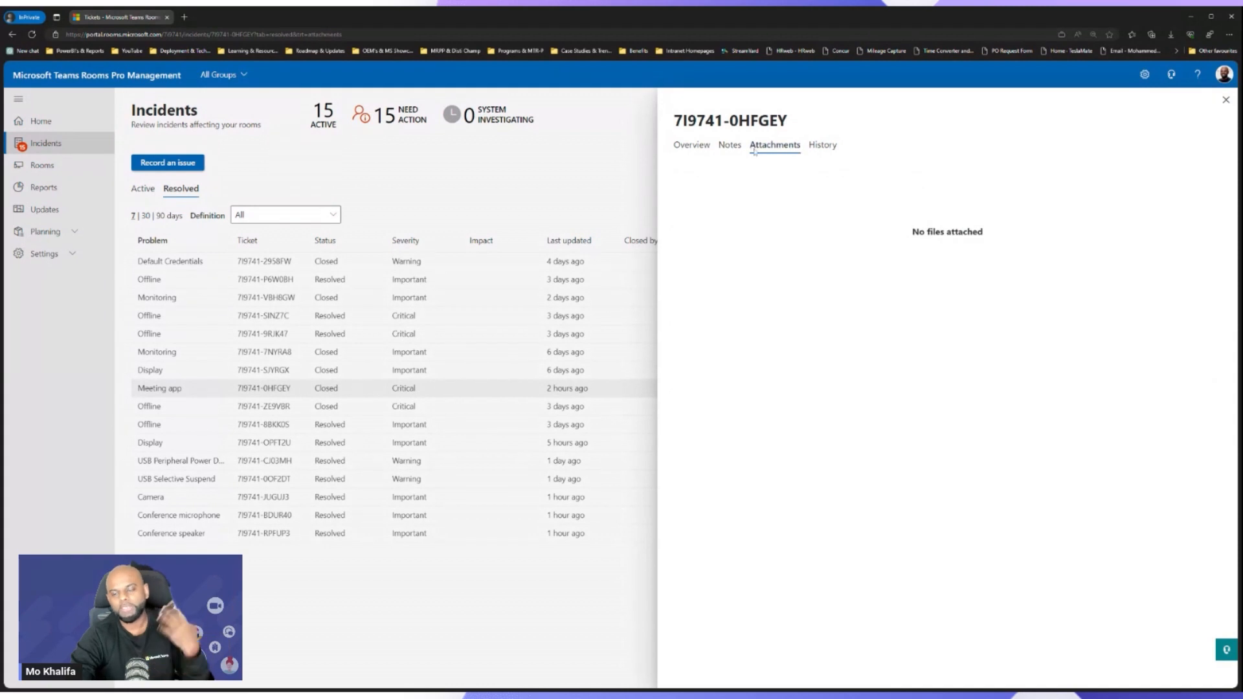
left_click(690, 144)
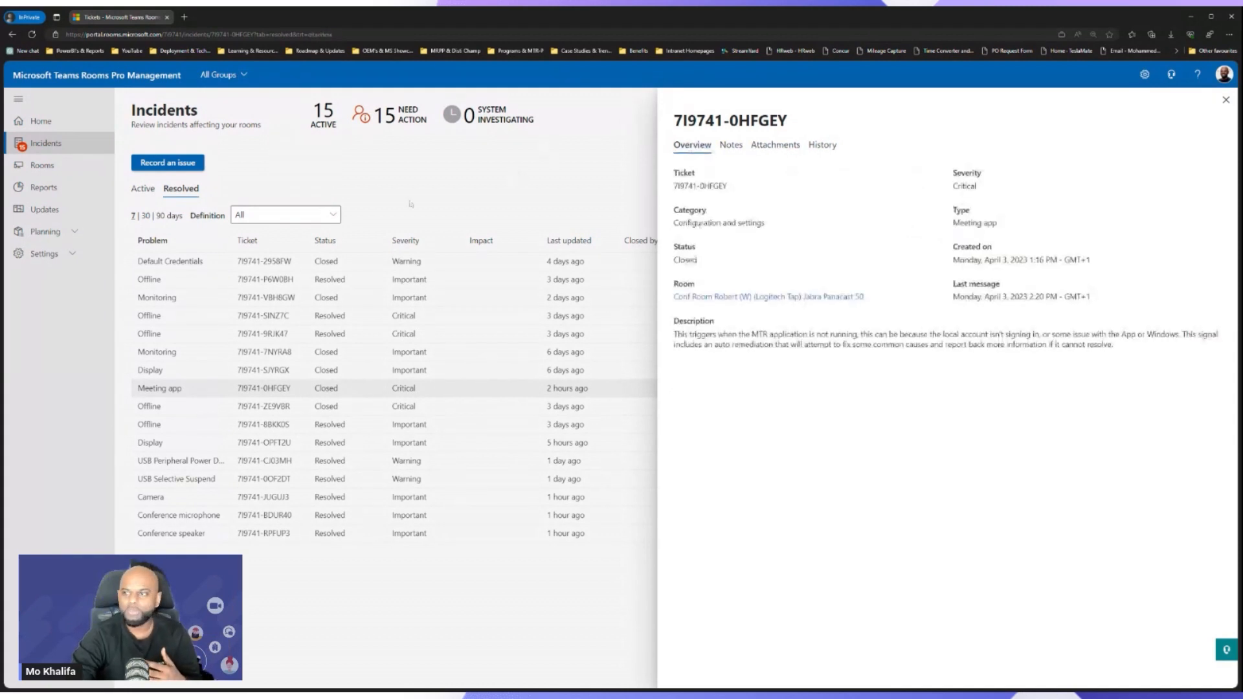
left_click(1226, 99)
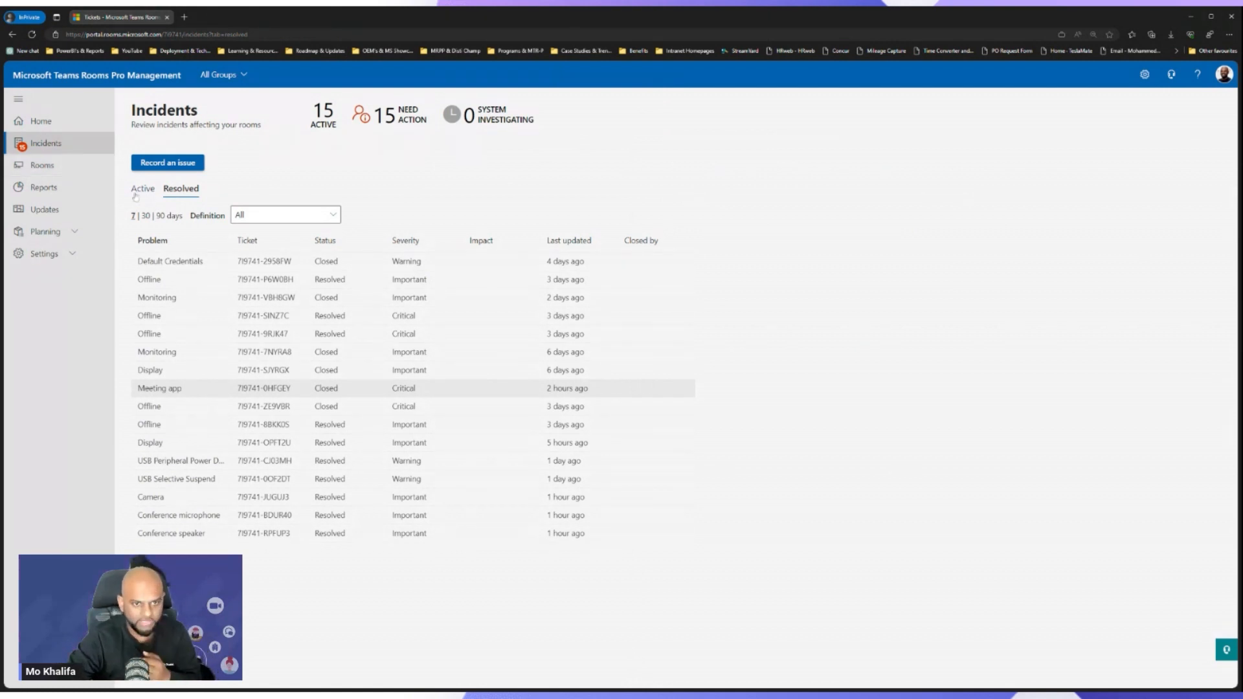
On active incidents, read the microphone and speaker tickets, expand Connectivity, close the pane.
left_click(142, 188)
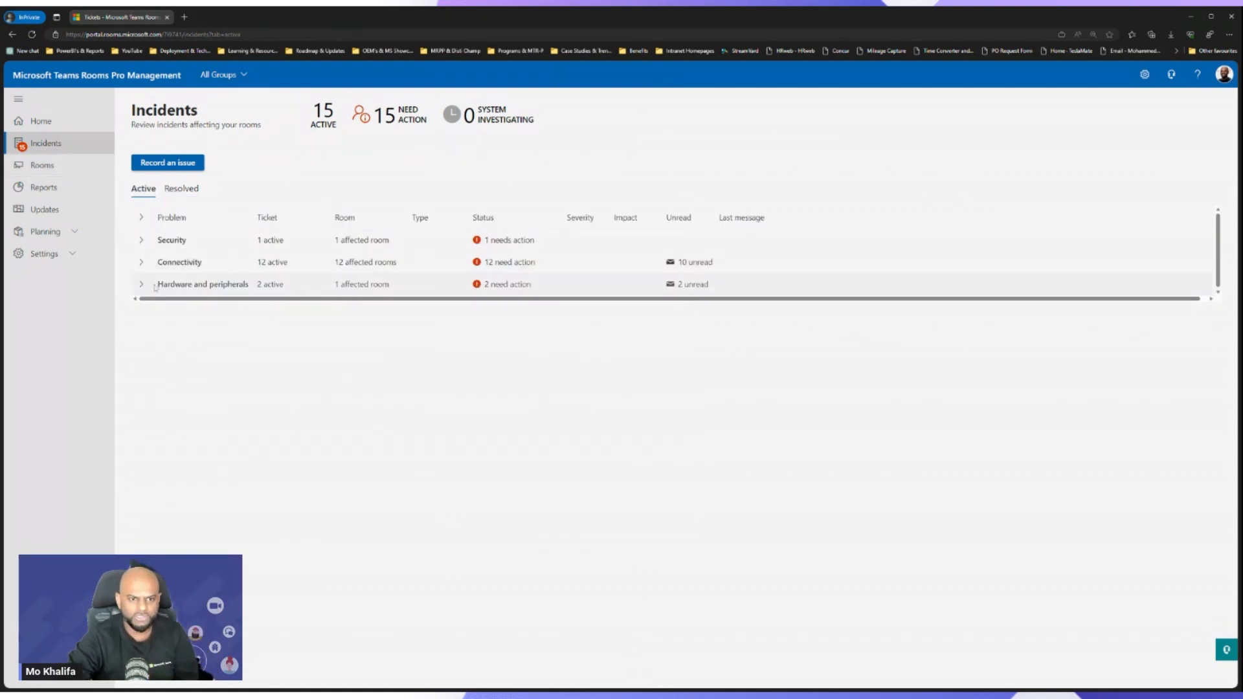
left_click(142, 283)
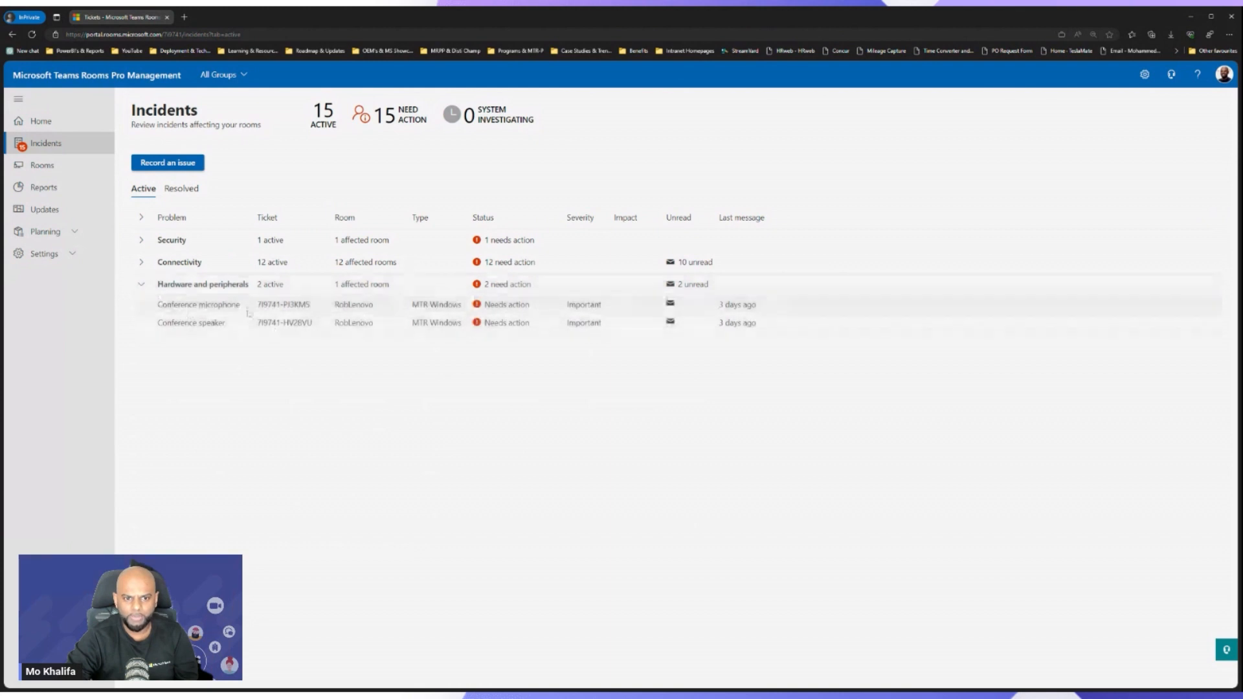
left_click(199, 304)
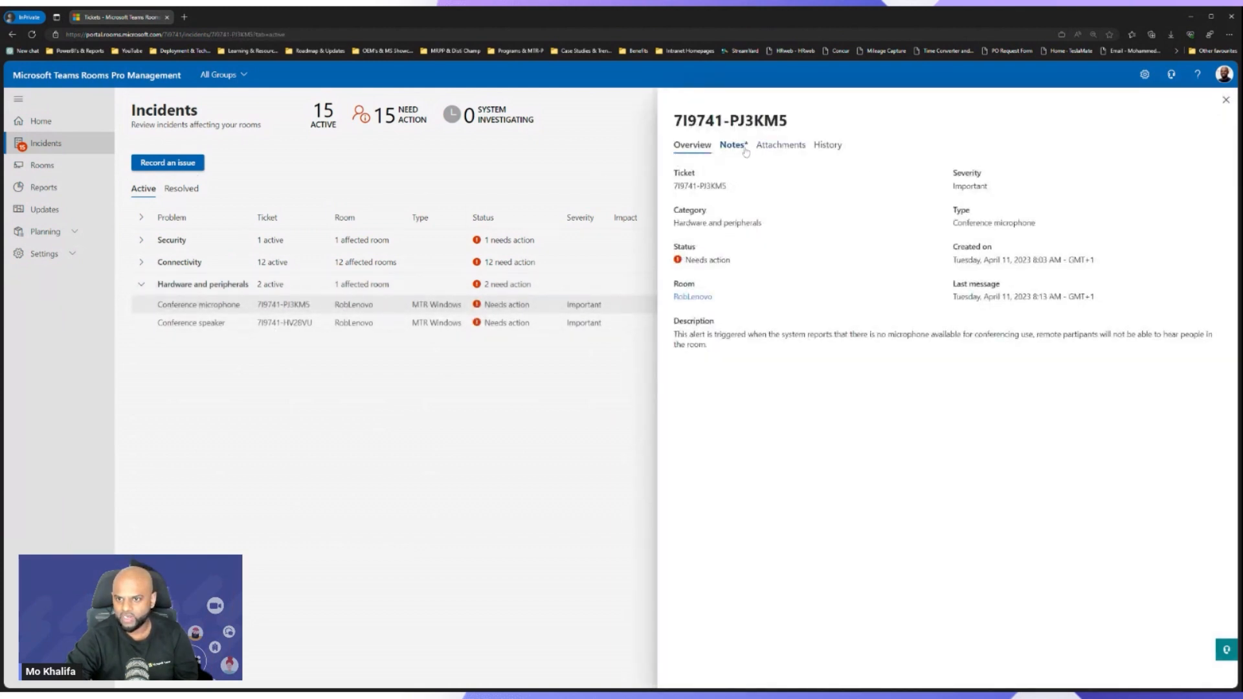
left_click(730, 145)
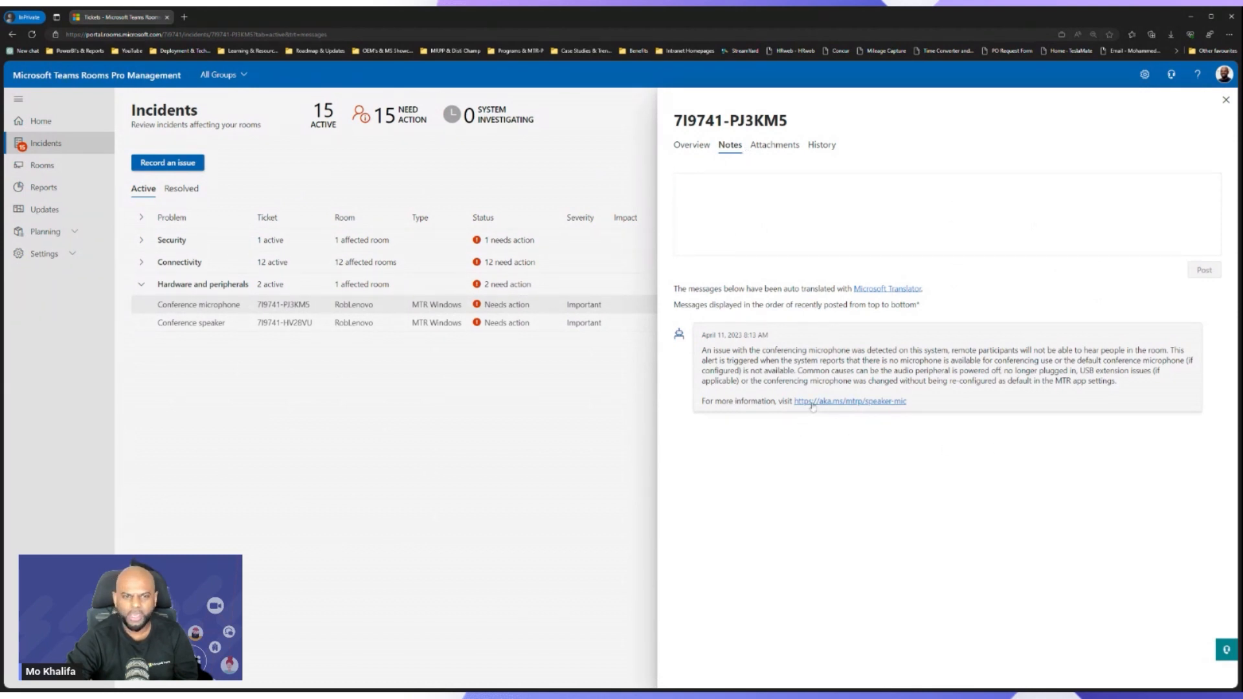
left_click(191, 323)
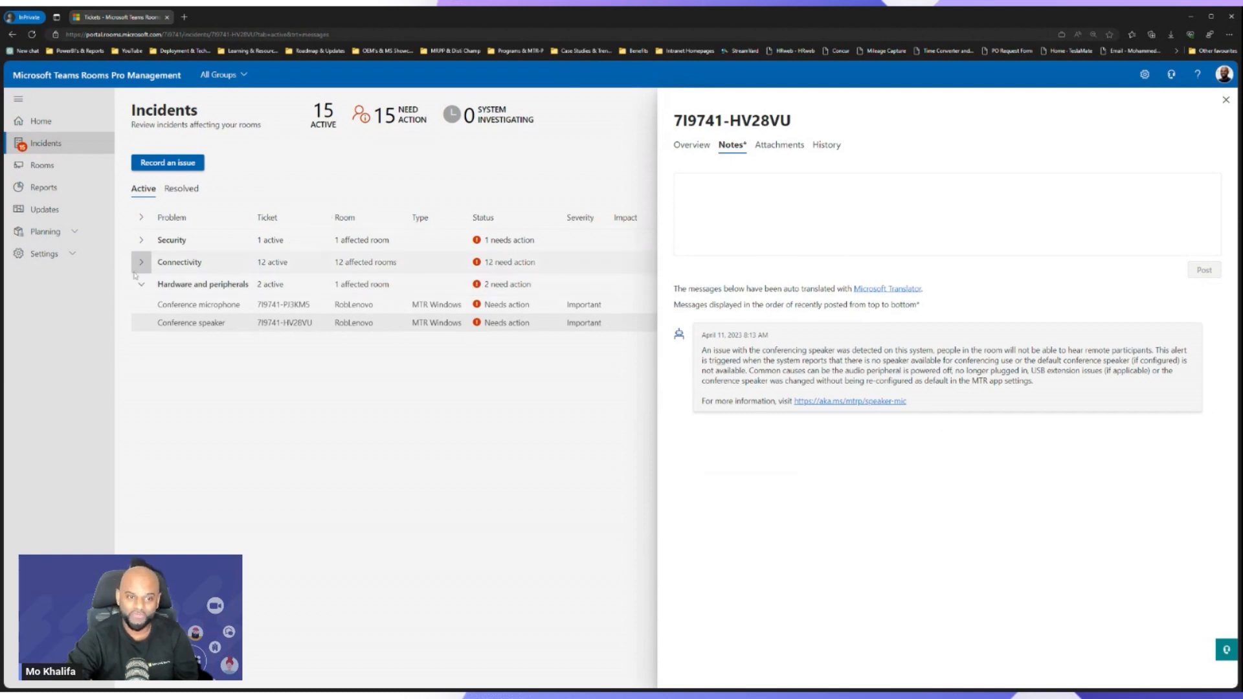
left_click(141, 261)
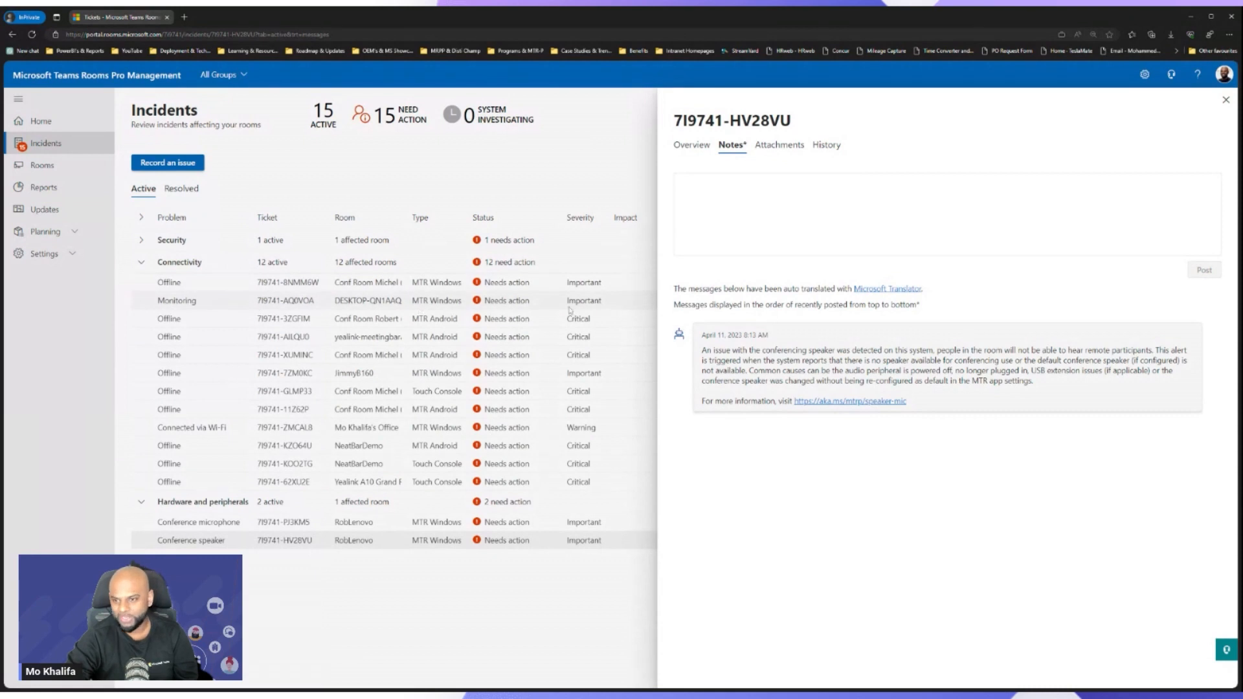
mouse_move(878, 274)
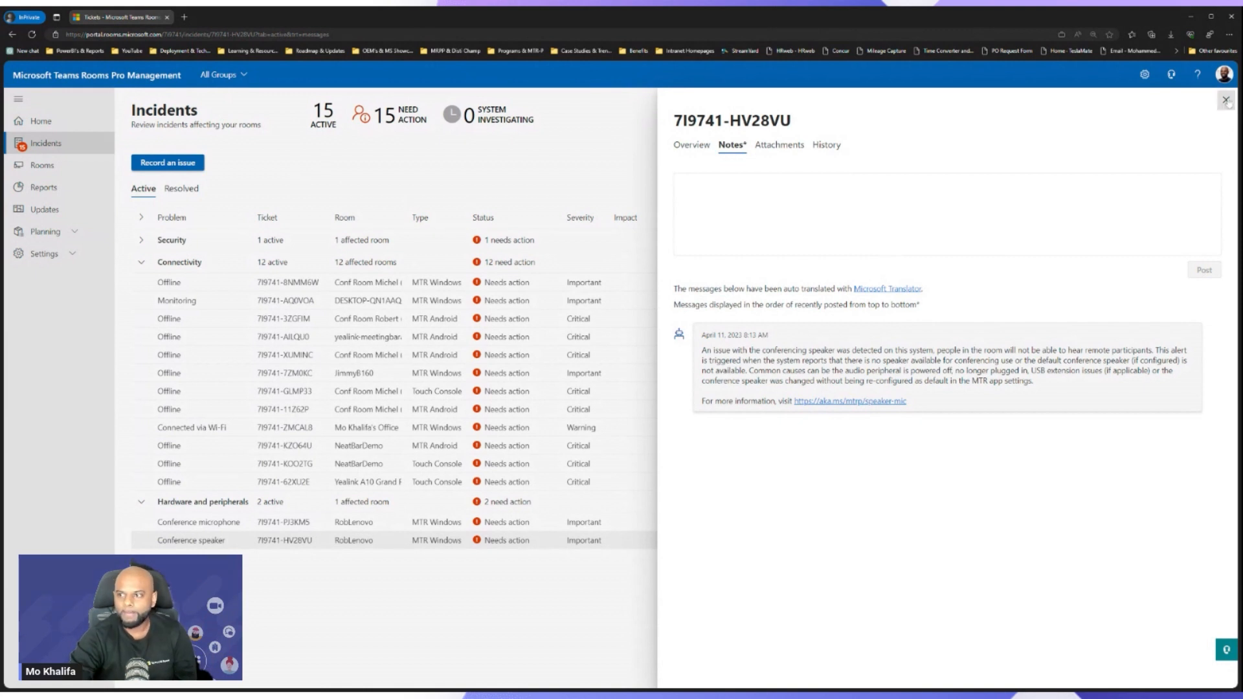
left_click(1226, 101)
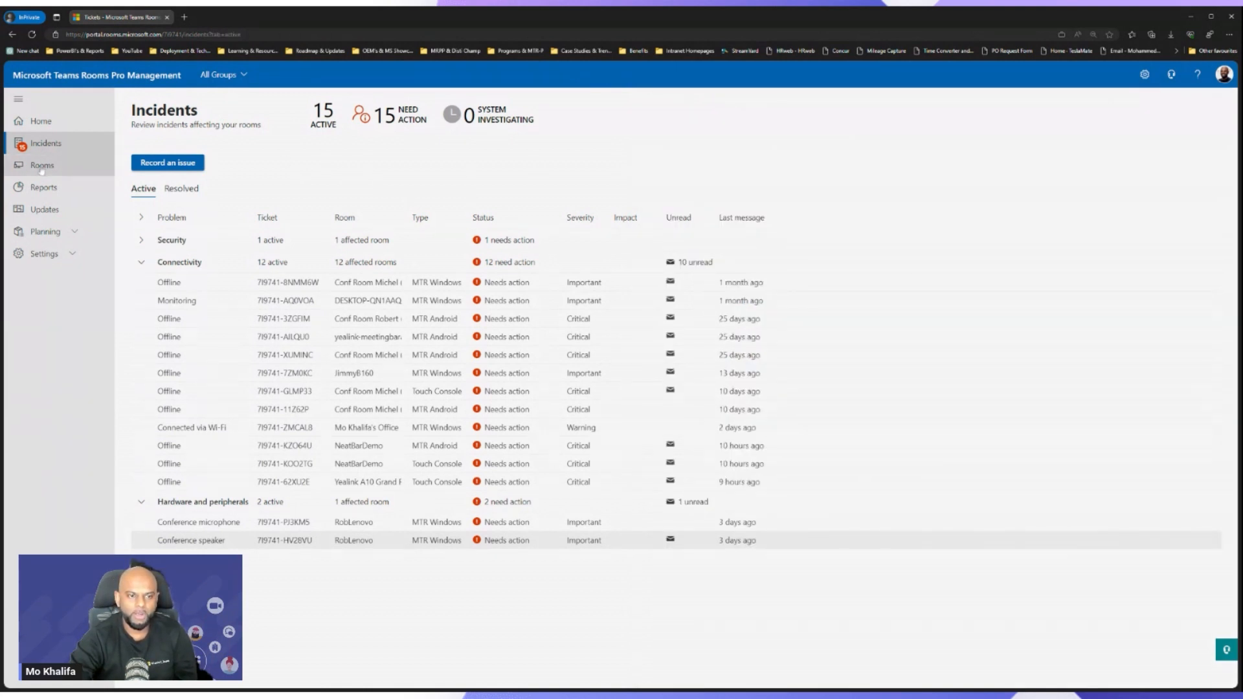
left_click(42, 165)
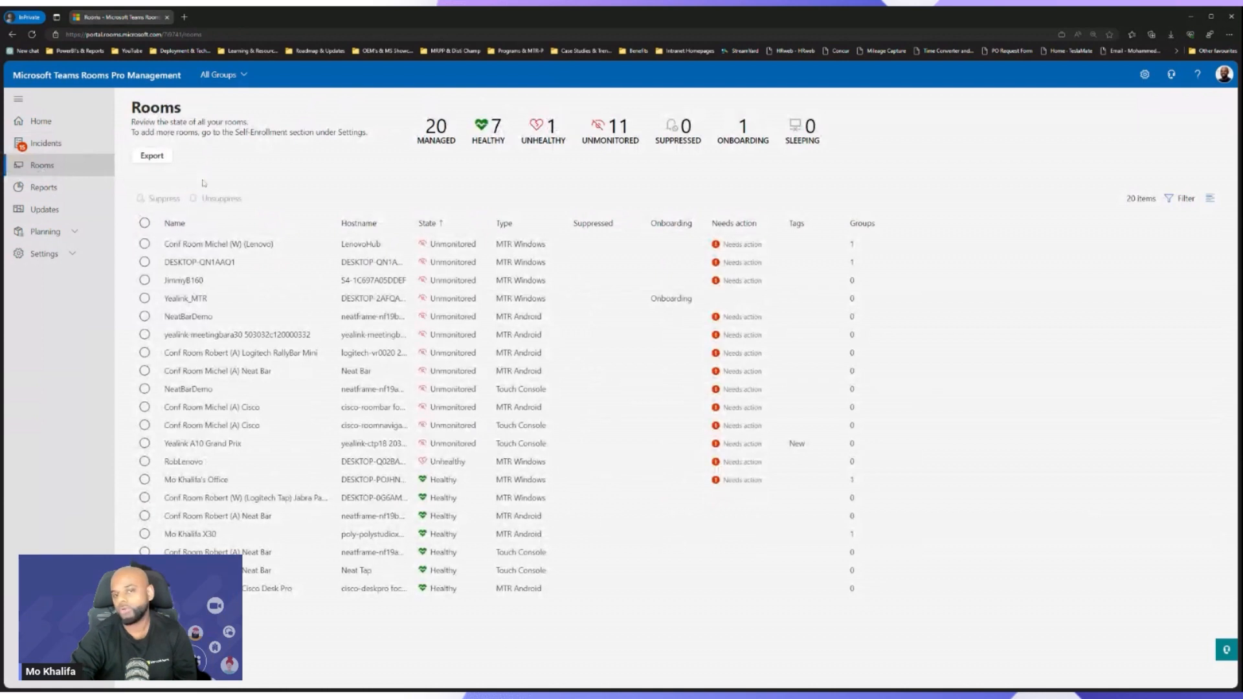
mouse_move(435, 131)
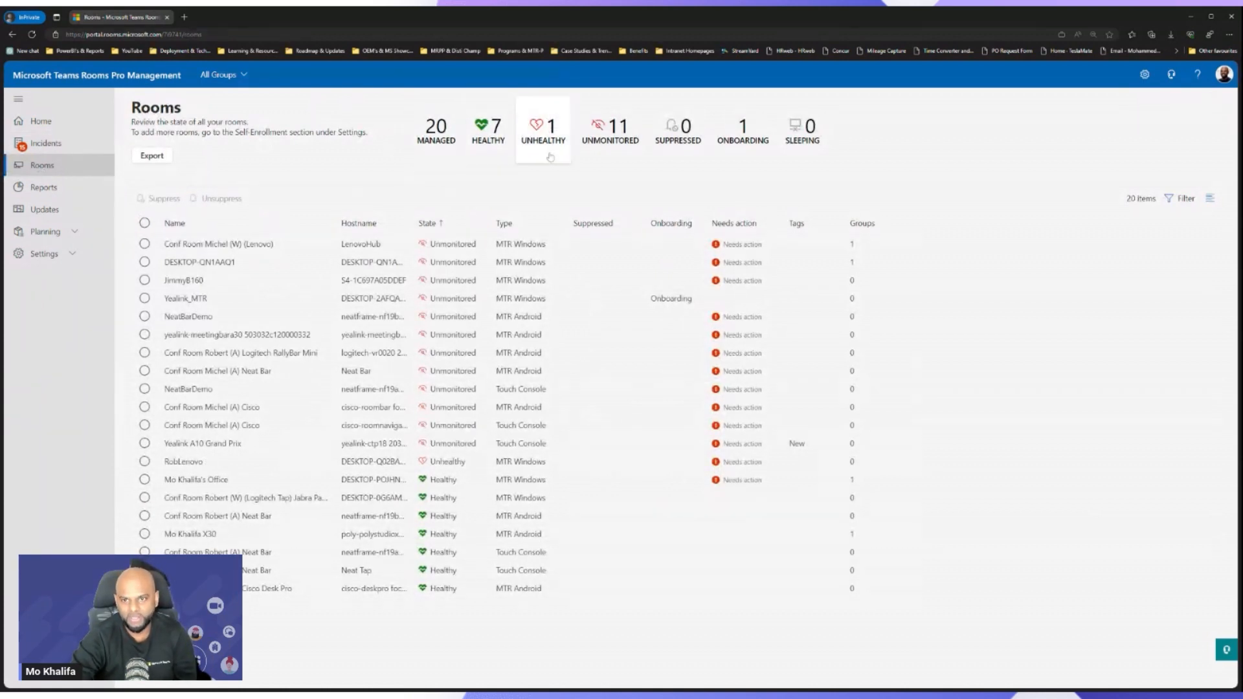
left_click(610, 128)
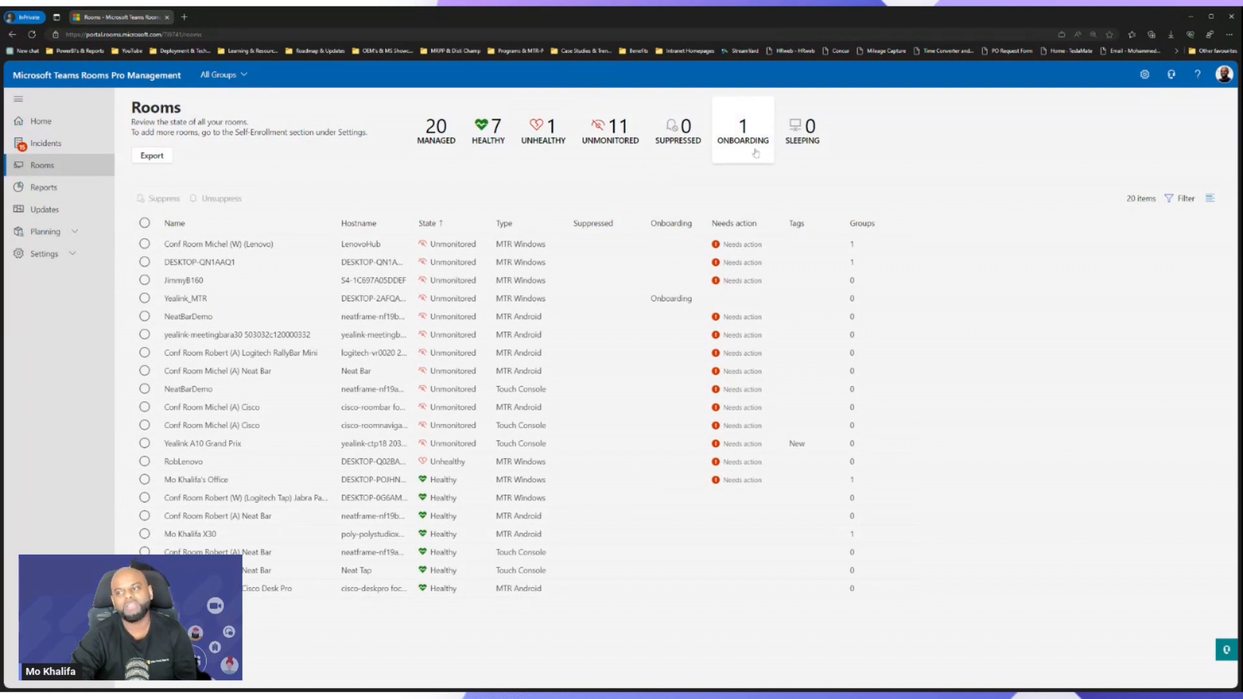
mouse_move(381, 144)
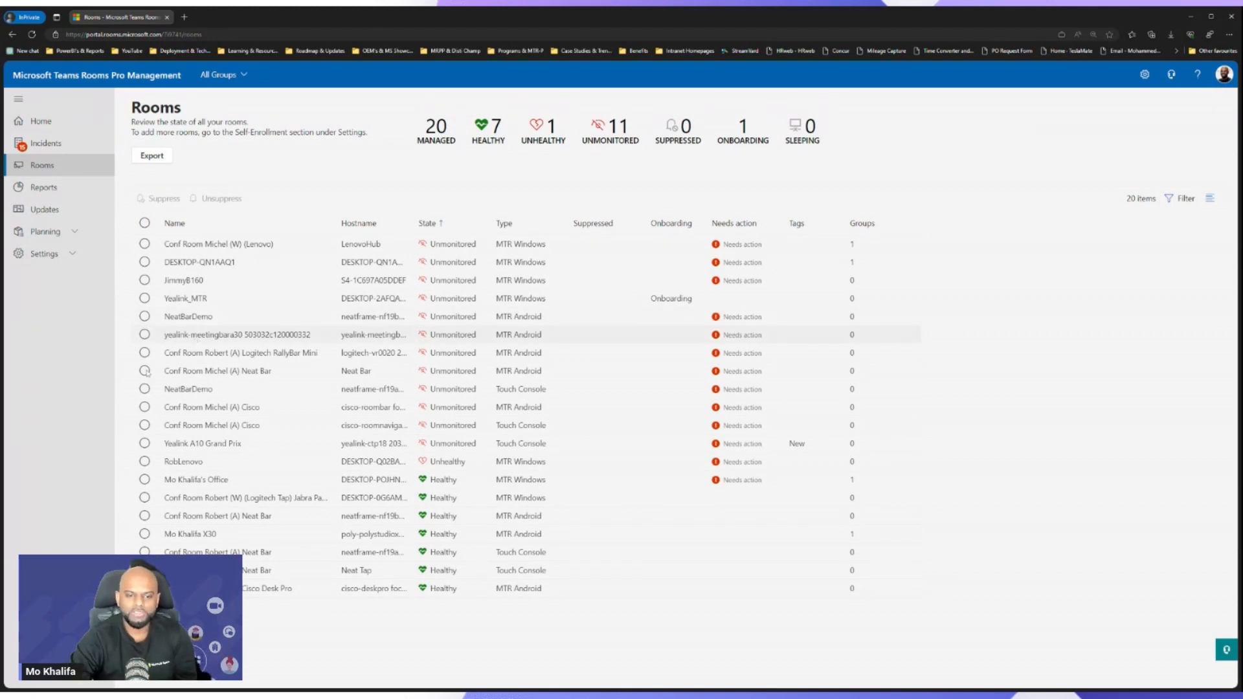
left_click(190, 534)
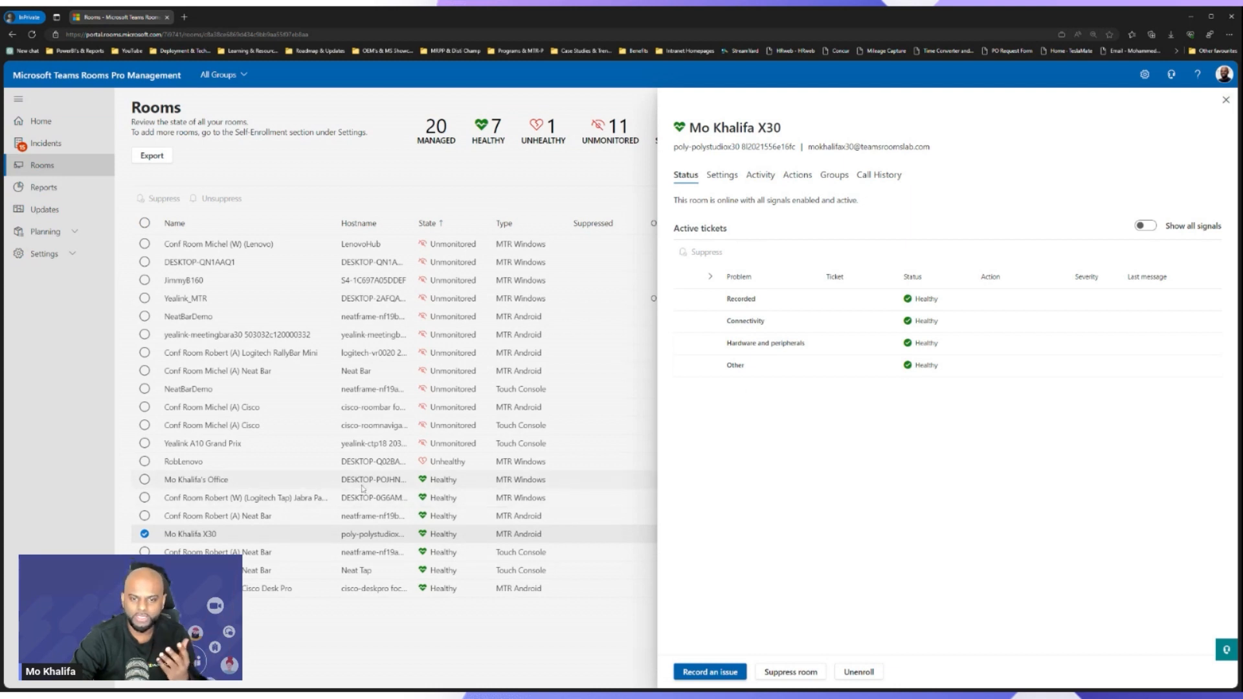
left_click(196, 479)
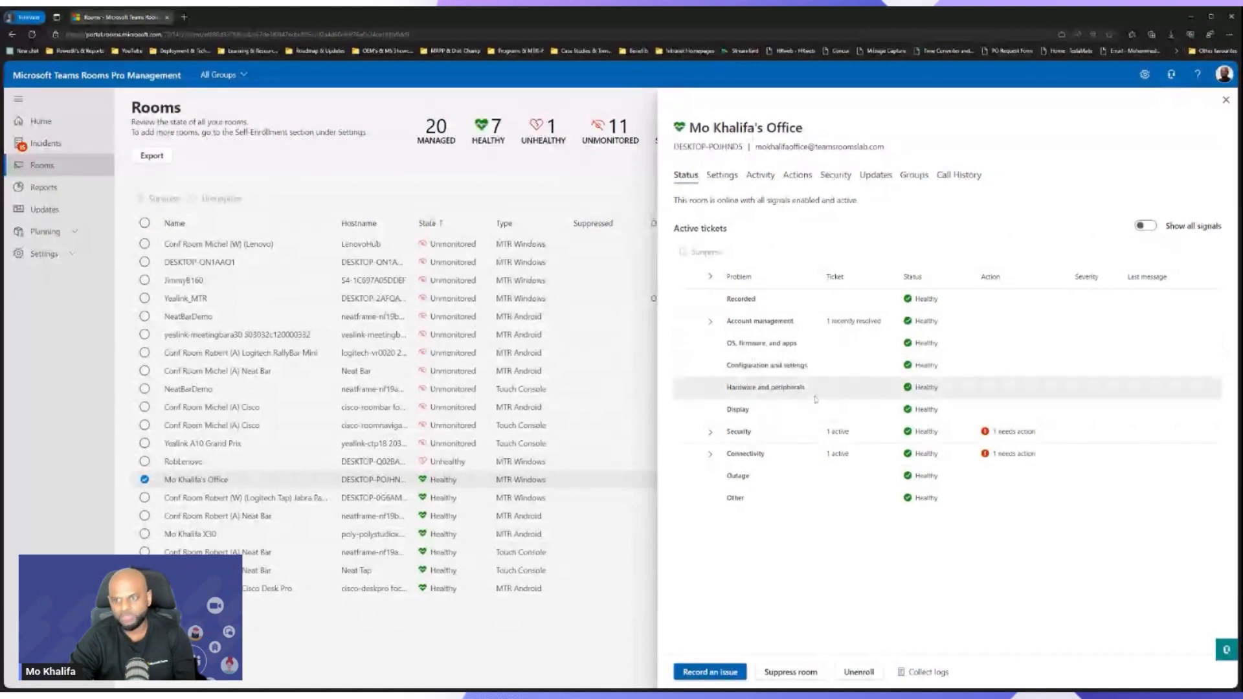
mouse_move(787, 547)
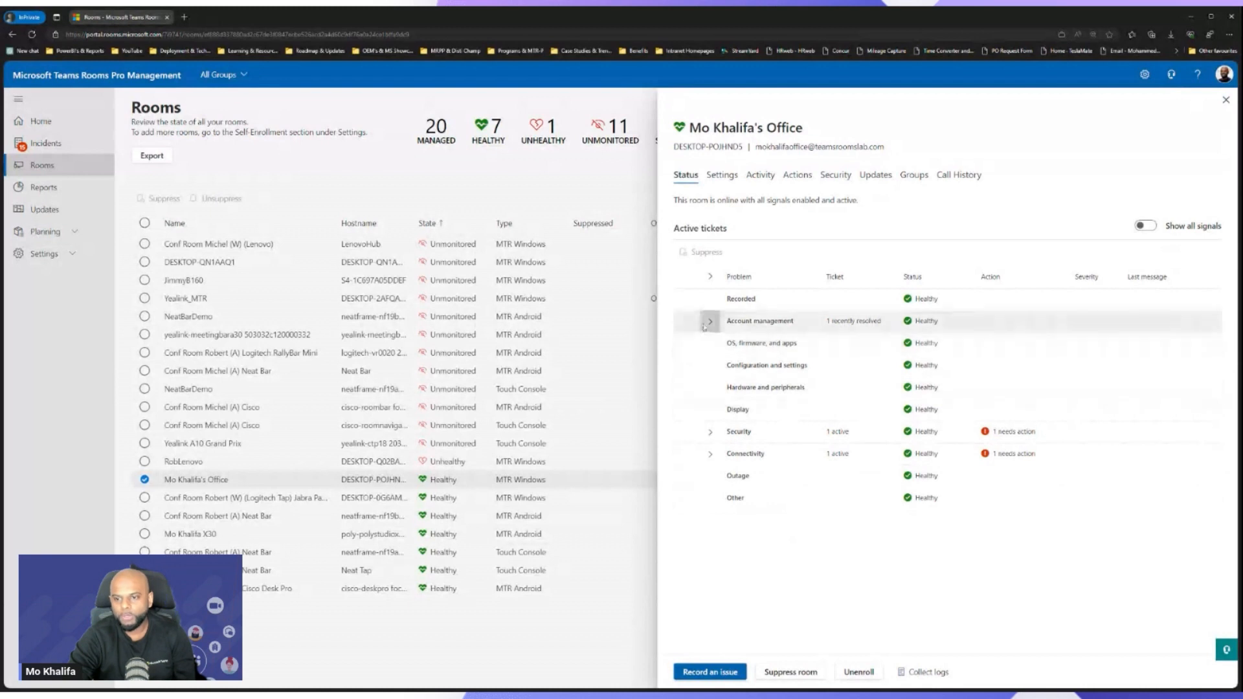
left_click(709, 321)
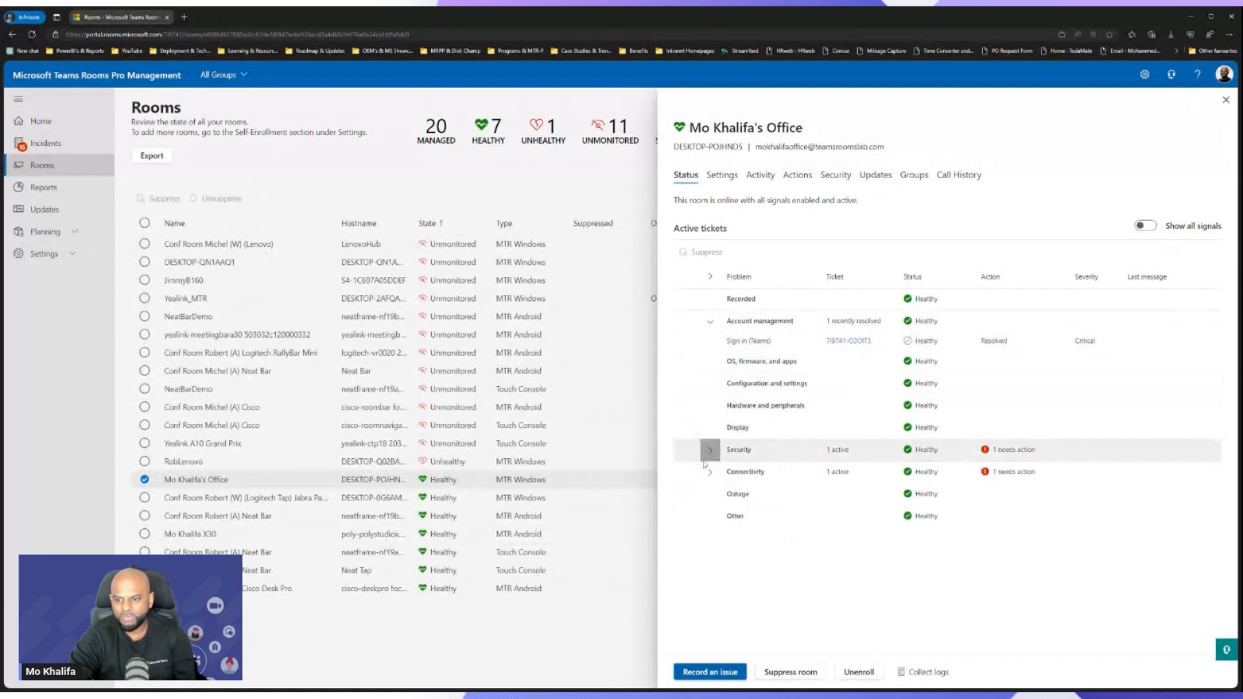
left_click(709, 449)
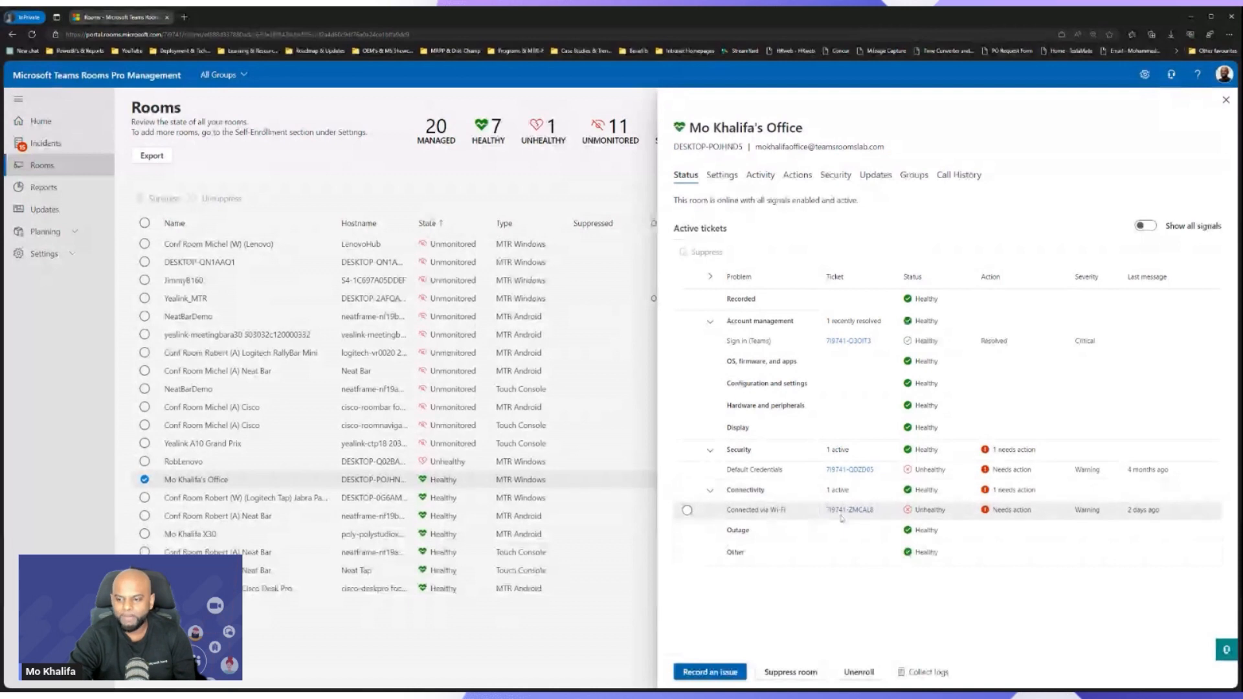
left_click(710, 489)
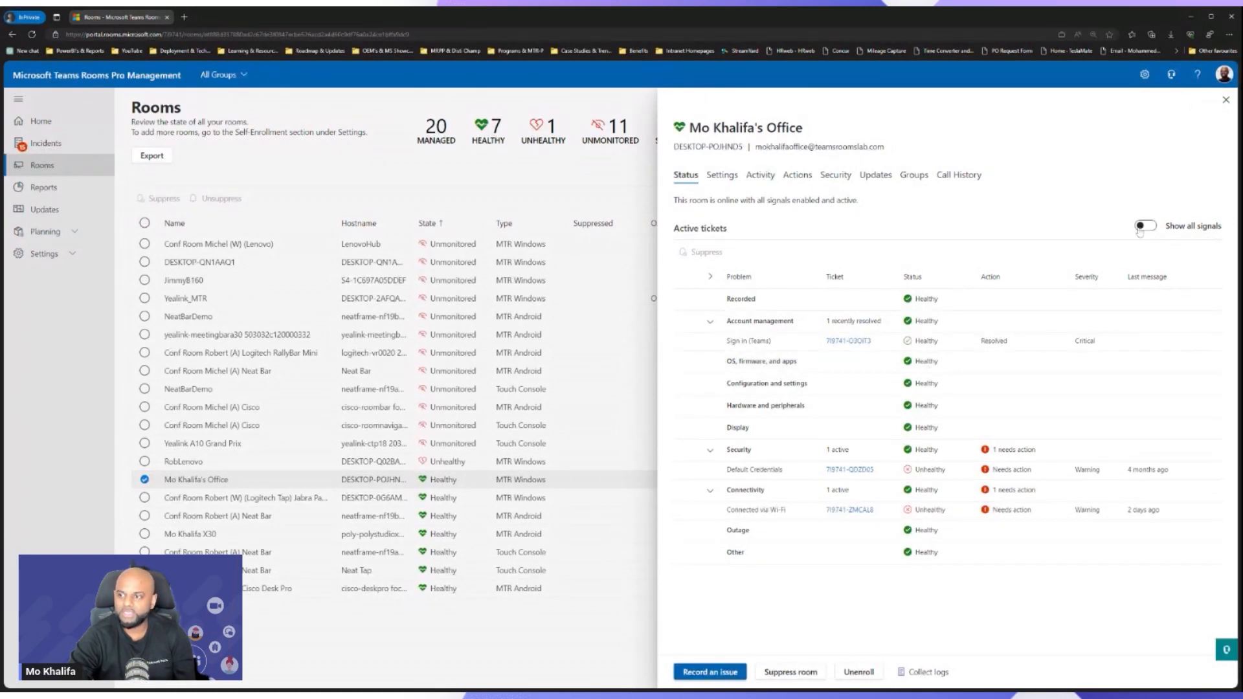
Enable Show all signals for Mo Khalifa's Office and scroll through every check.
left_click(1140, 225)
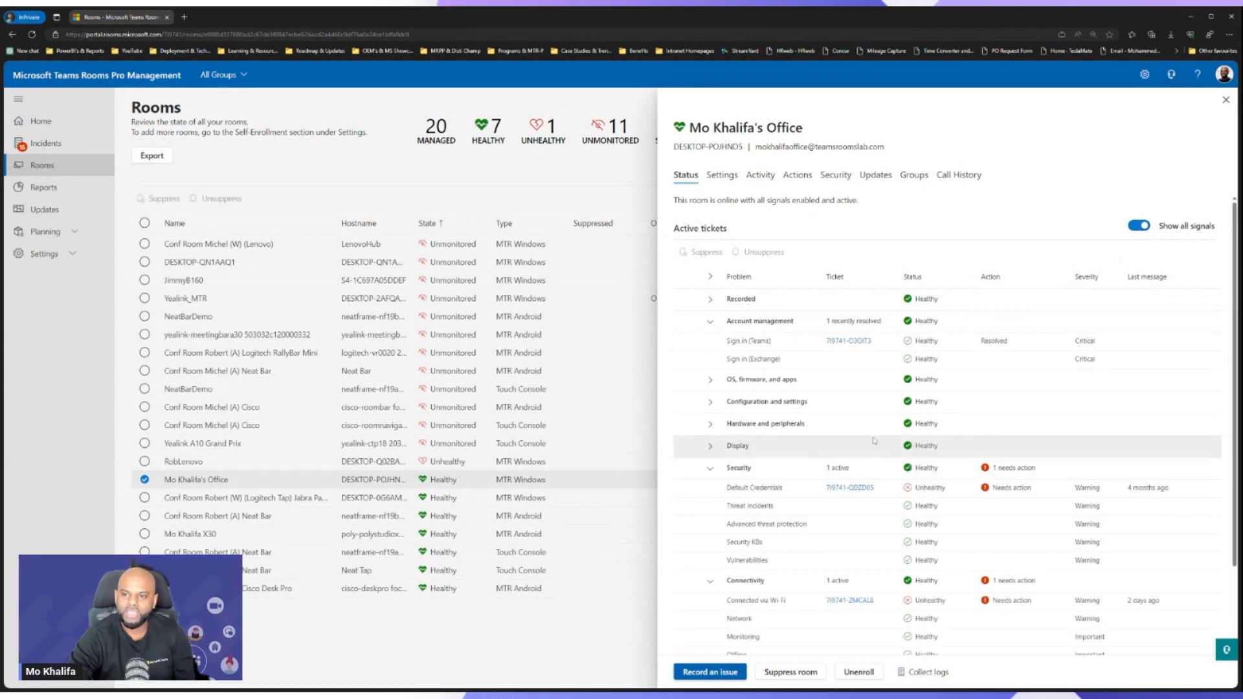
left_click(709, 379)
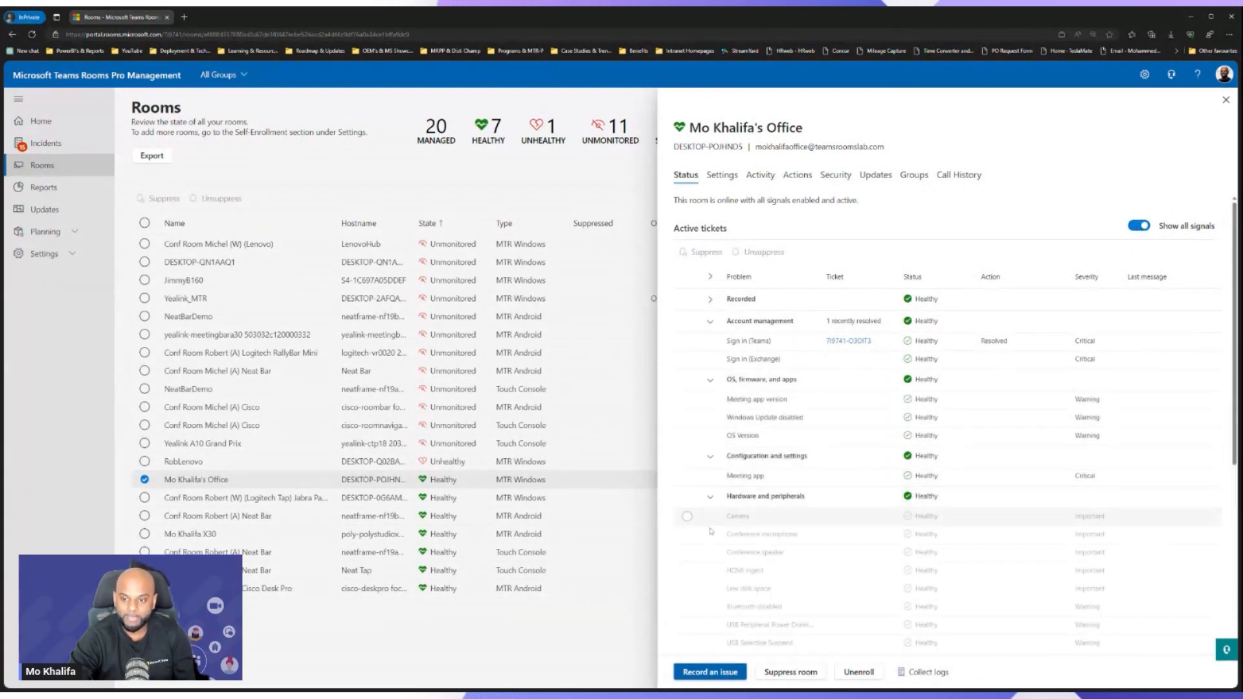
scroll("down", 3)
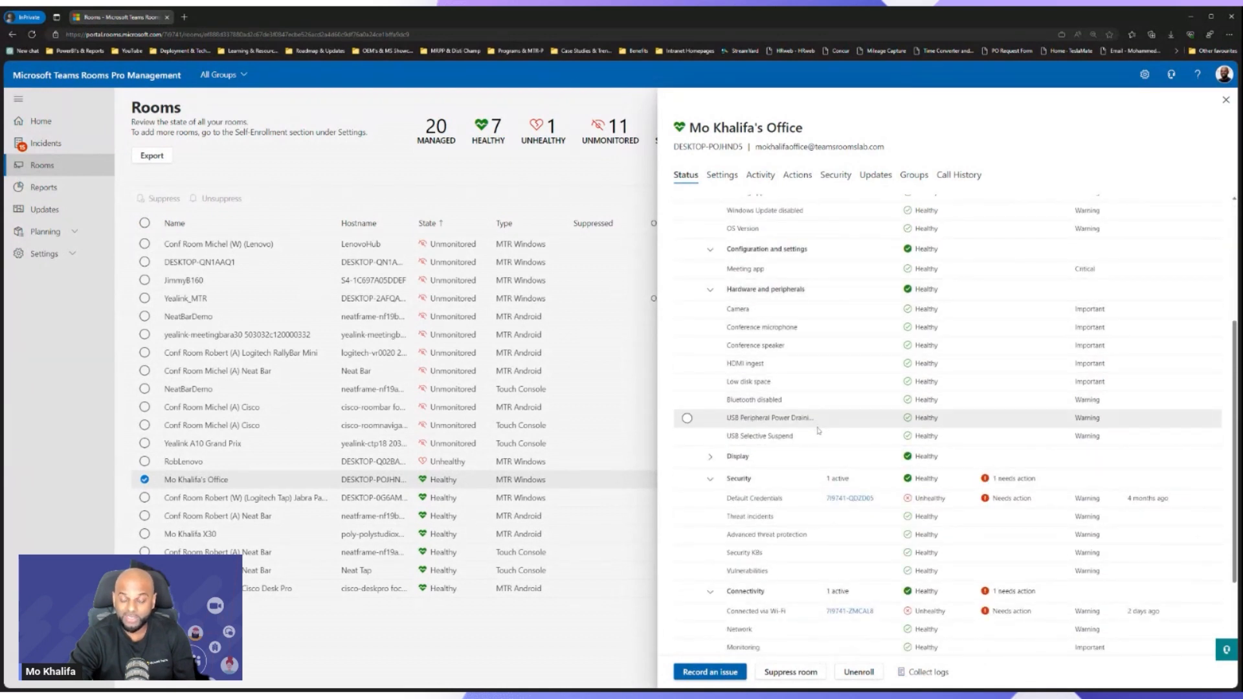
scroll("down", 3)
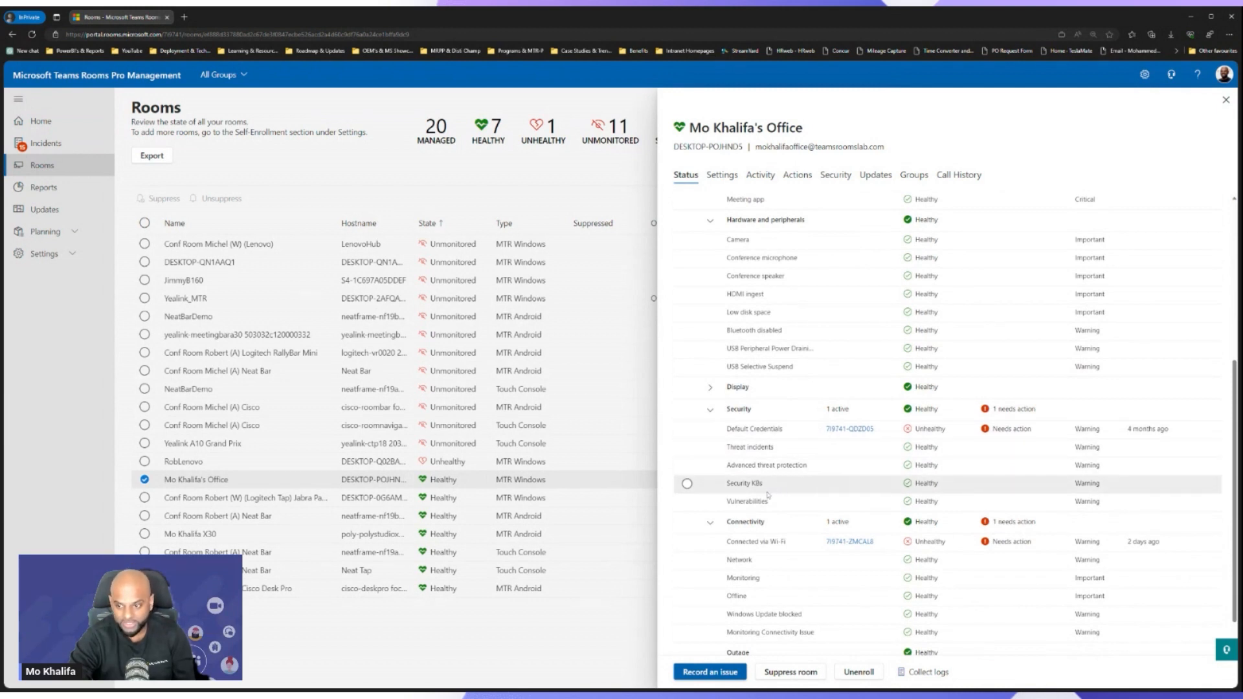
scroll("down", 3)
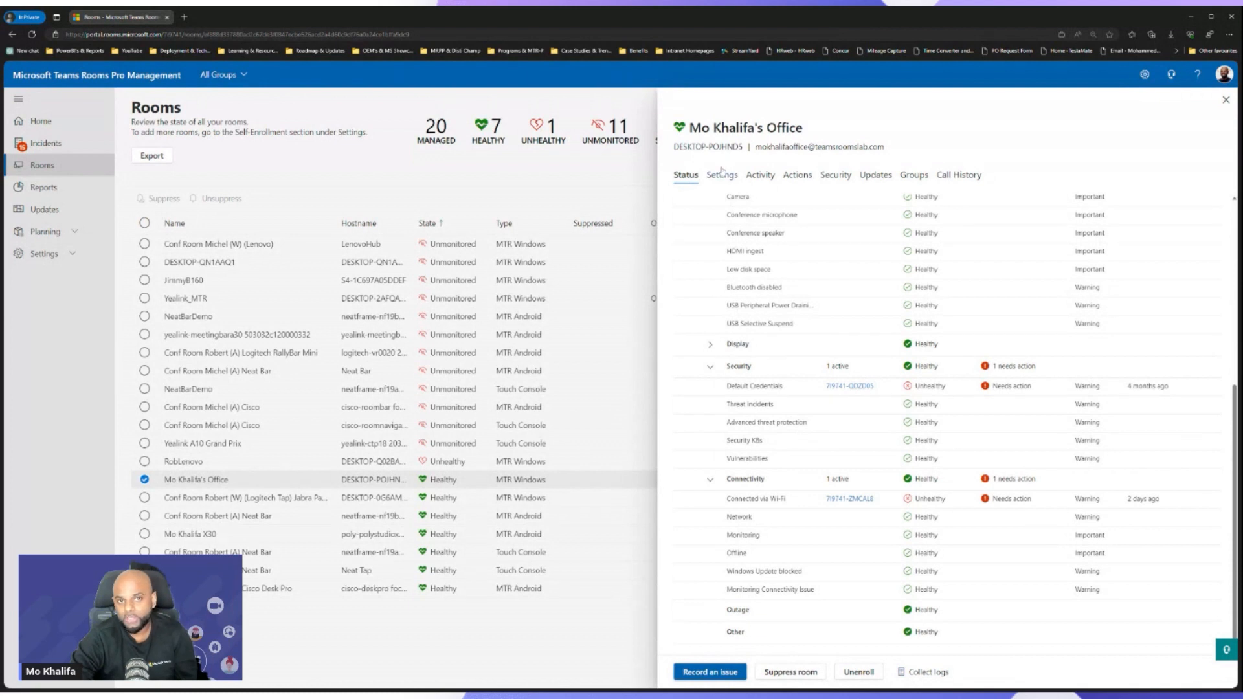
Browse the office room's Account, Meetings and Device settings.
left_click(720, 174)
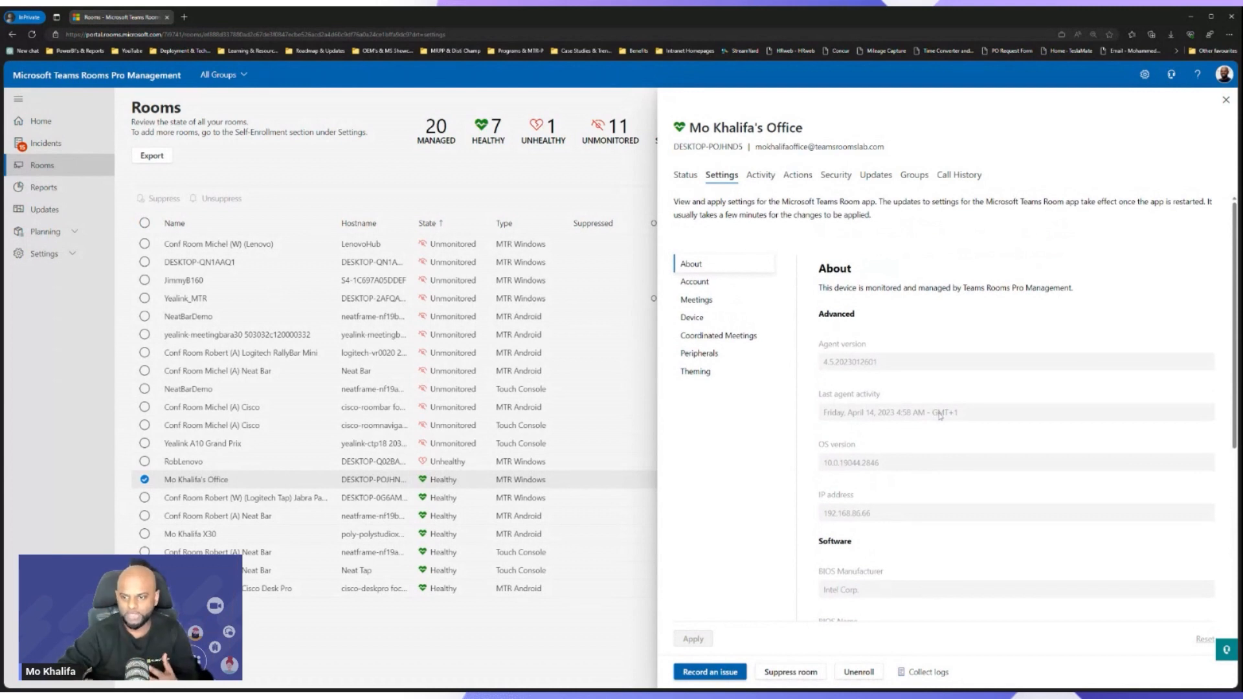
scroll("down", 3)
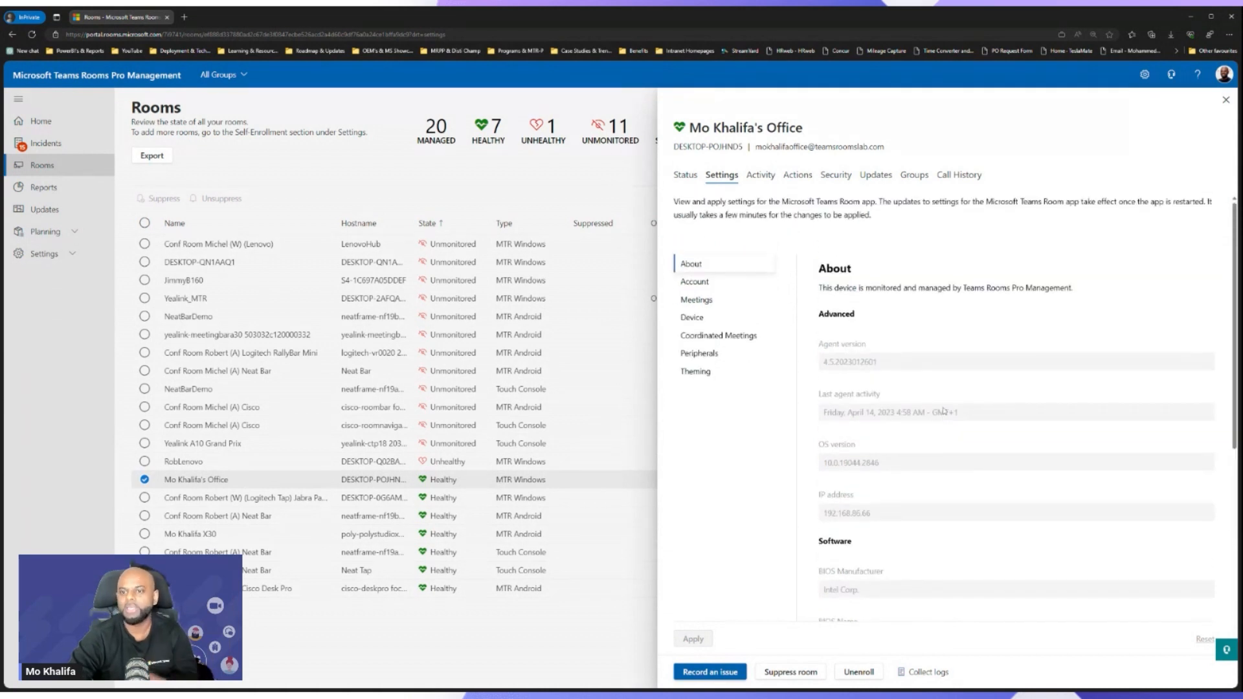
left_click(694, 282)
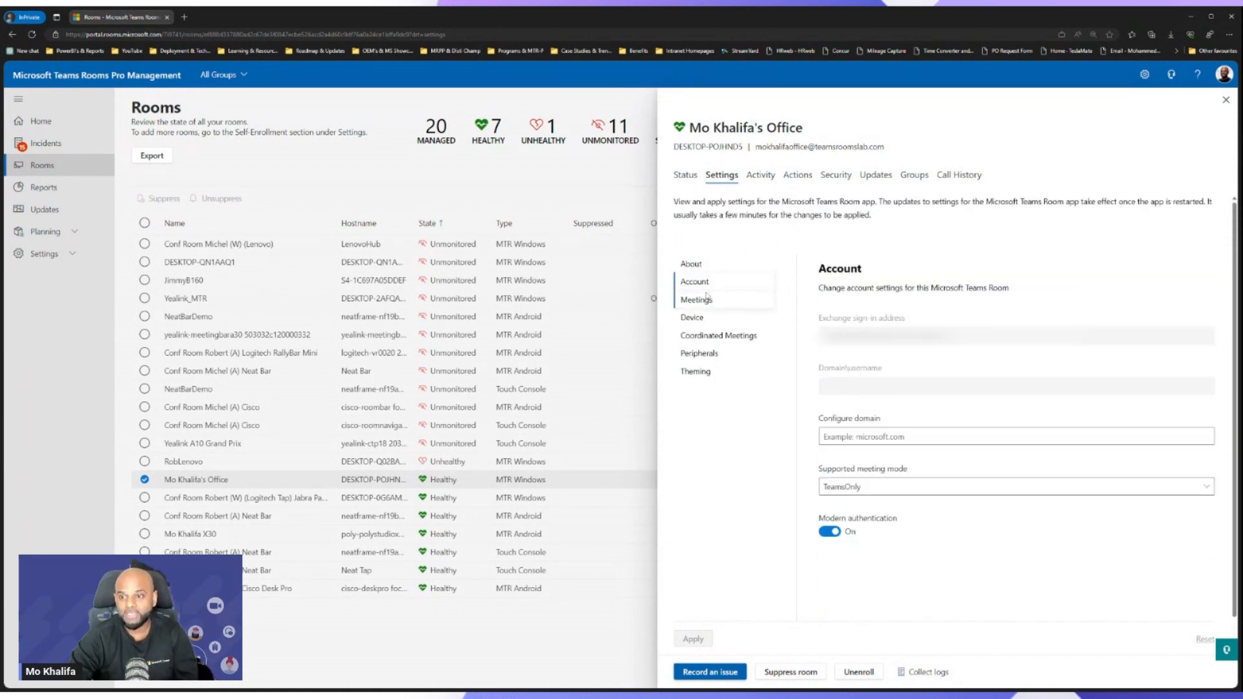
left_click(695, 300)
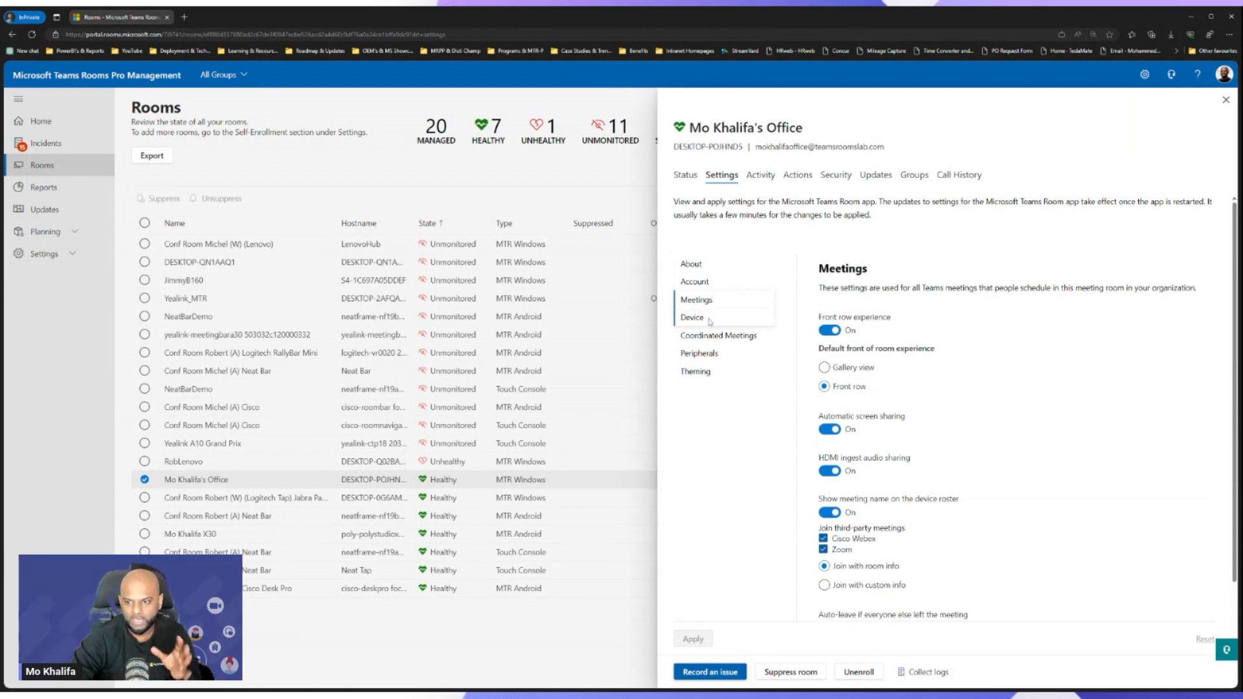
left_click(692, 317)
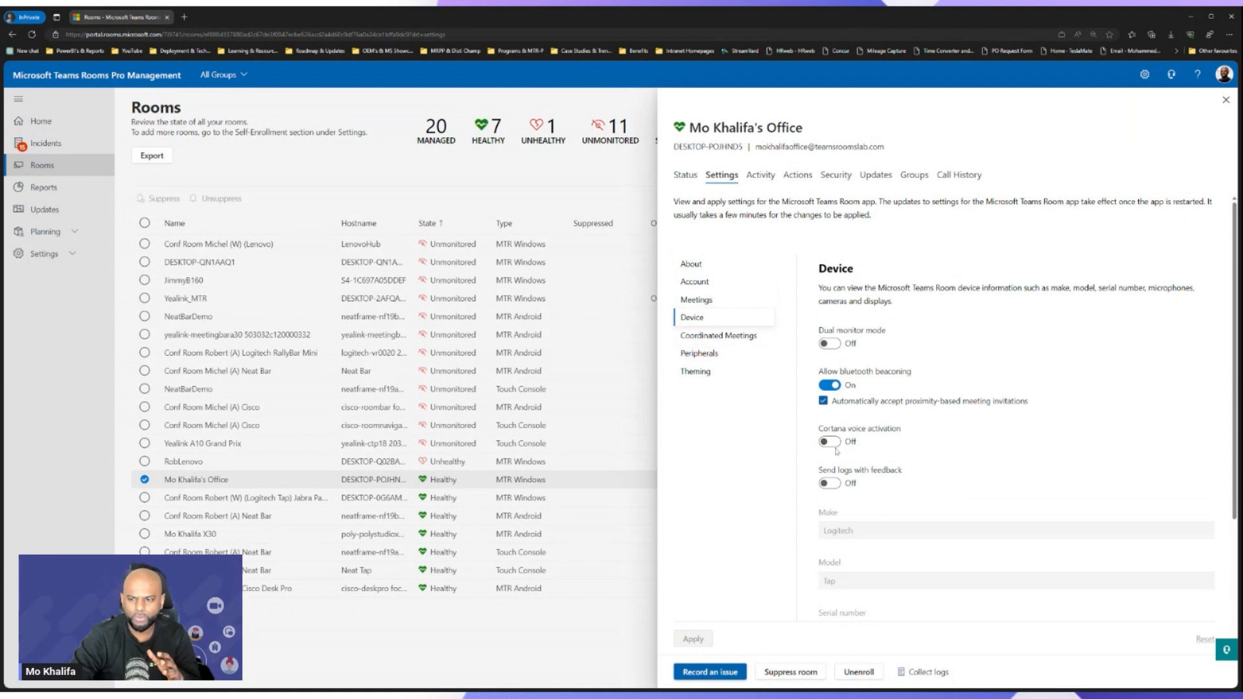
Turn on Cortana voice activation, apply it and restart the device now.
left_click(829, 442)
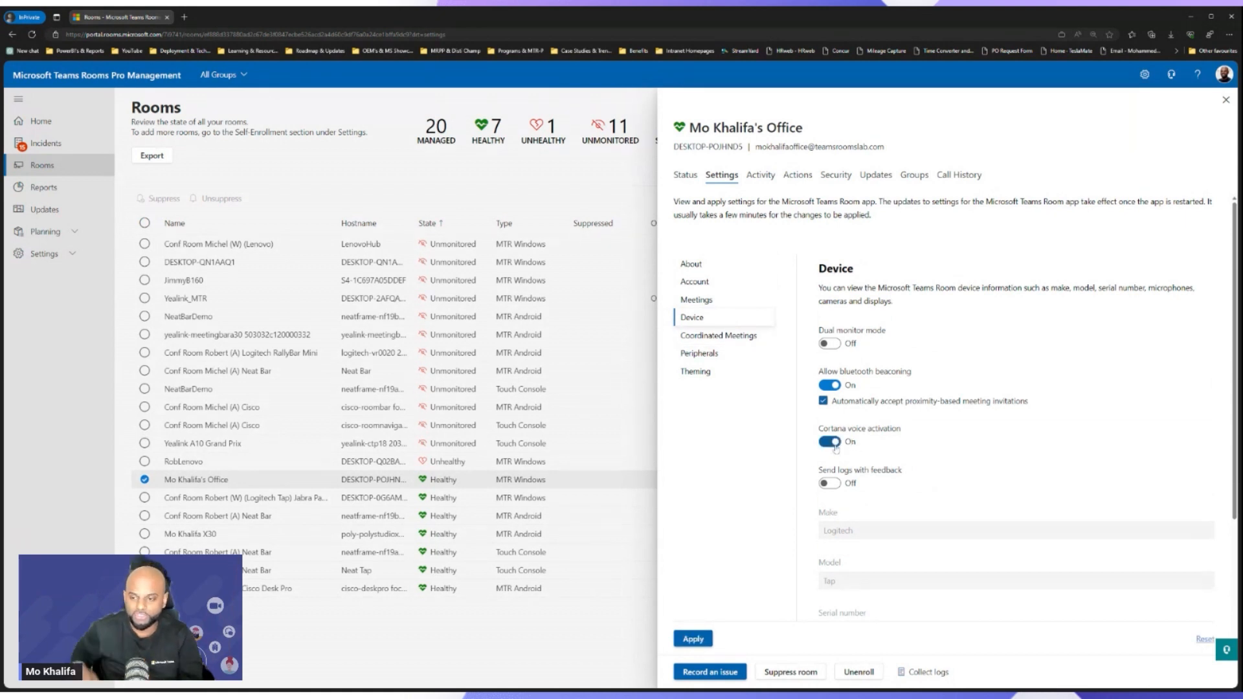
left_click(692, 639)
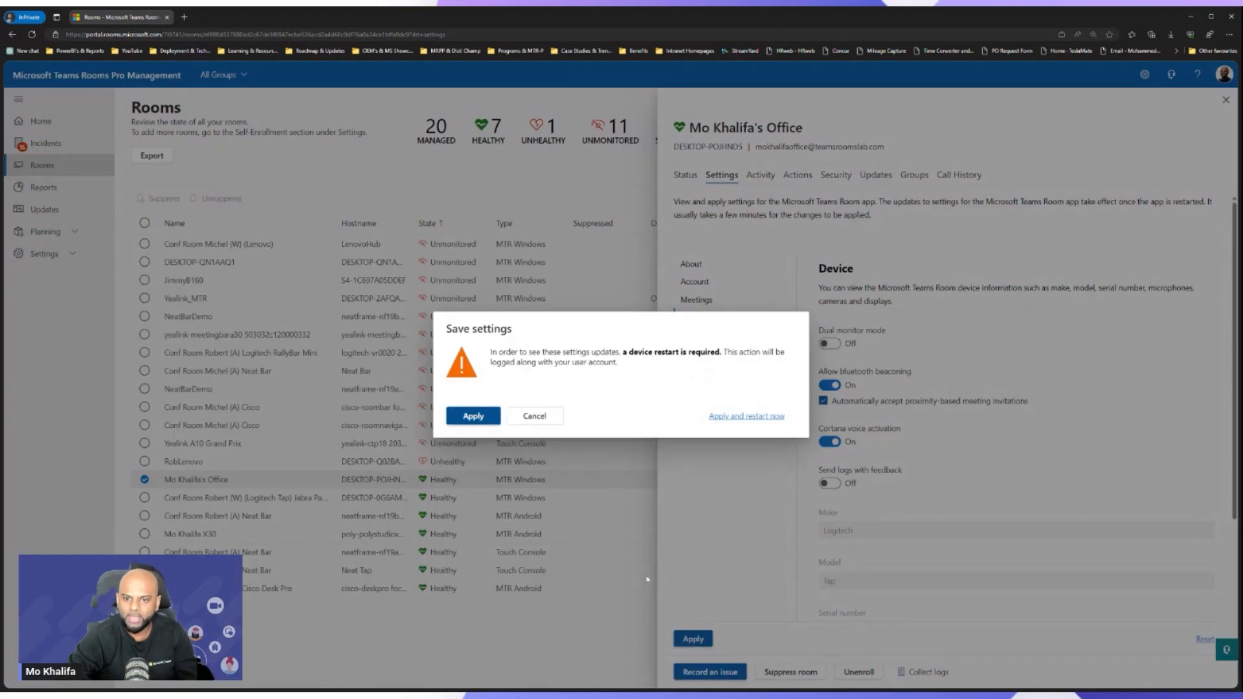
mouse_move(738, 366)
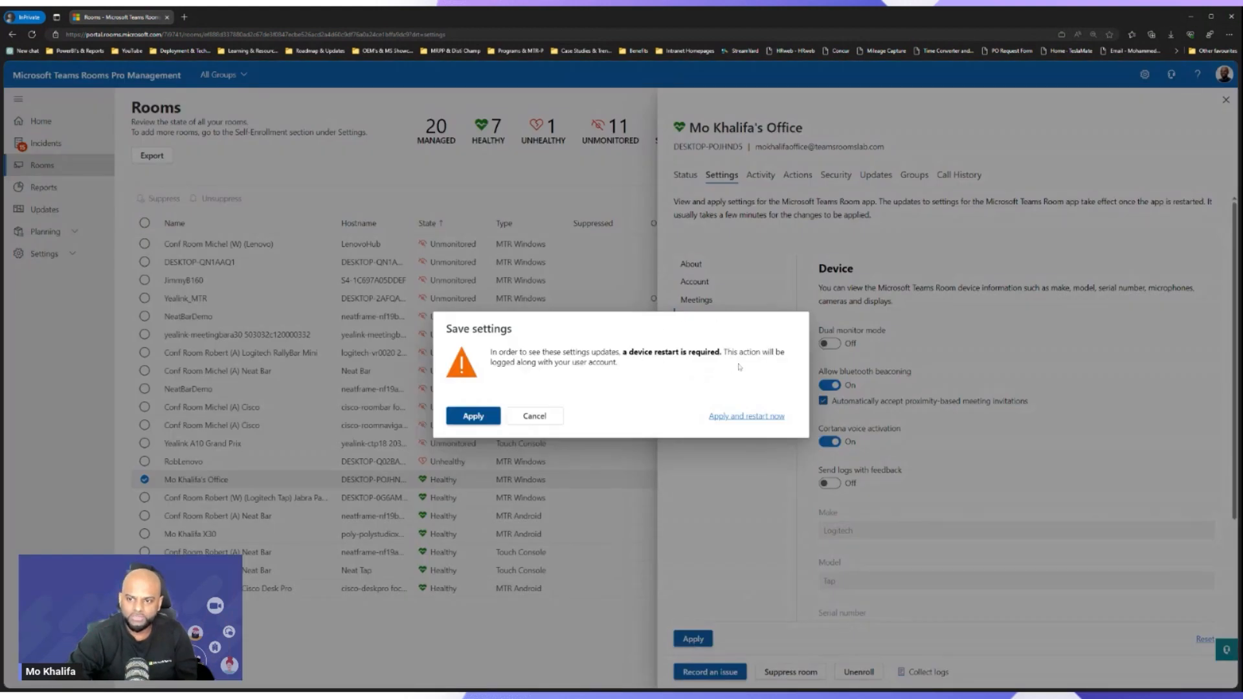
left_click(472, 415)
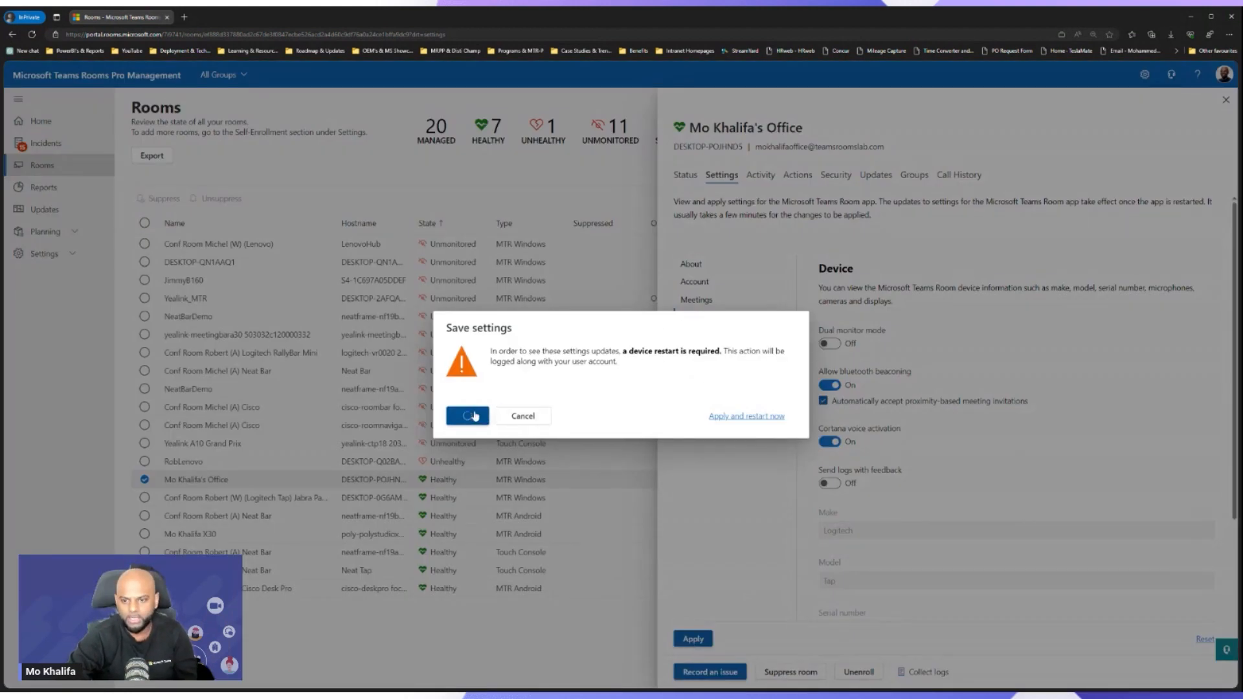
left_click(467, 416)
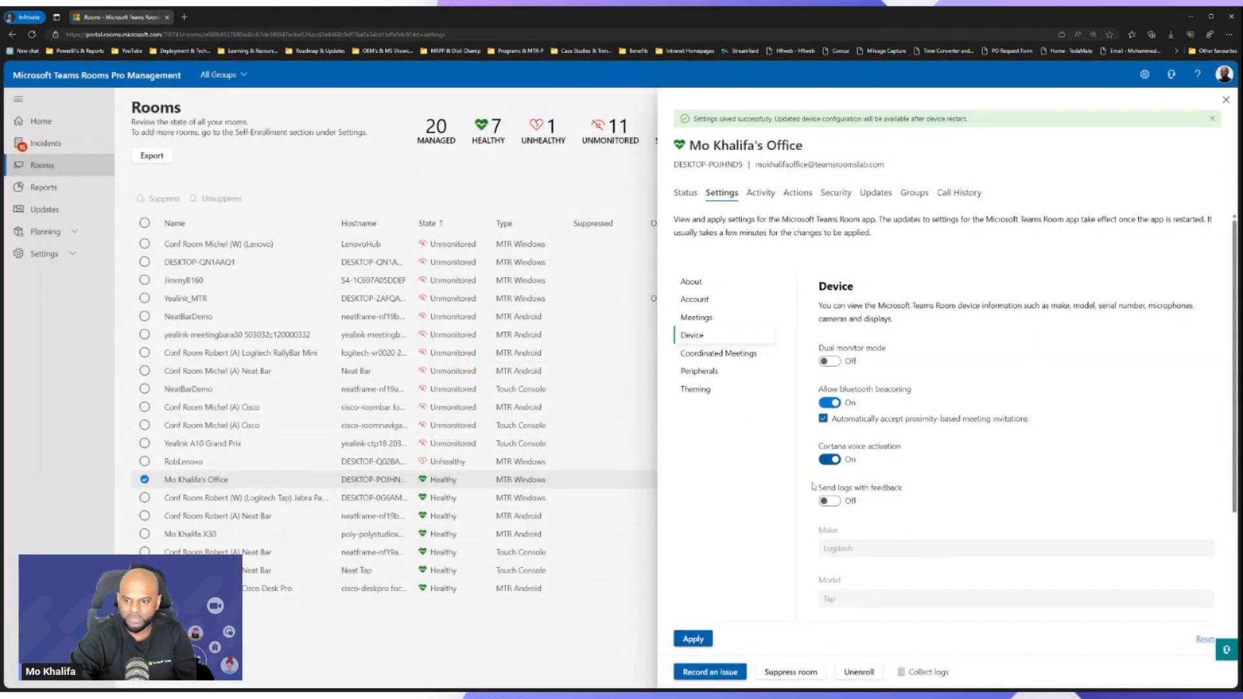
left_click(692, 638)
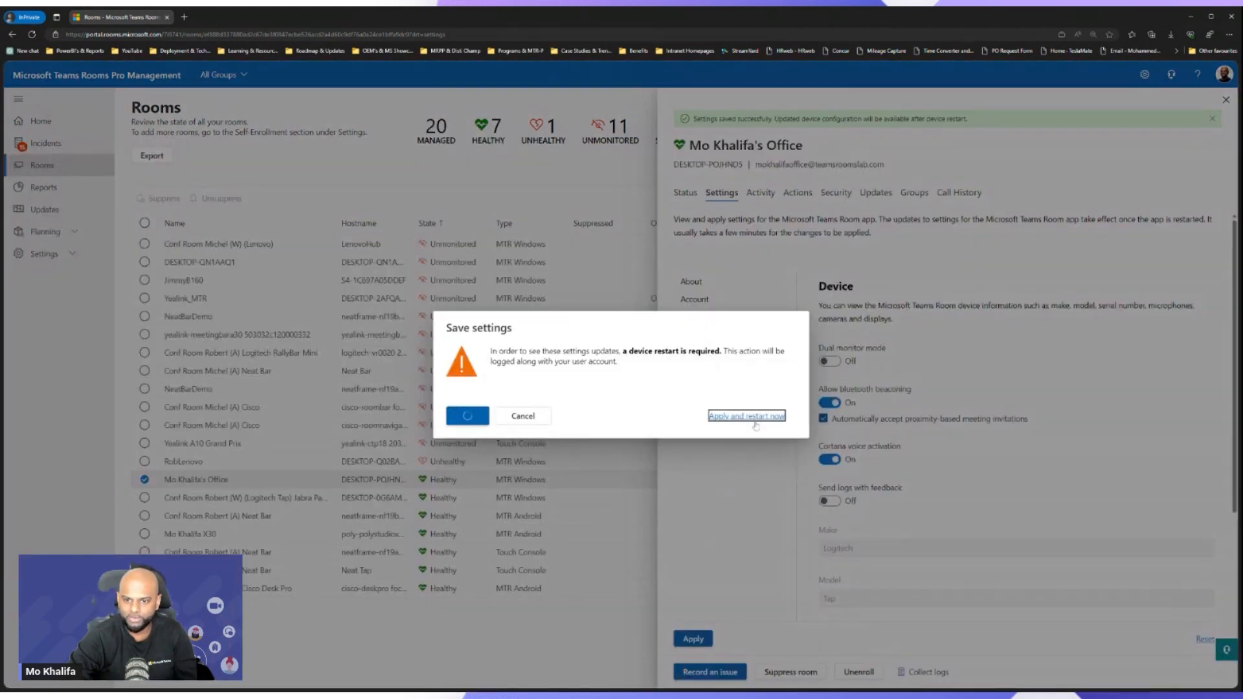
left_click(745, 415)
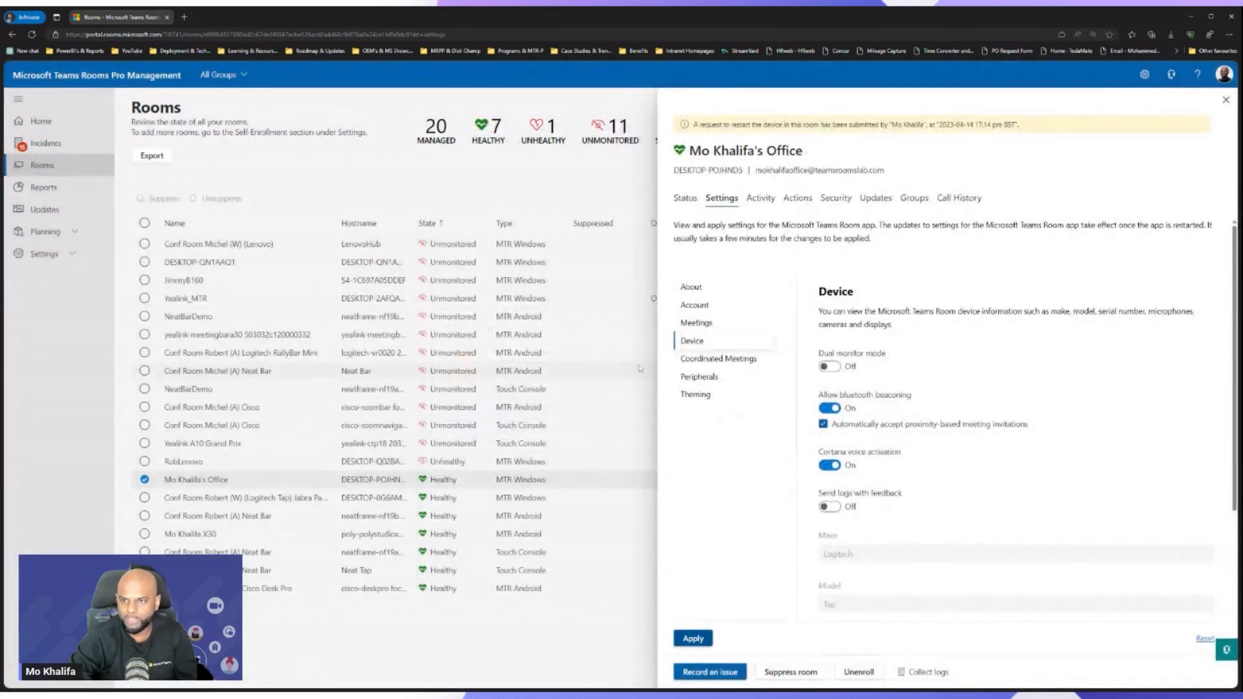
mouse_move(1056, 145)
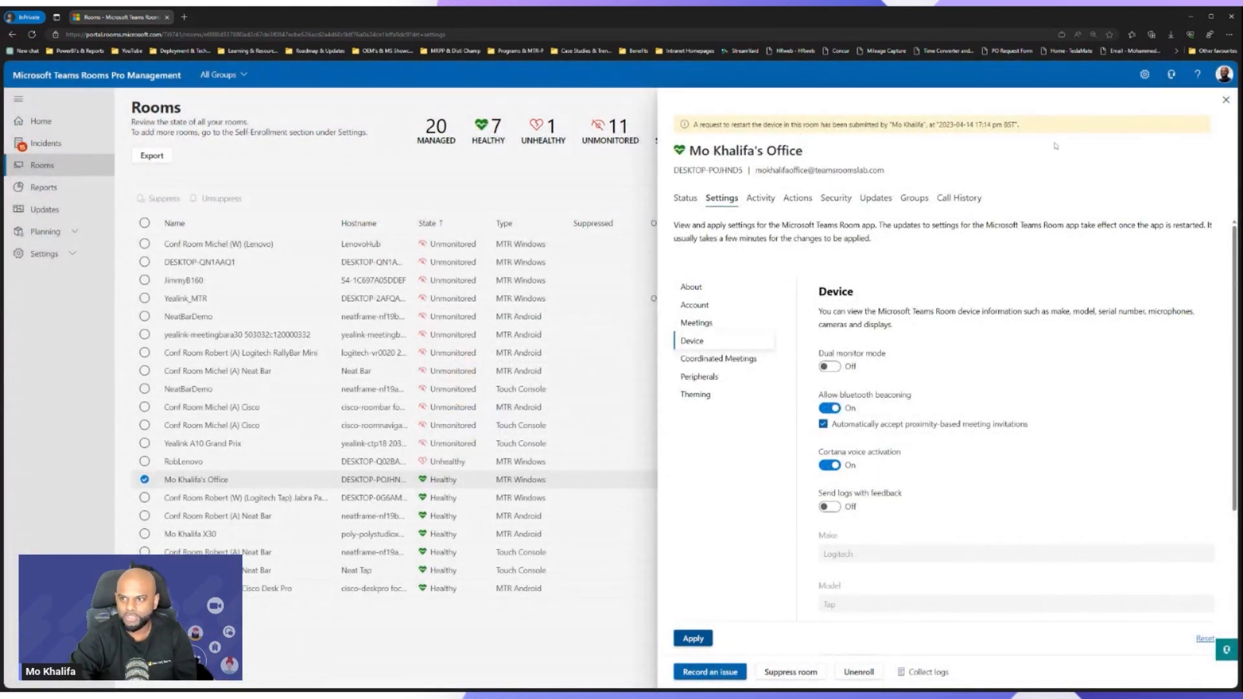
Check the room's activity, remediation and security tabs: no threats, vulnerabilities or missing KBs.
left_click(759, 198)
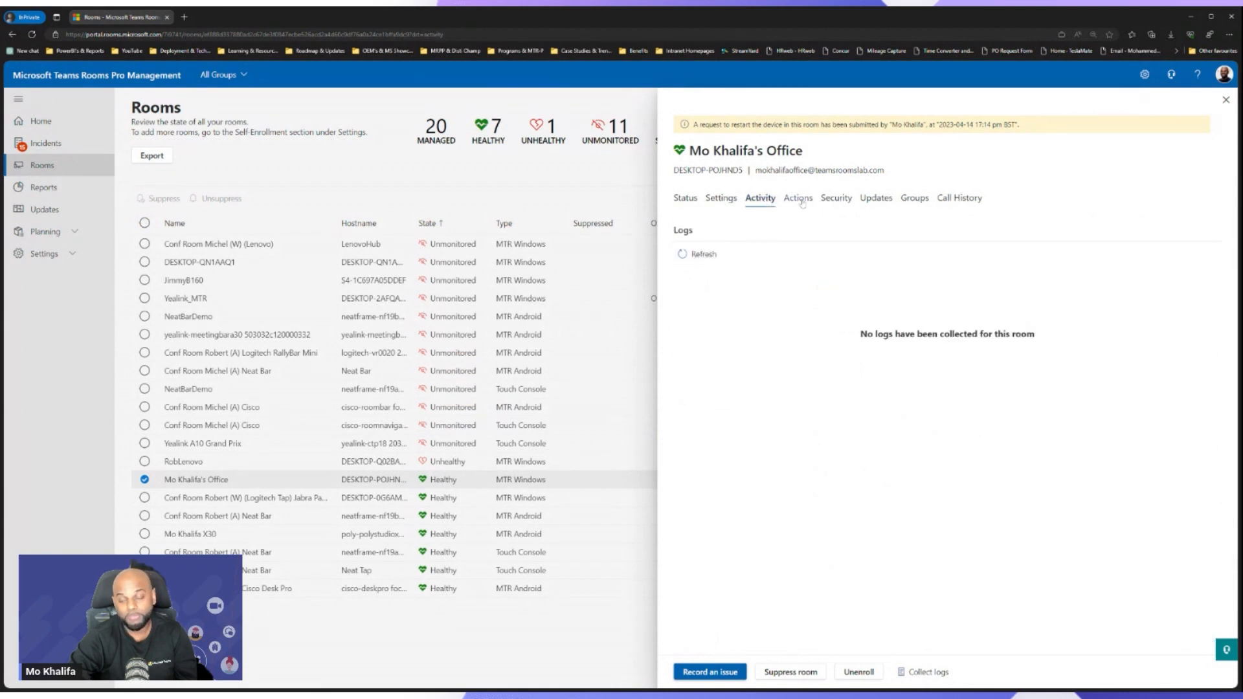
left_click(796, 198)
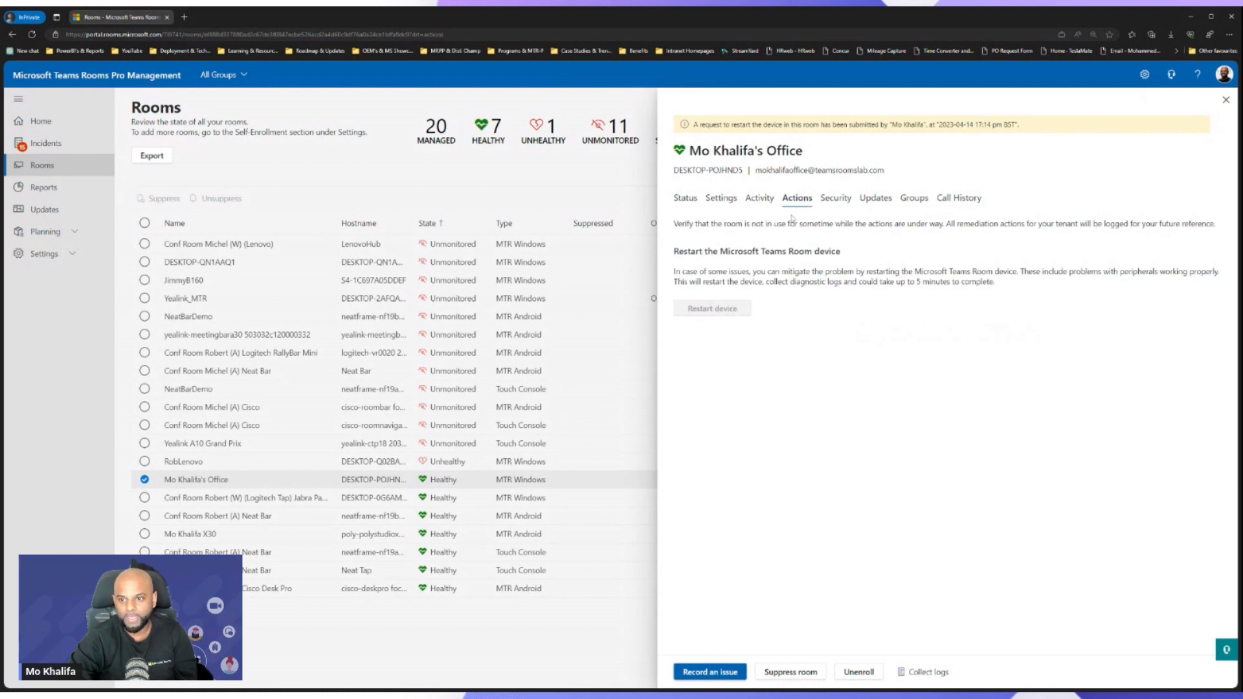
left_click(835, 198)
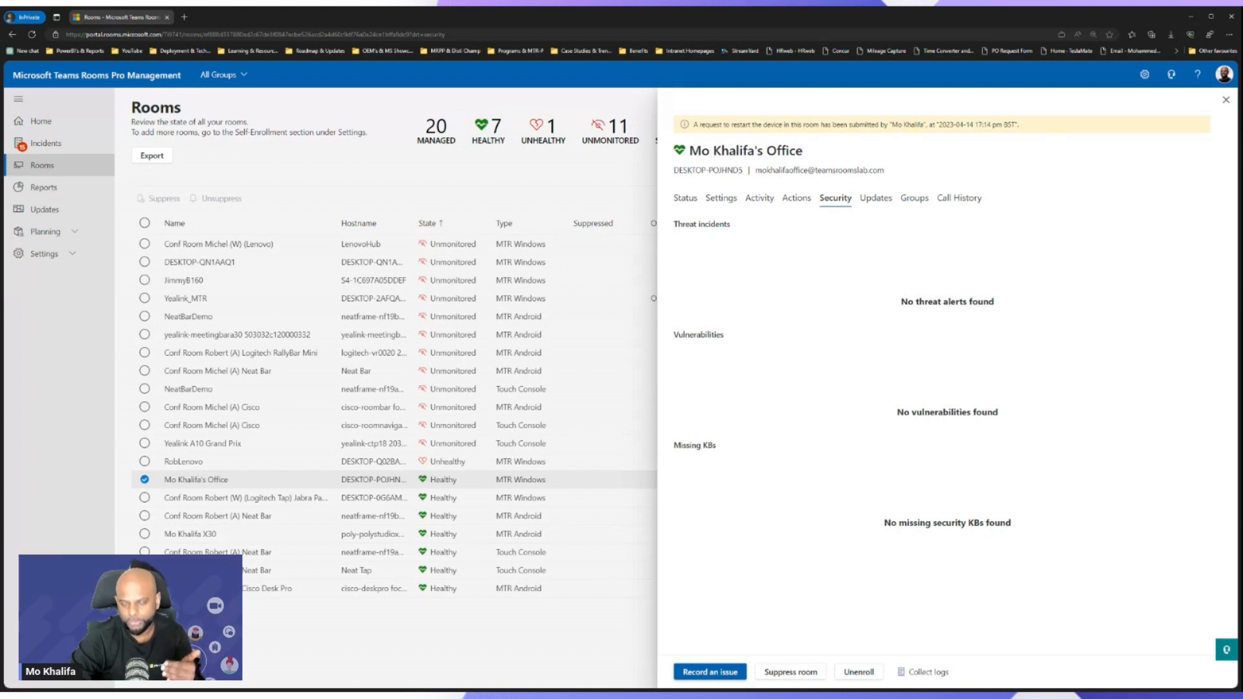
mouse_move(825, 298)
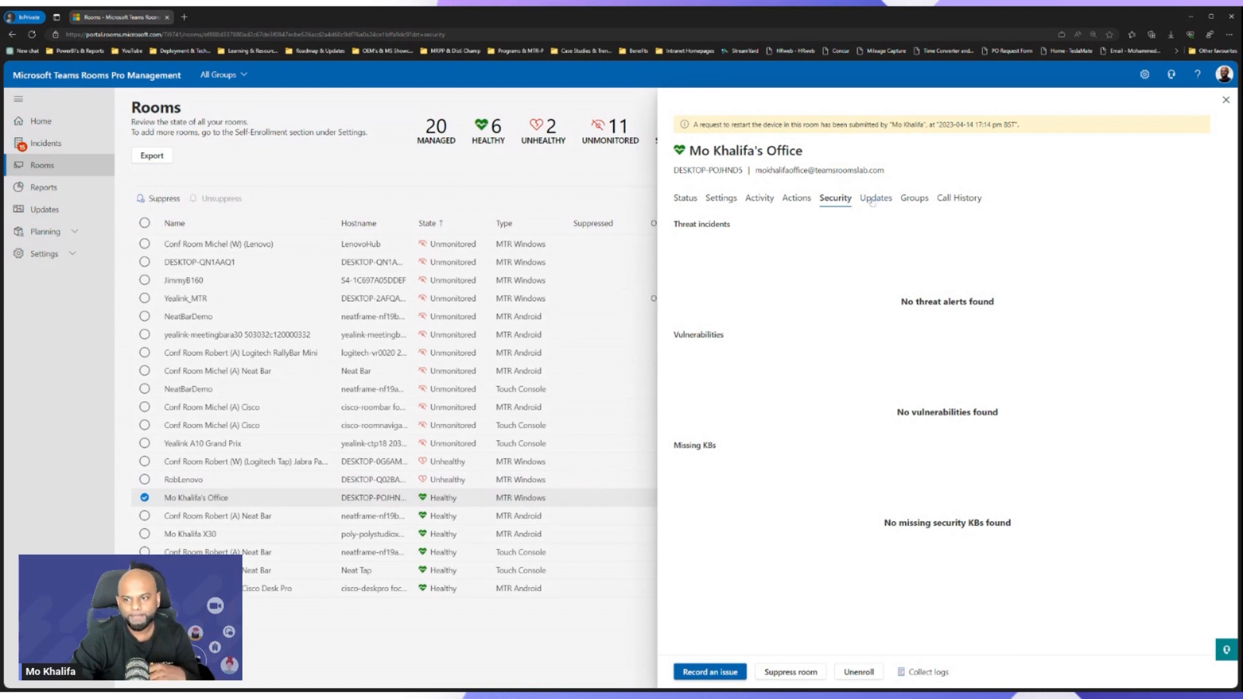
mouse_move(904, 190)
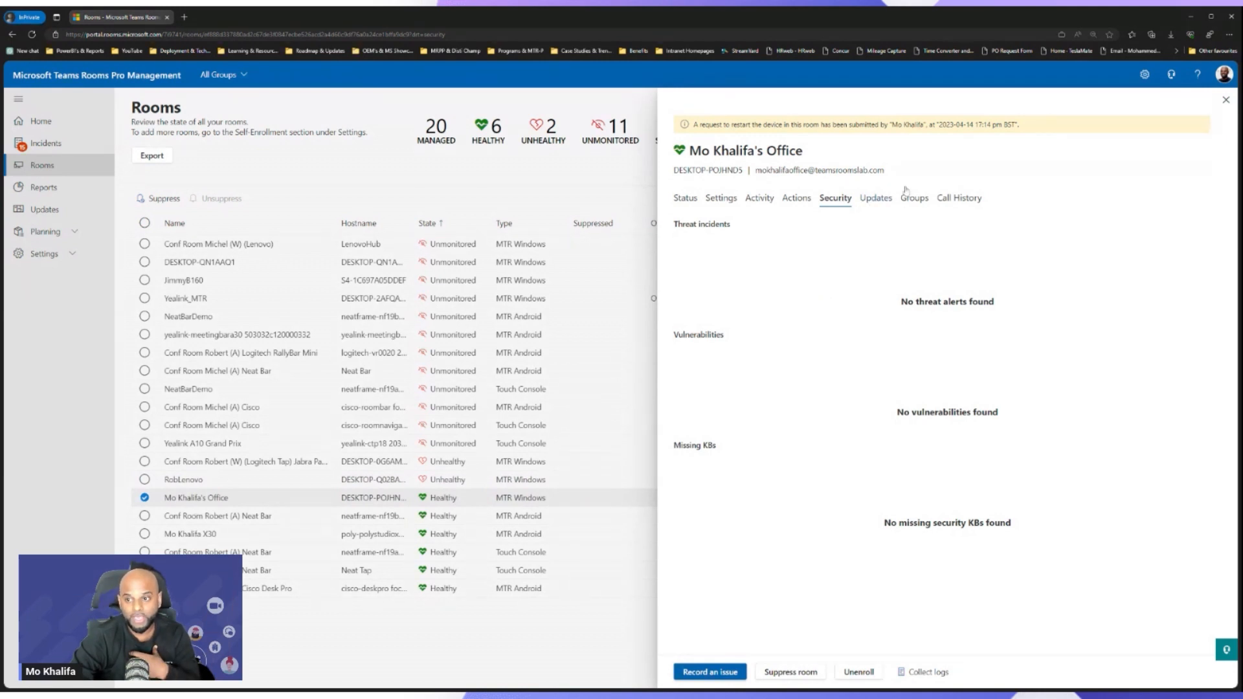
Show the office room's Staging update ring, start changing it, and toggle past updates on then off.
left_click(875, 198)
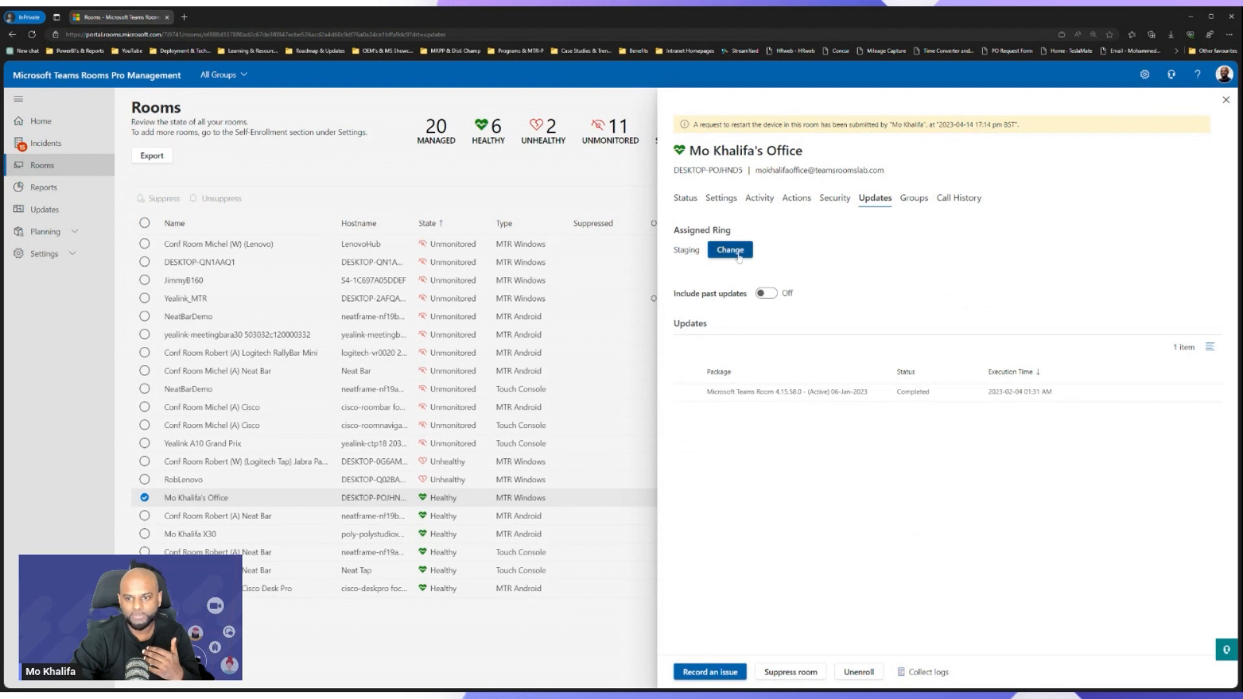
left_click(729, 250)
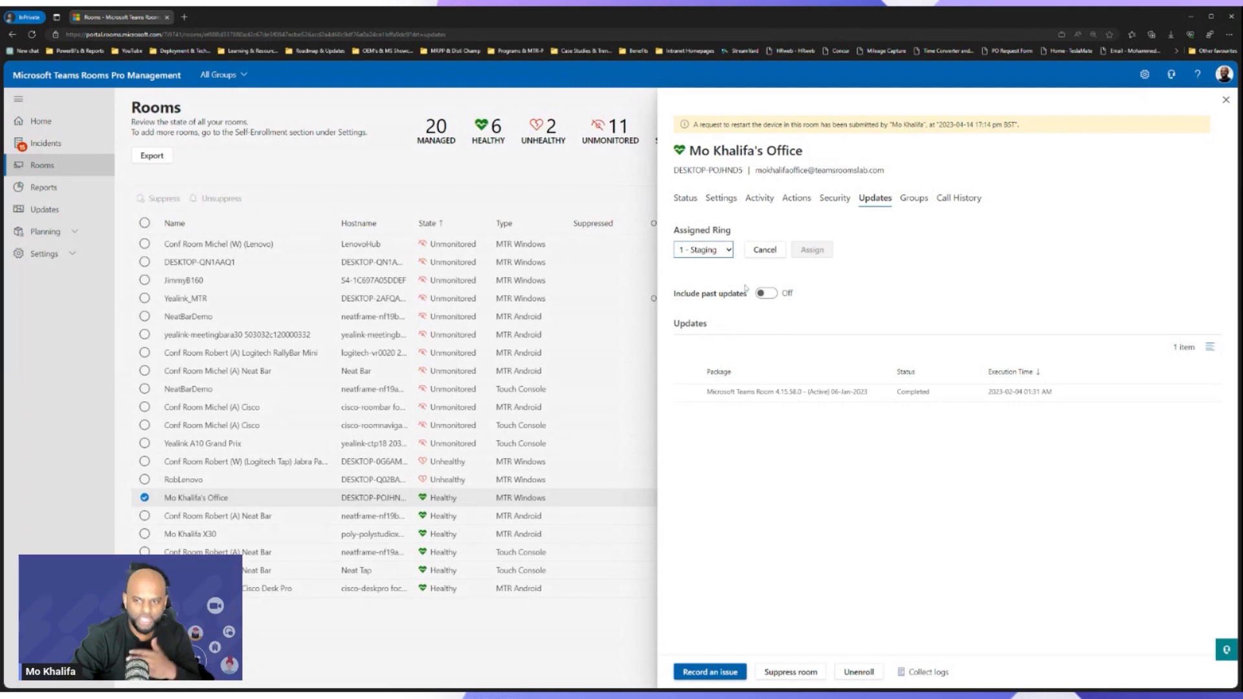
mouse_move(856, 292)
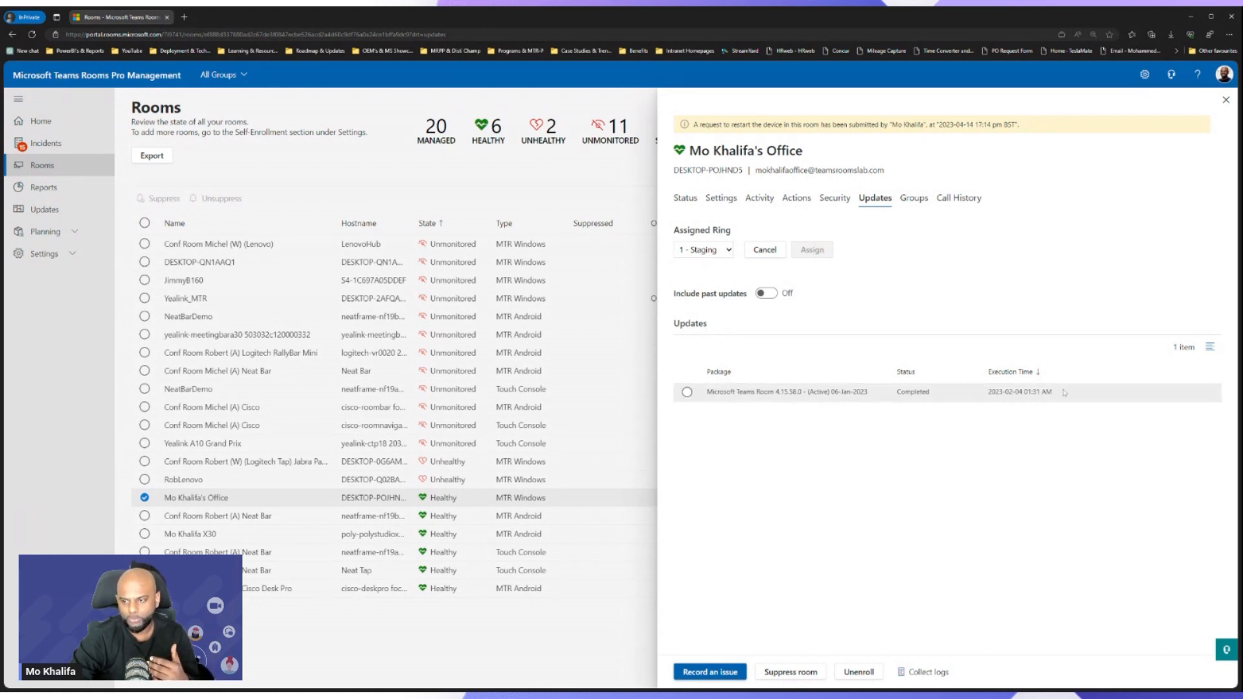
left_click(764, 293)
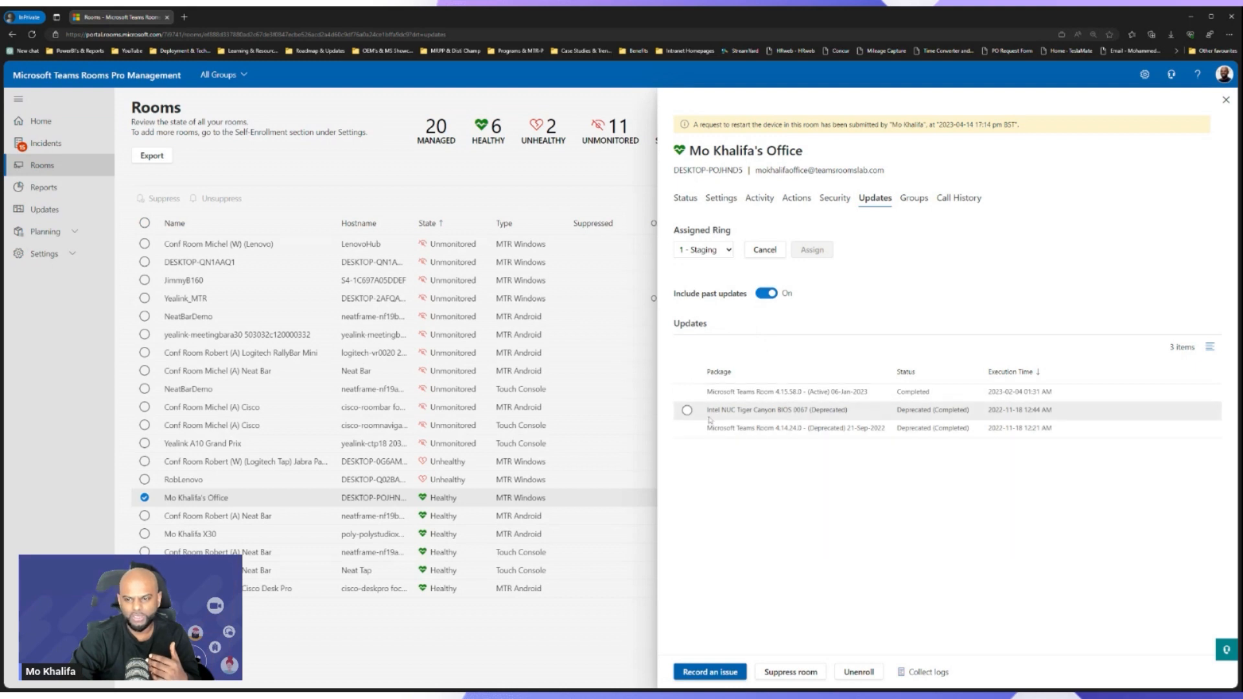
mouse_move(889, 421)
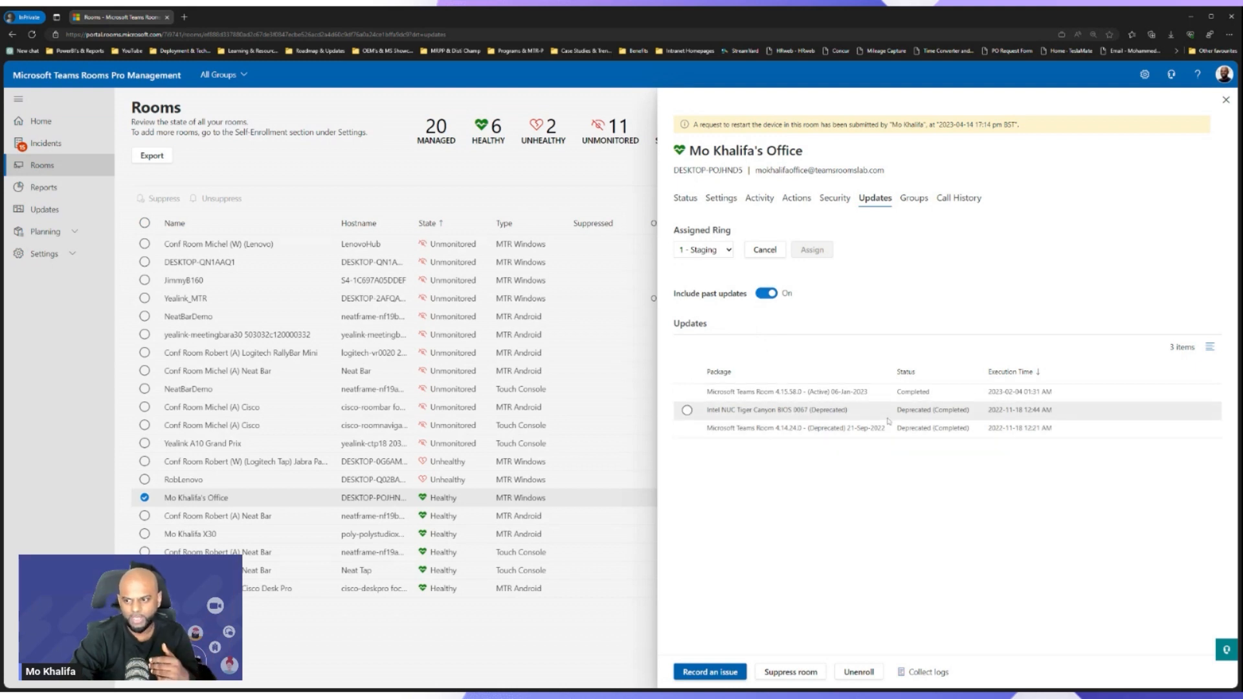
left_click(766, 293)
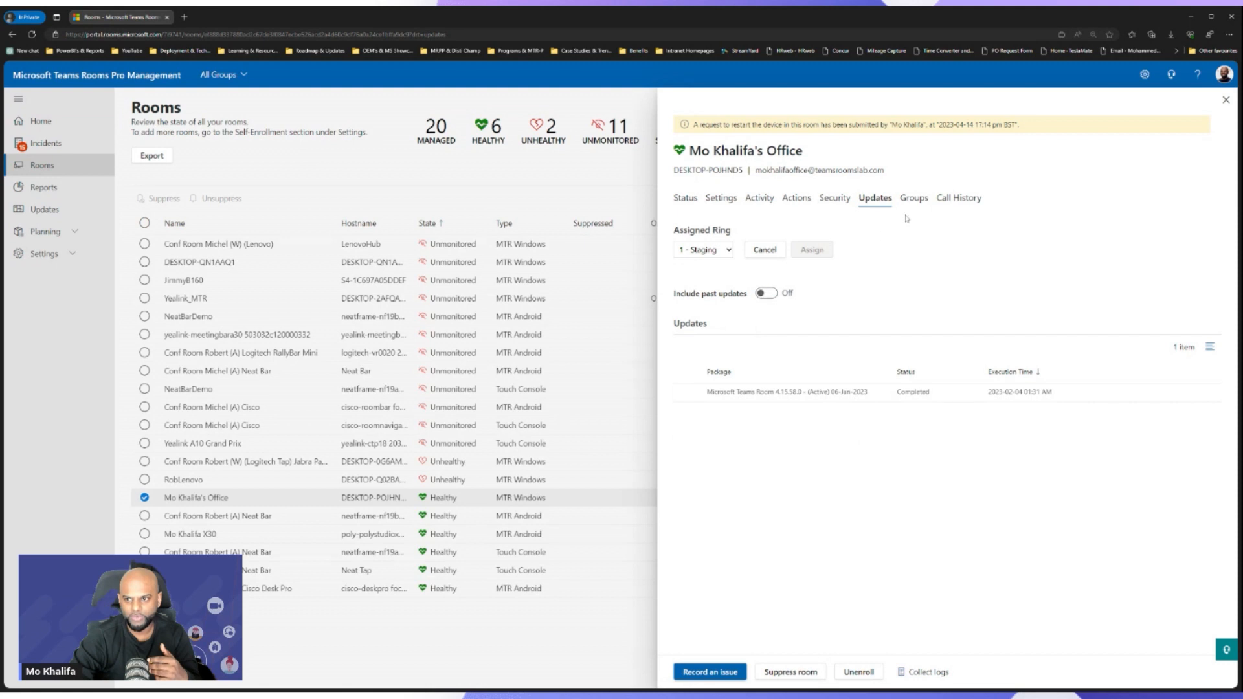
Check the room's groups, then list call history for 30 and then 90 days.
left_click(912, 198)
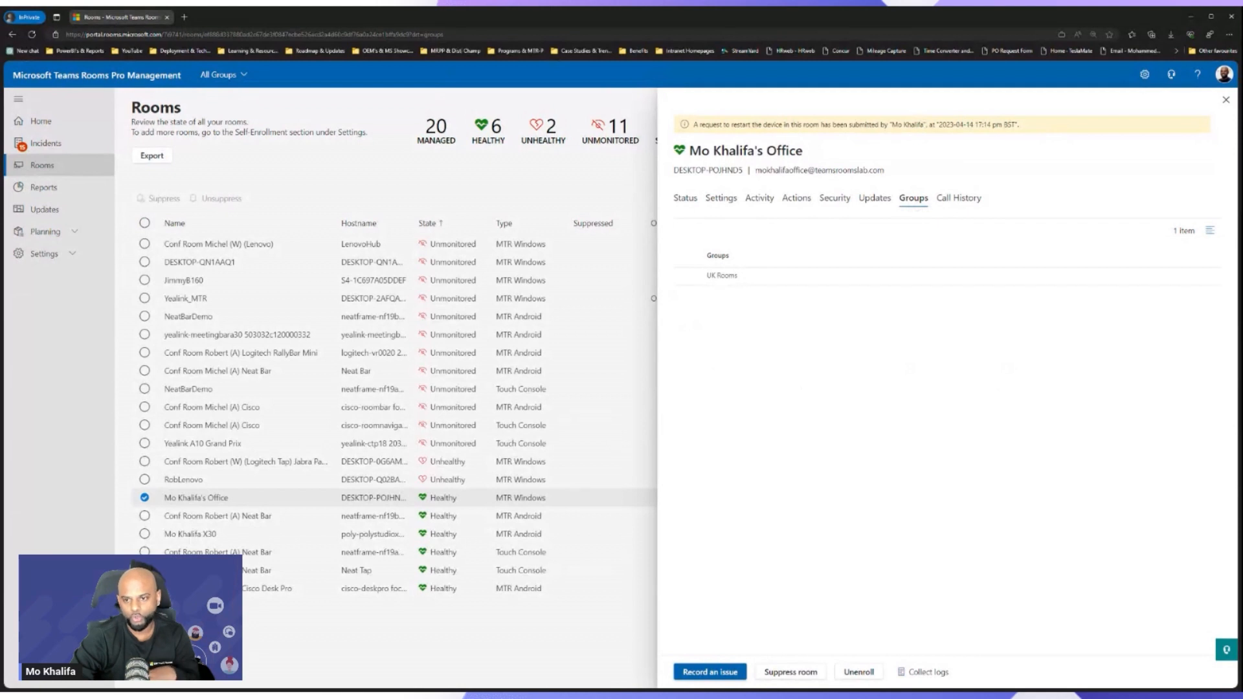
mouse_move(692, 272)
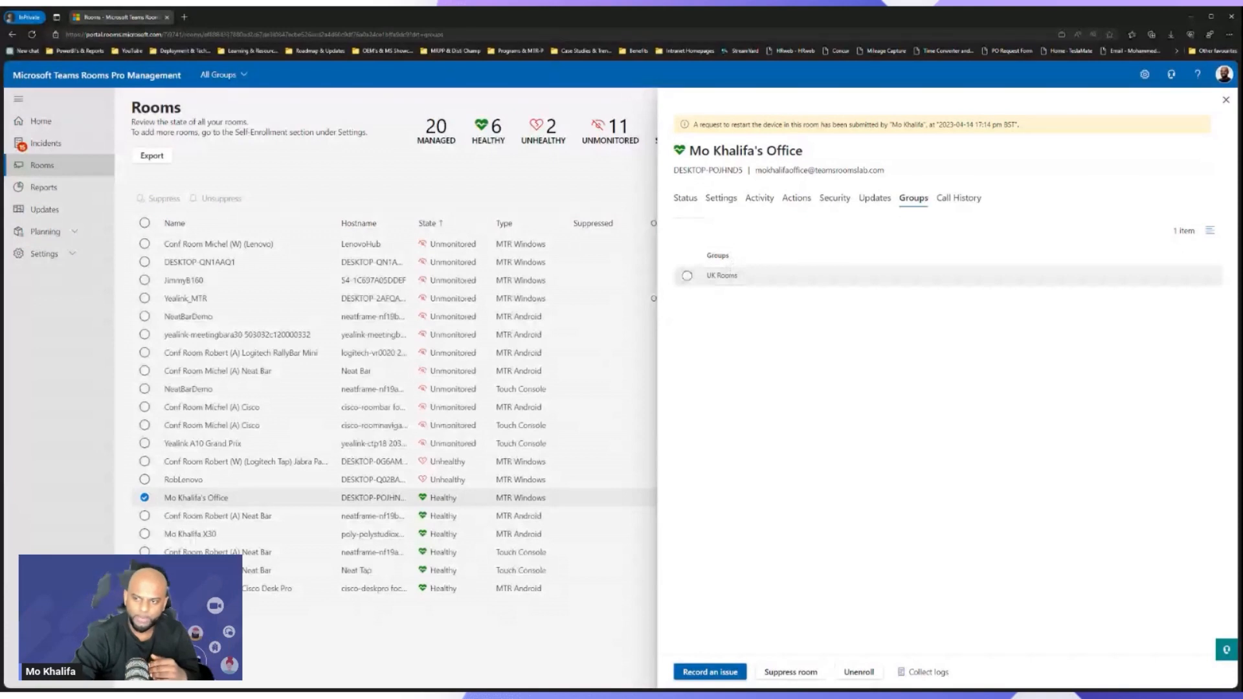
left_click(958, 198)
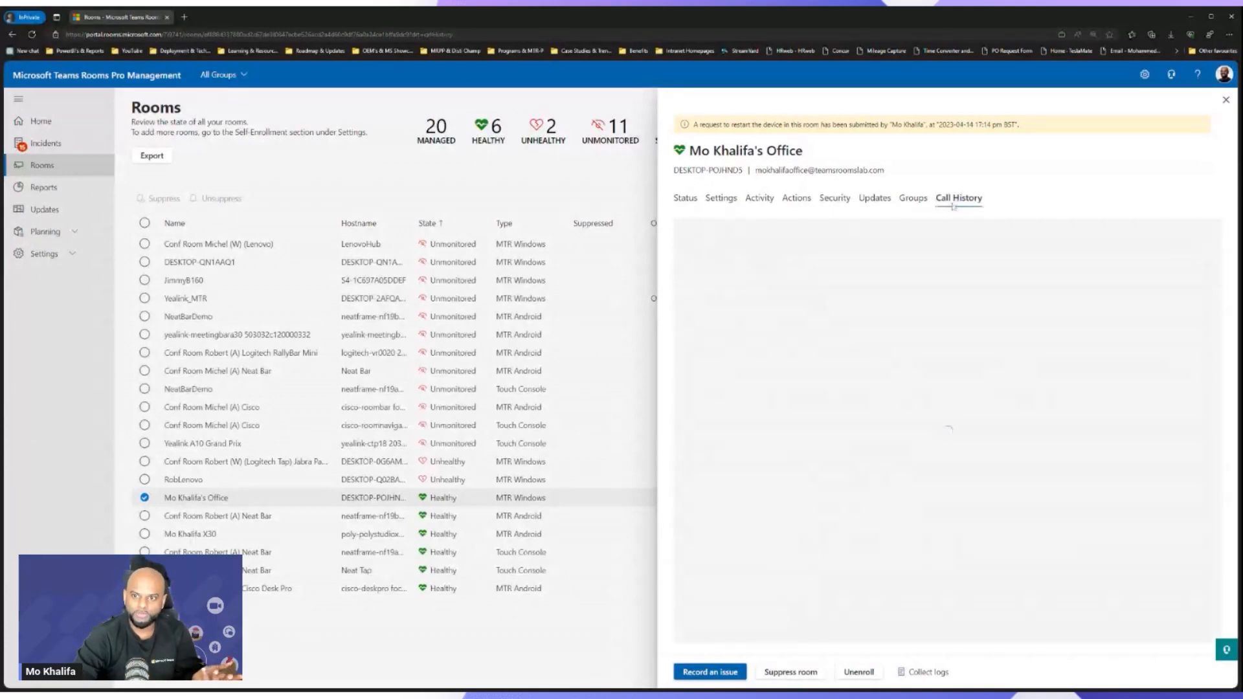
left_click(957, 198)
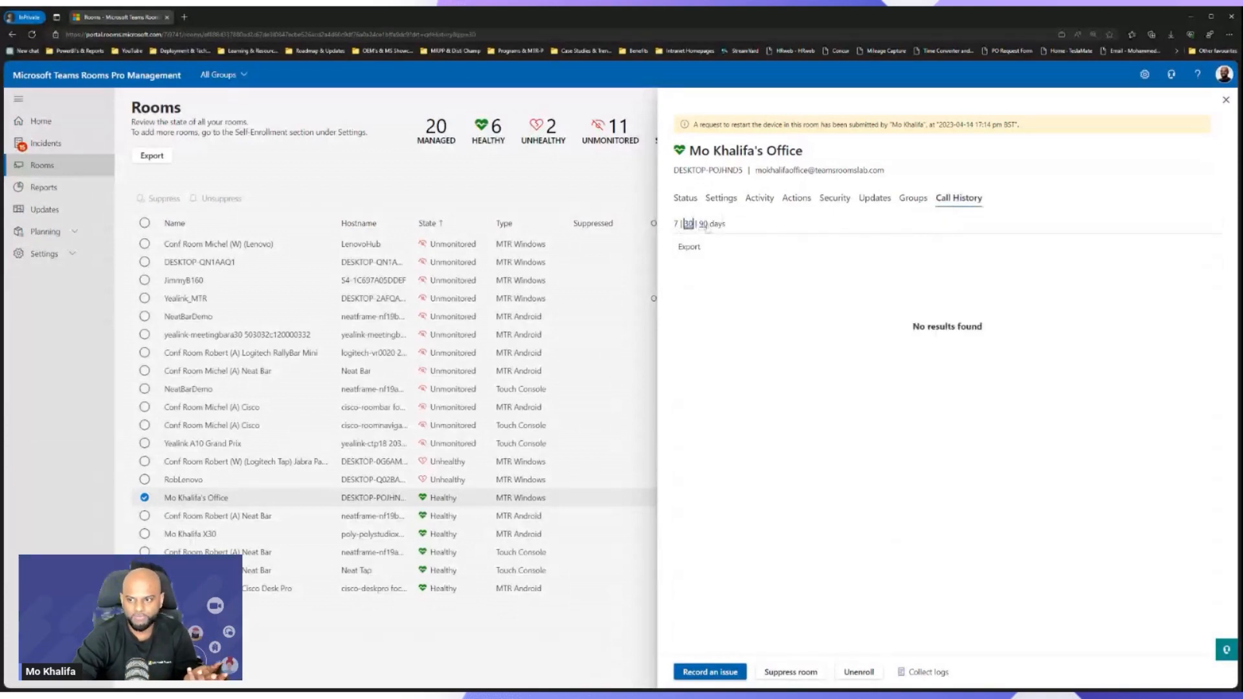
left_click(700, 223)
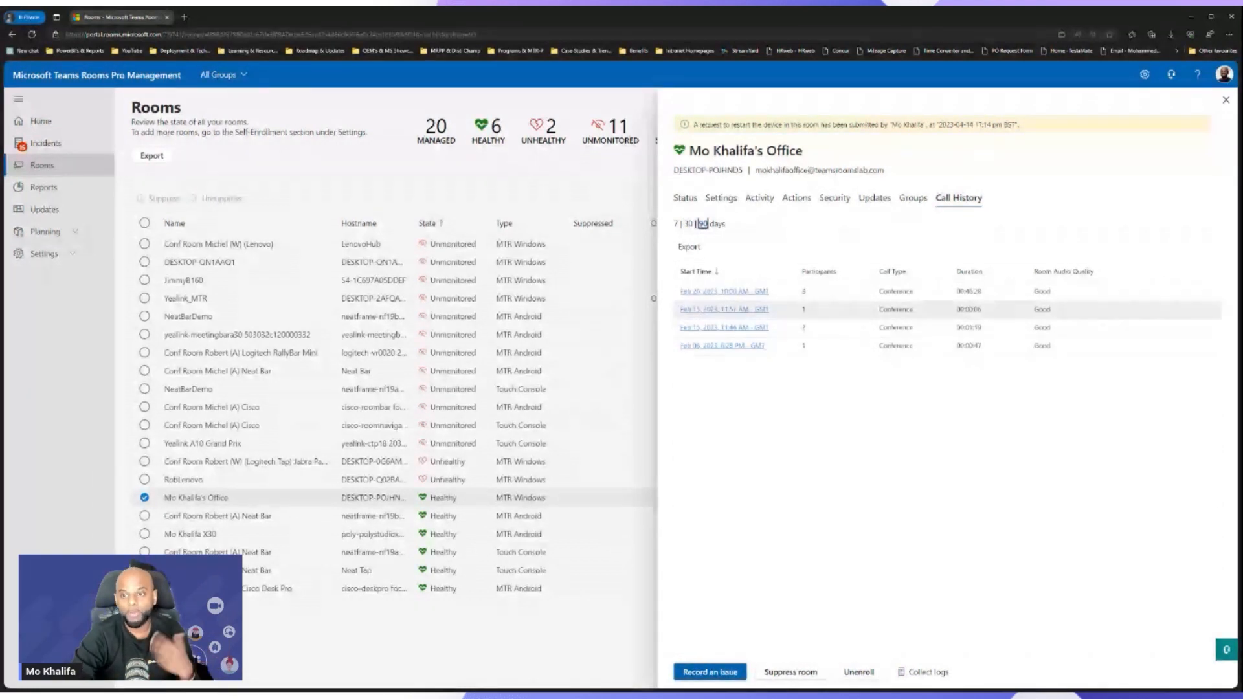
left_click(721, 291)
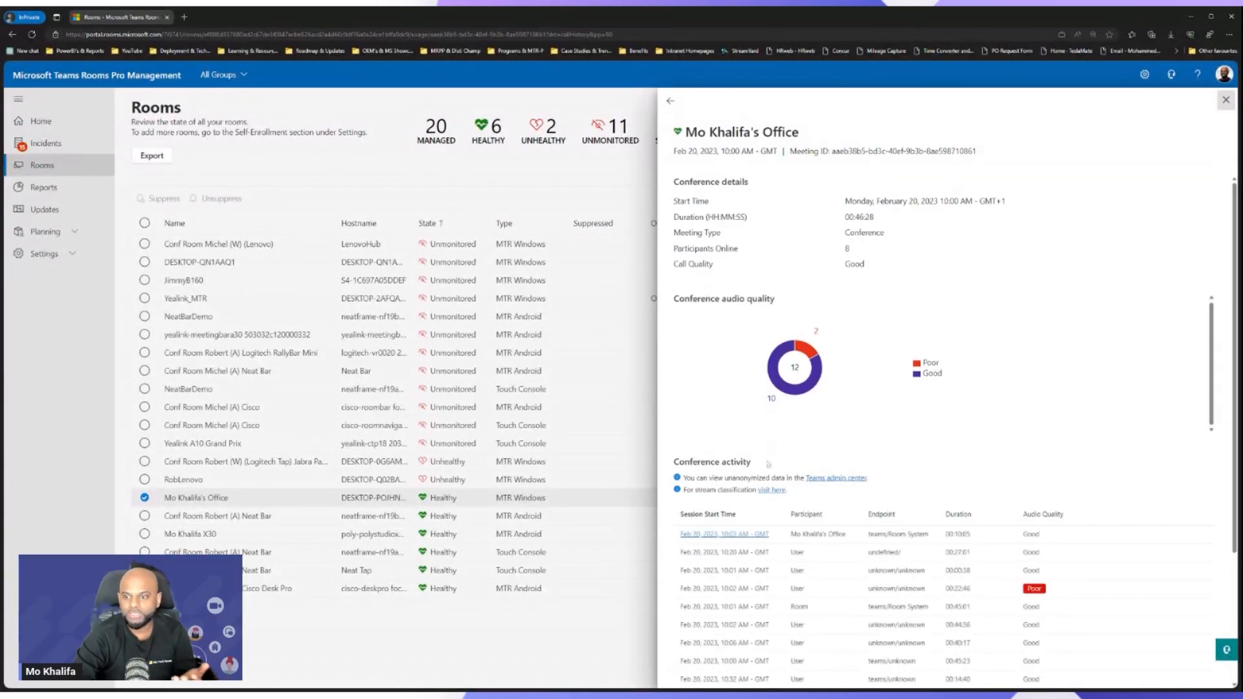
mouse_move(724, 533)
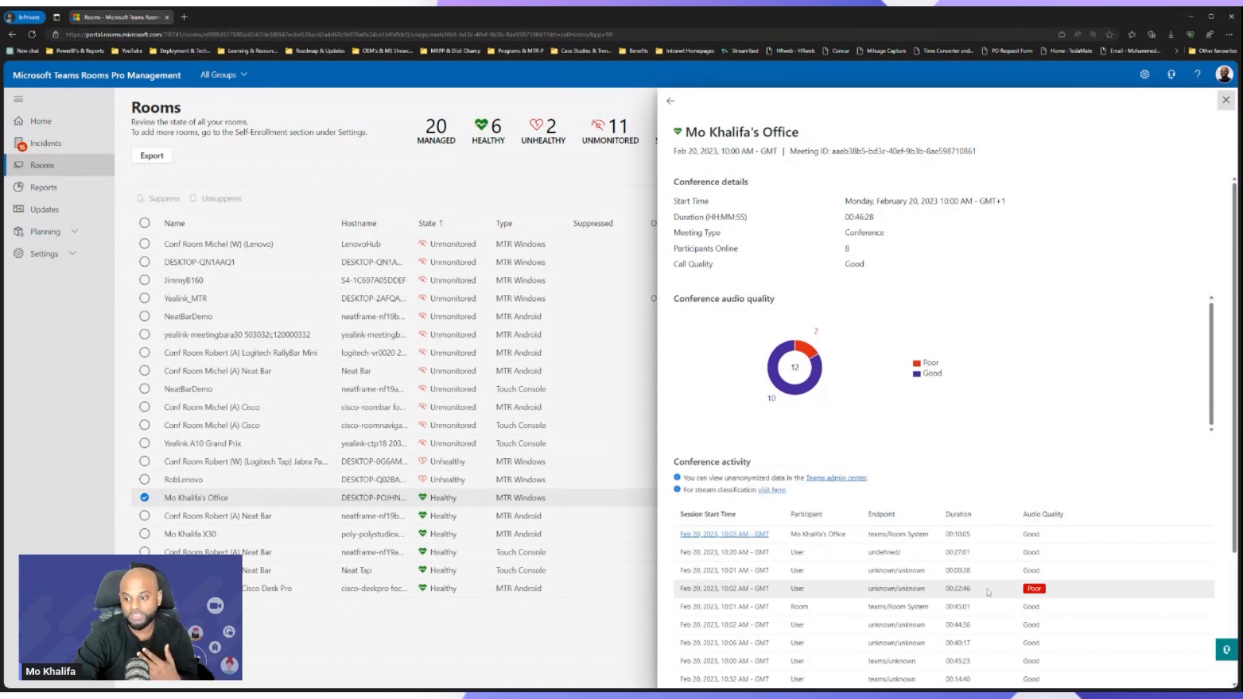
left_click(723, 533)
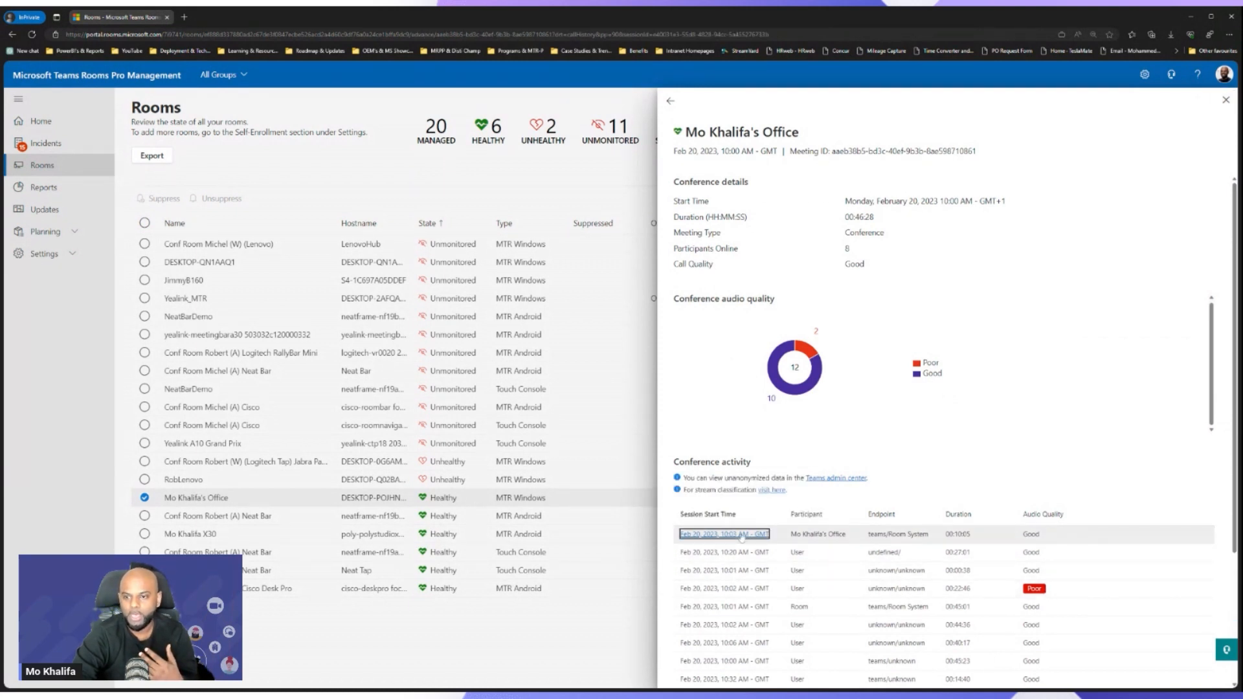
scroll("down", 3)
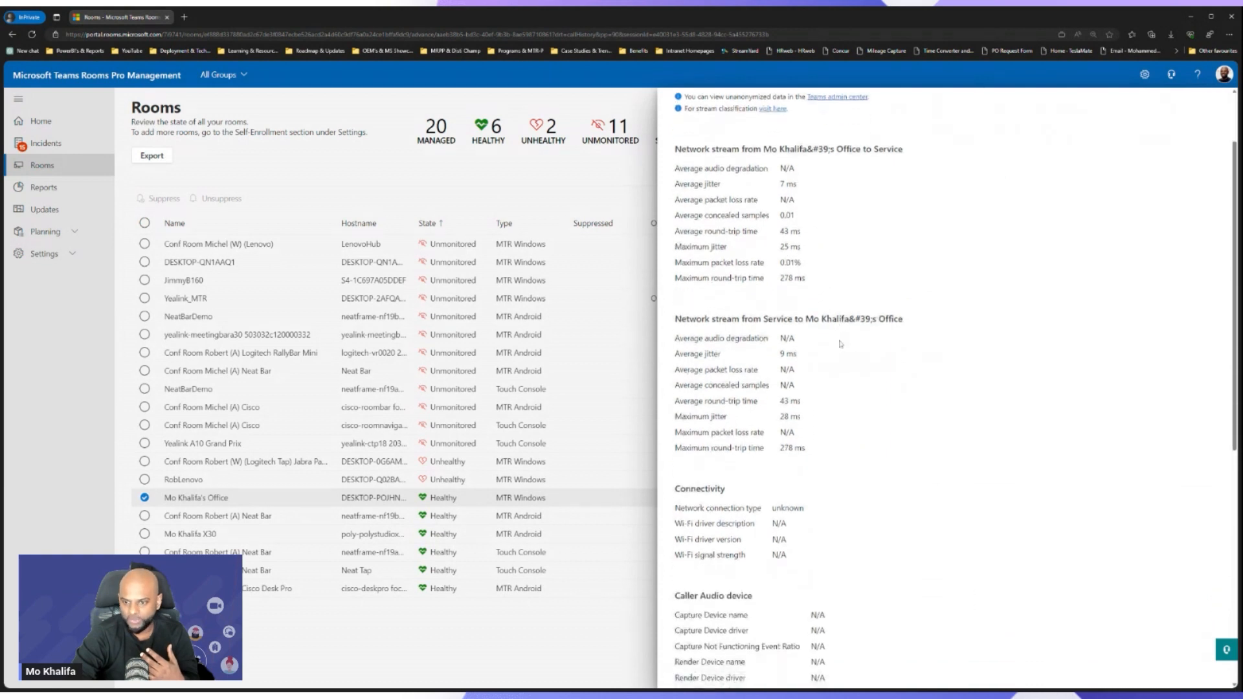
scroll("down", 3)
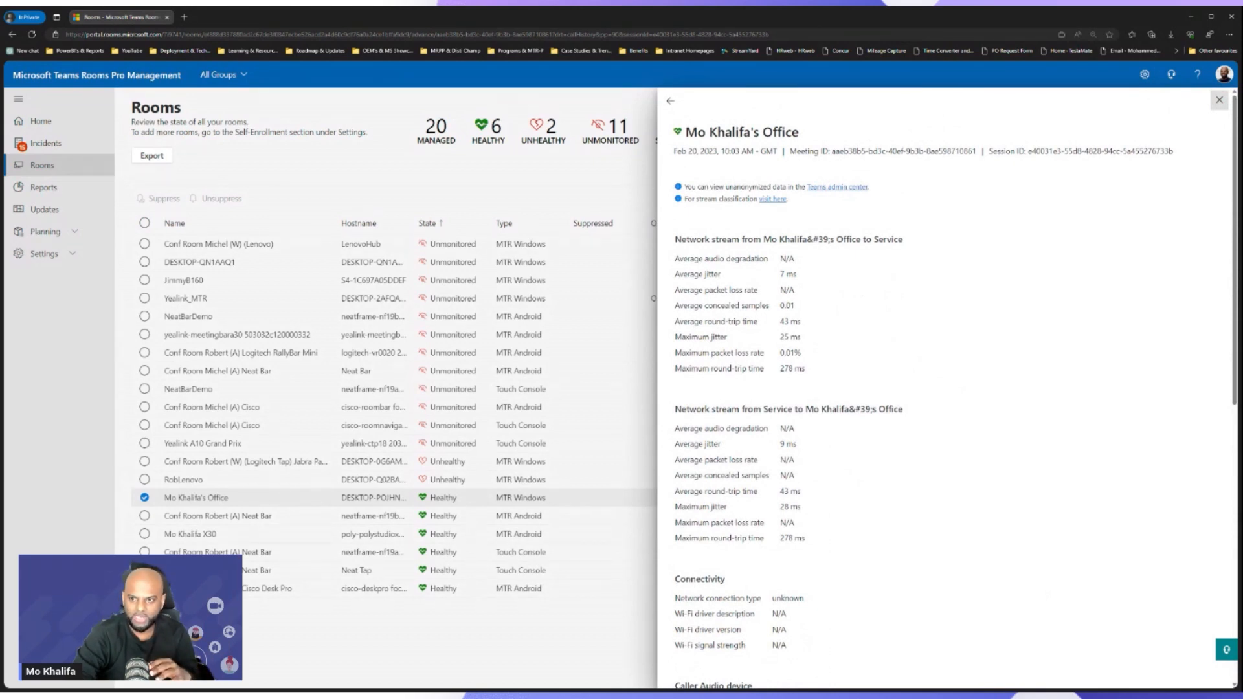
mouse_move(834, 197)
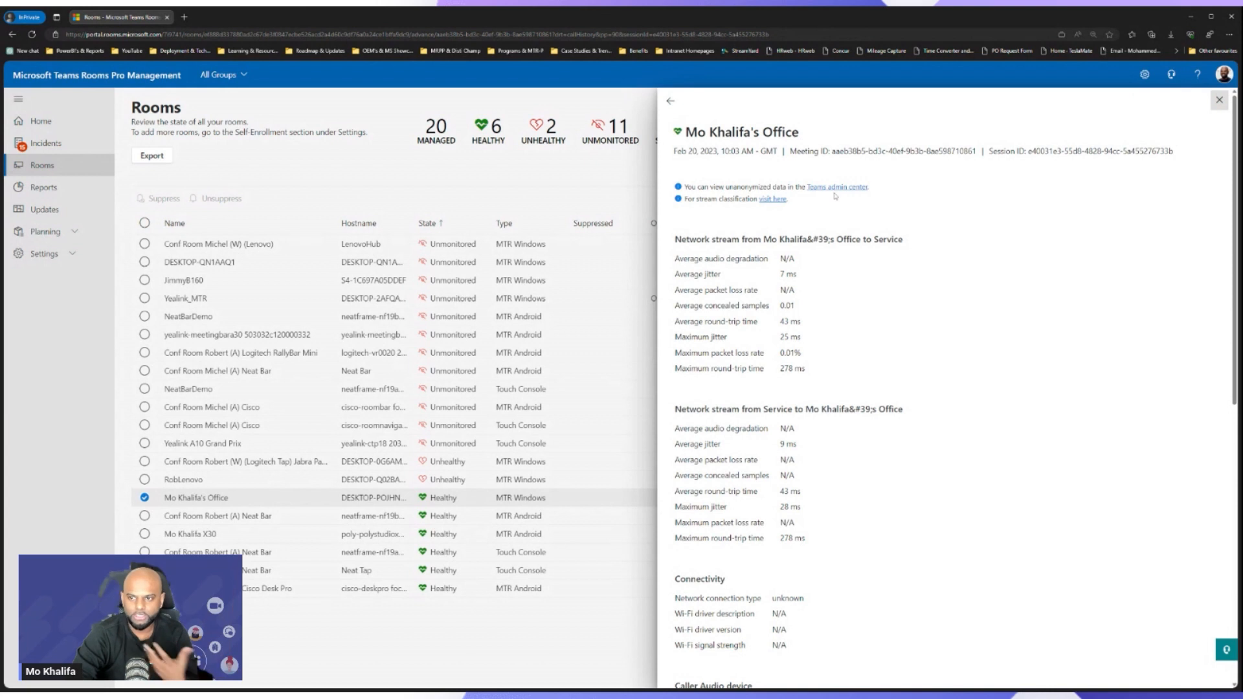
mouse_move(780, 229)
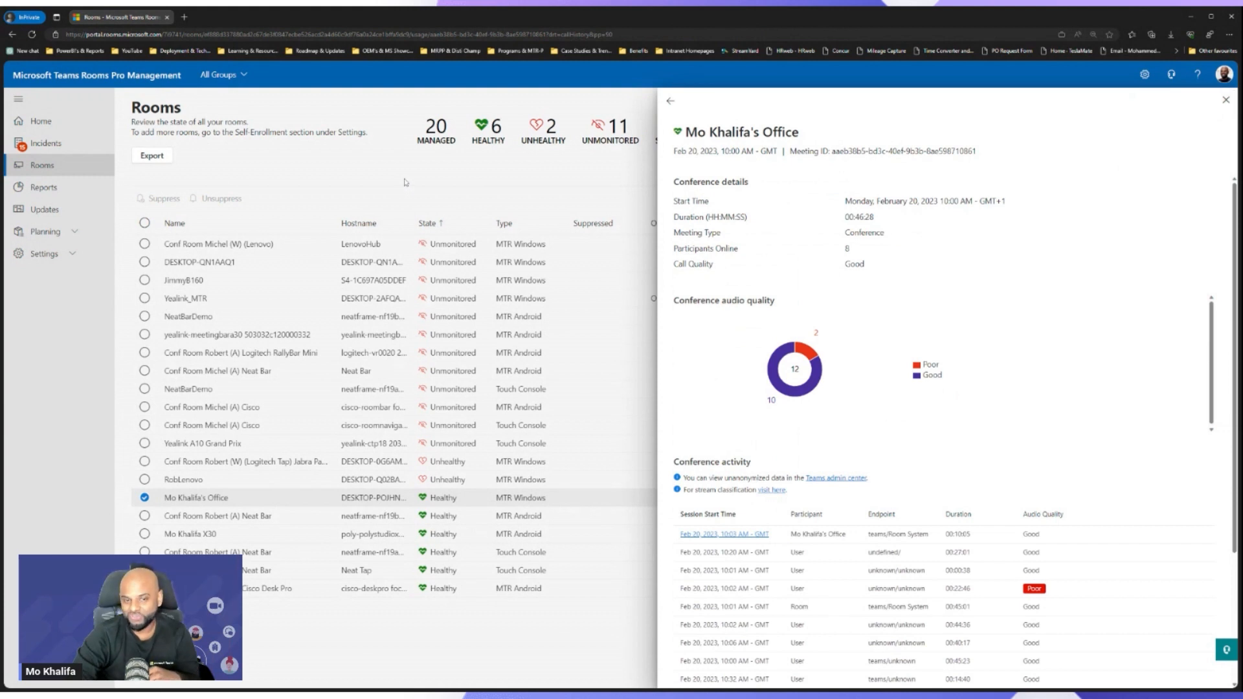
mouse_move(45, 142)
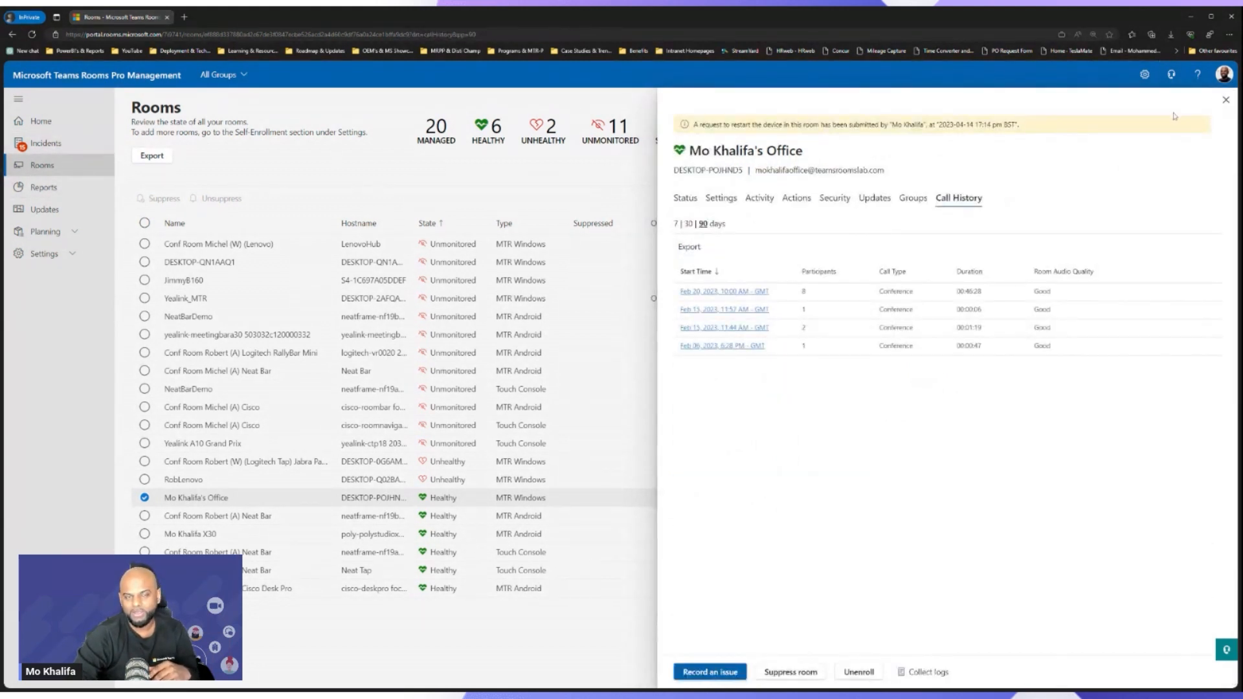
mouse_move(1150, 134)
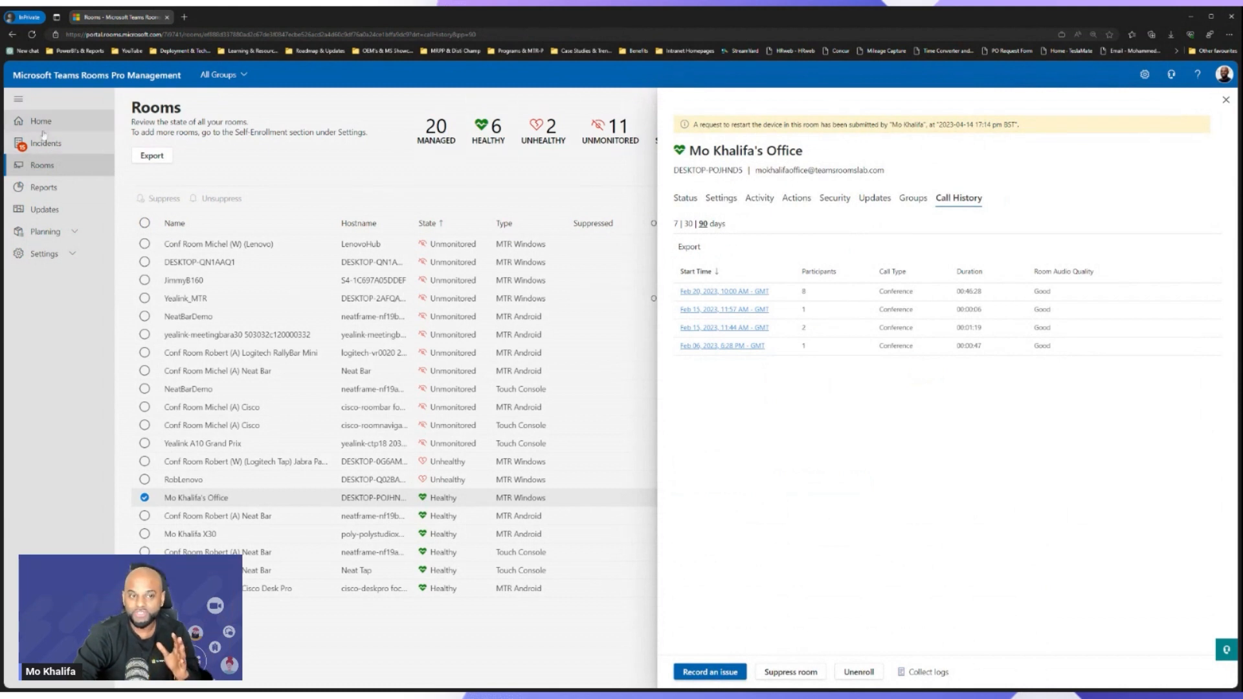
Visit Home and Incidents, then return to Rooms showing 20 rooms, 7 healthy.
left_click(40, 120)
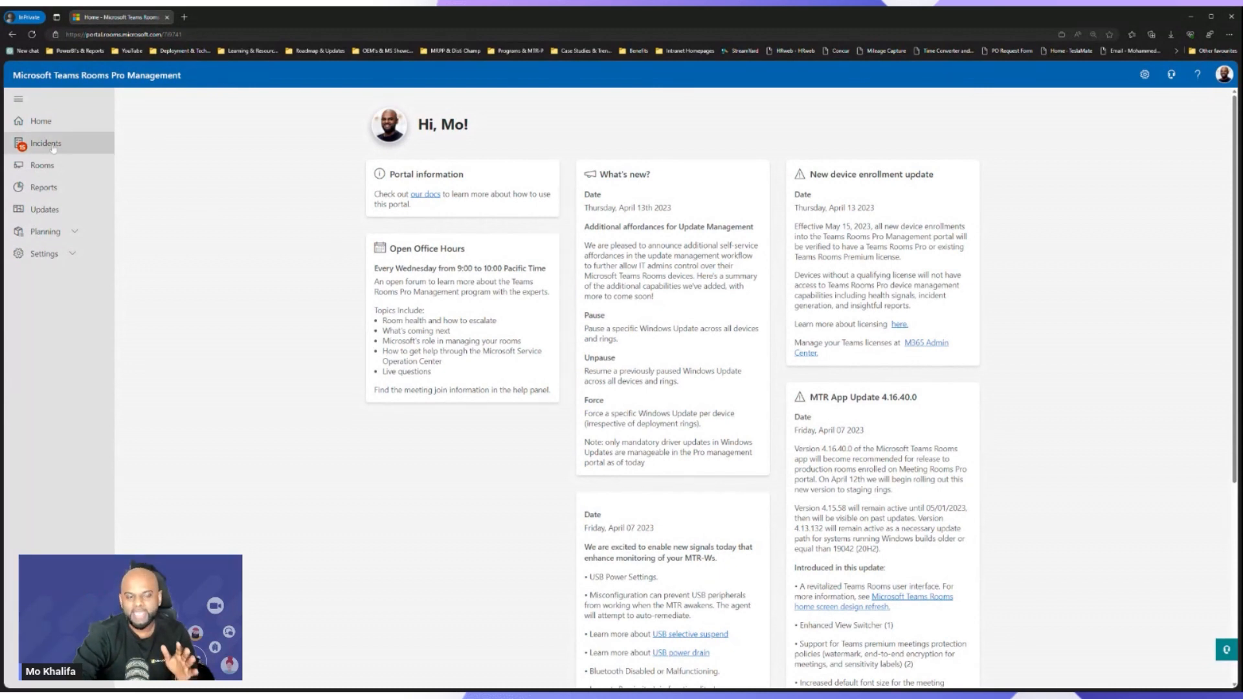
left_click(46, 143)
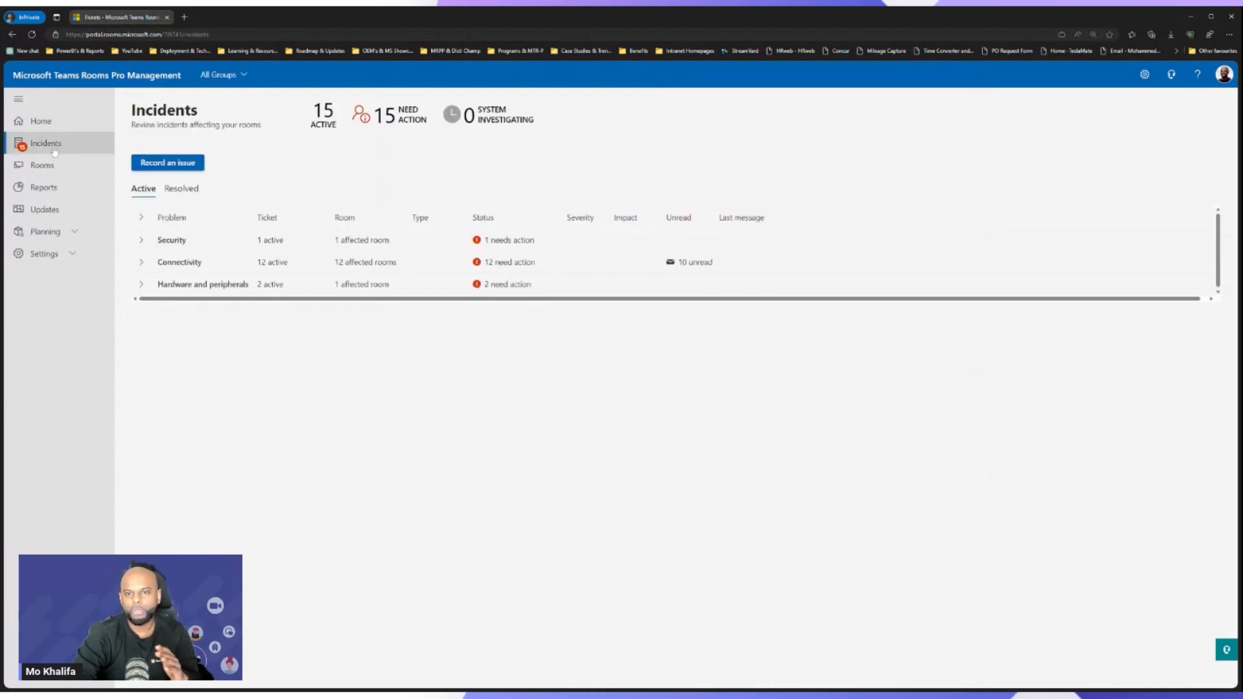
mouse_move(42, 165)
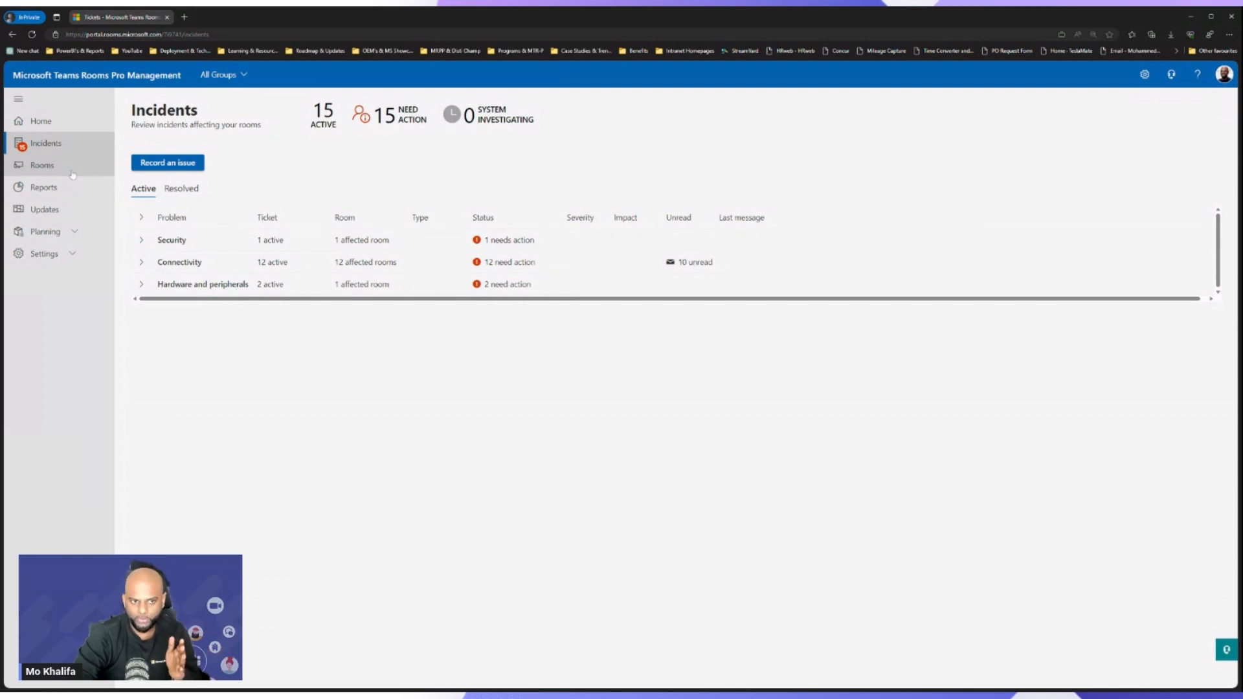
left_click(42, 165)
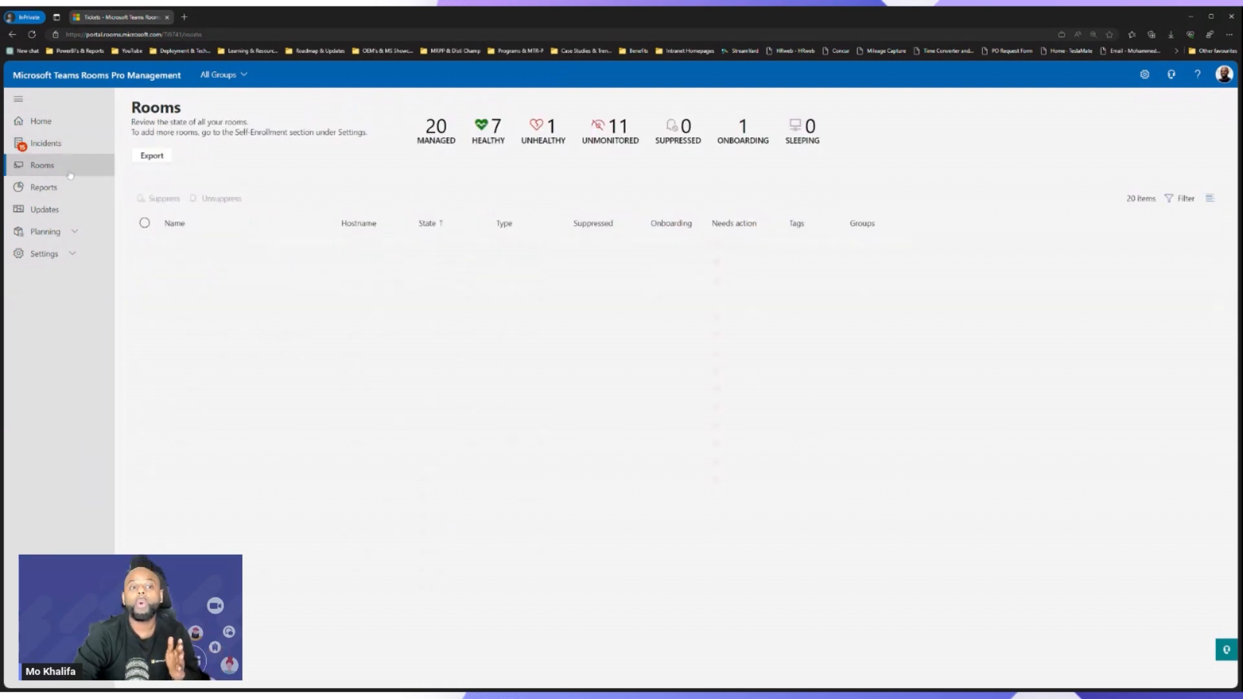